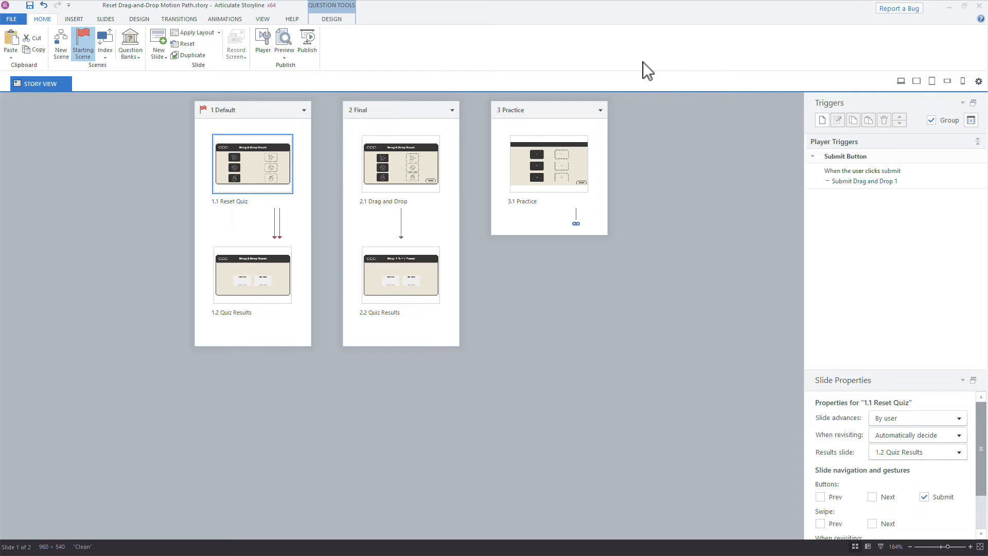
Open slide 1.1 Reset Quiz, review the Insert and Design tabs, then its Try Again and base layers
double_click(251, 163)
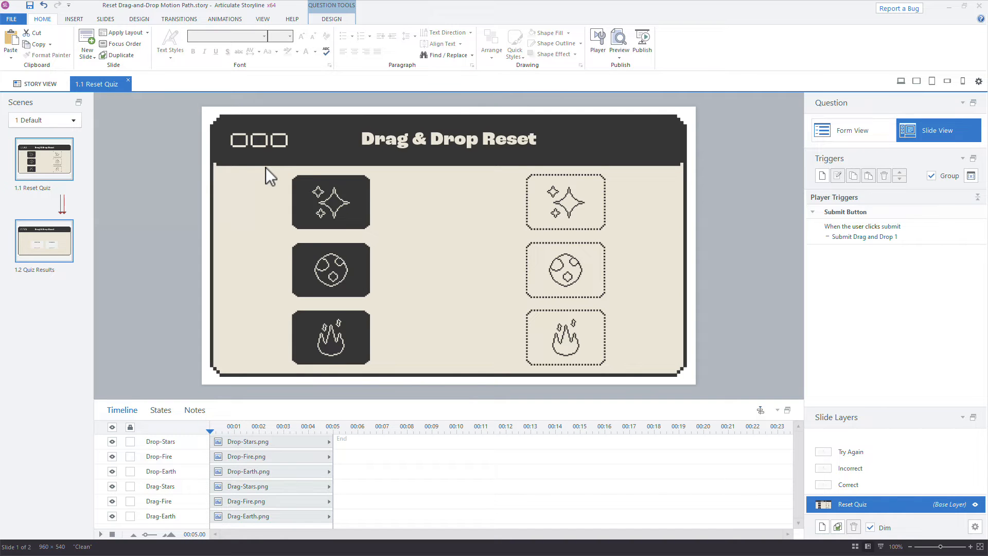
left_click(73, 19)
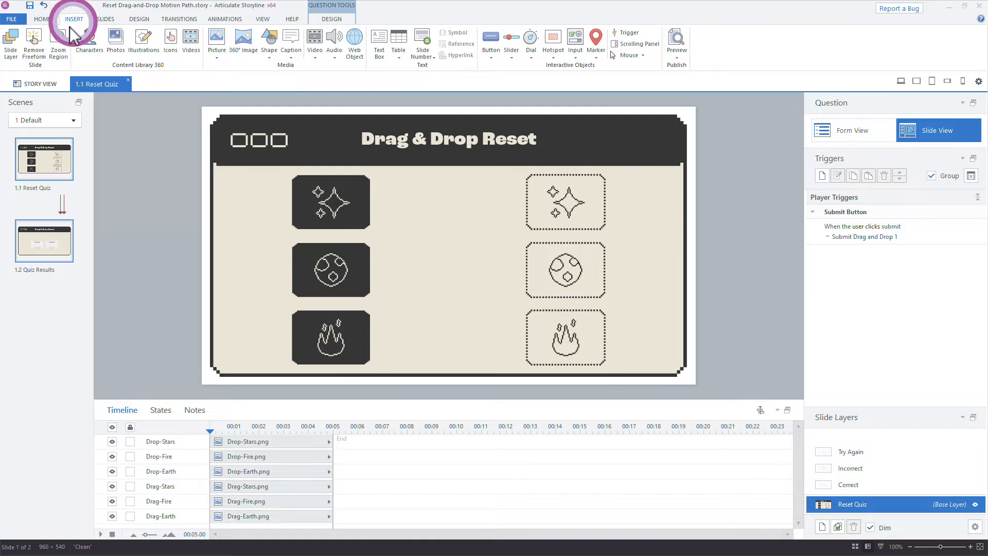
mouse_move(34, 44)
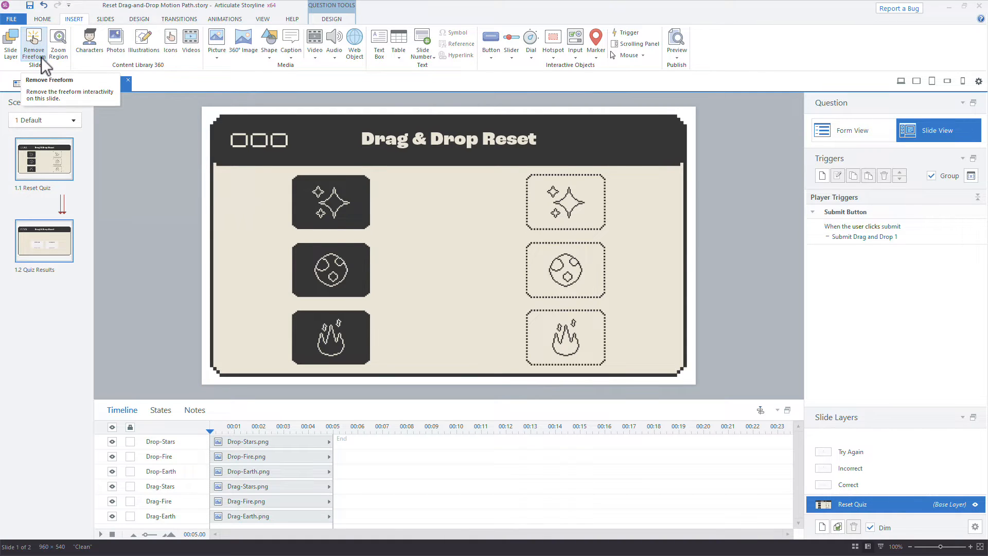
left_click(332, 18)
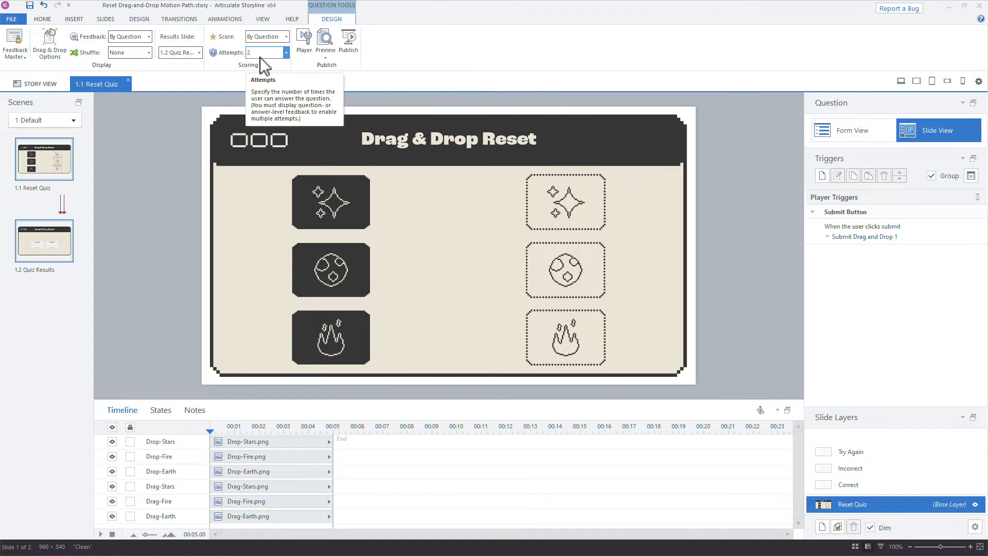
mouse_move(878, 489)
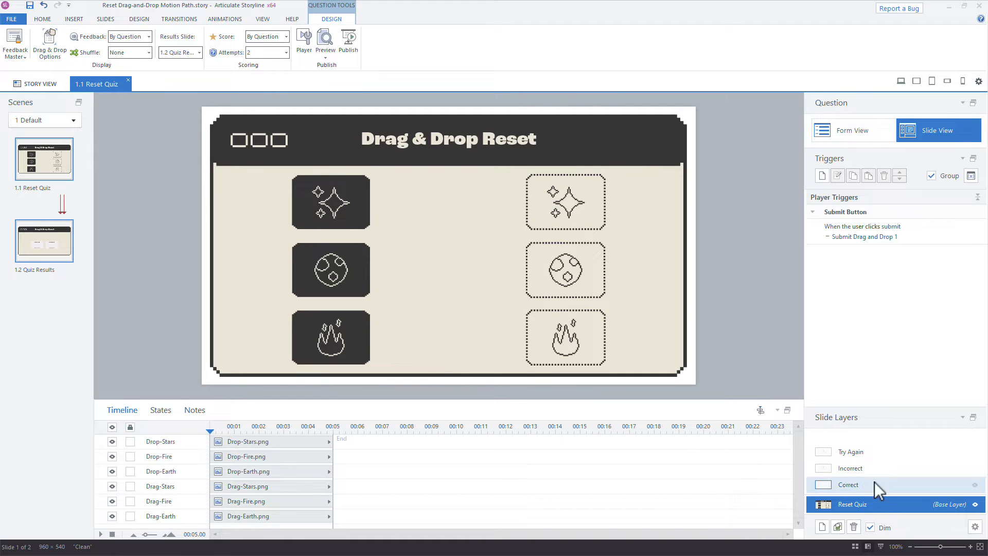
left_click(852, 451)
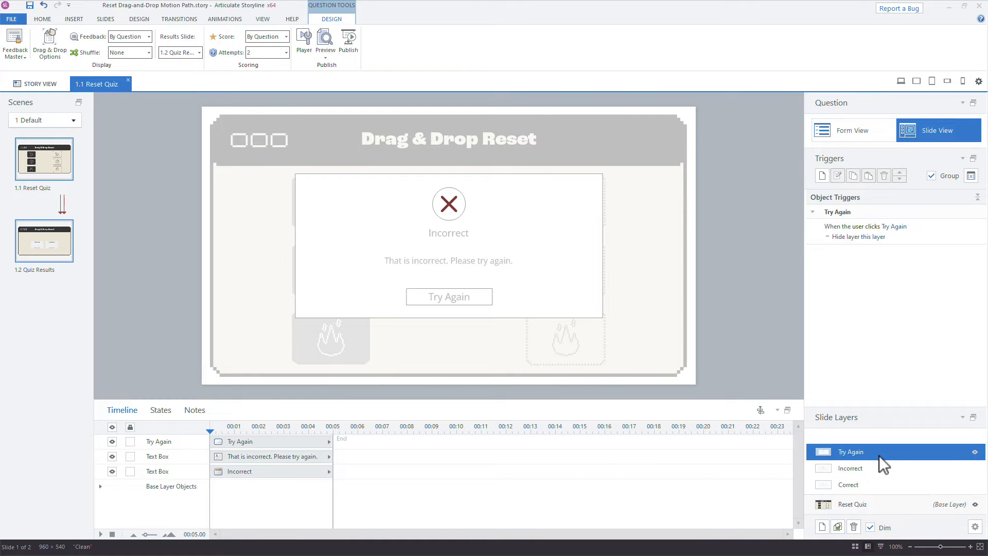
left_click(852, 504)
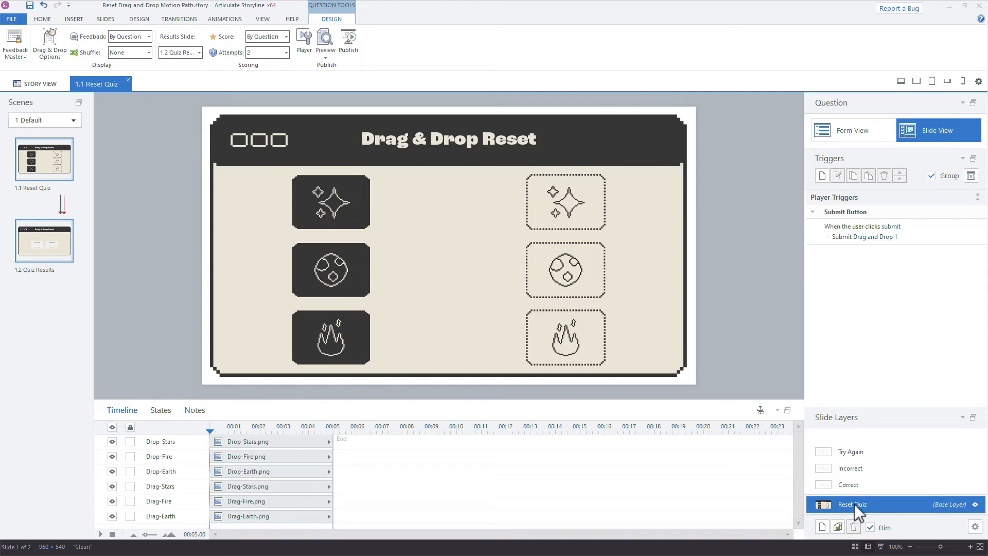
Select the Quiz Results slide, inspect its Review Quiz trigger, then view its base layer
left_click(42, 240)
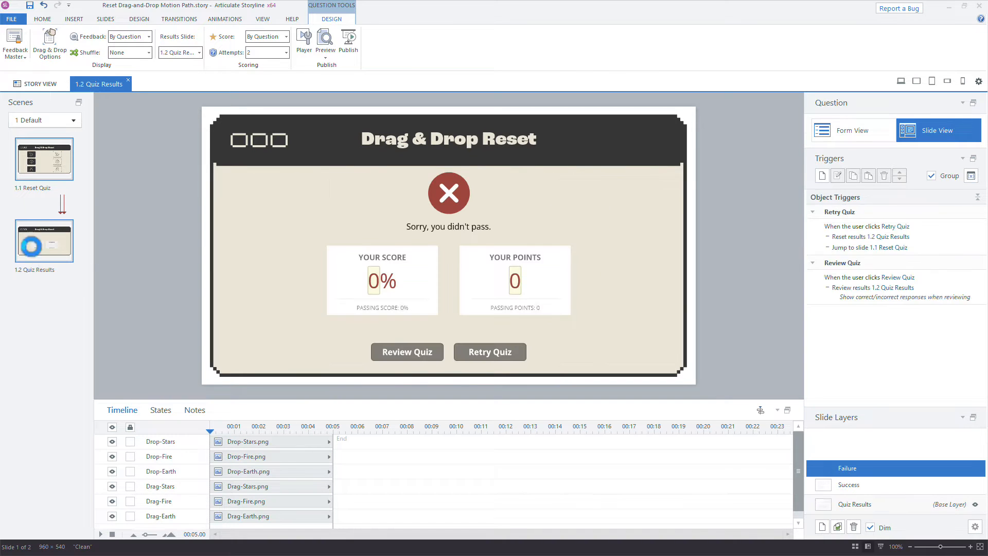
left_click(43, 241)
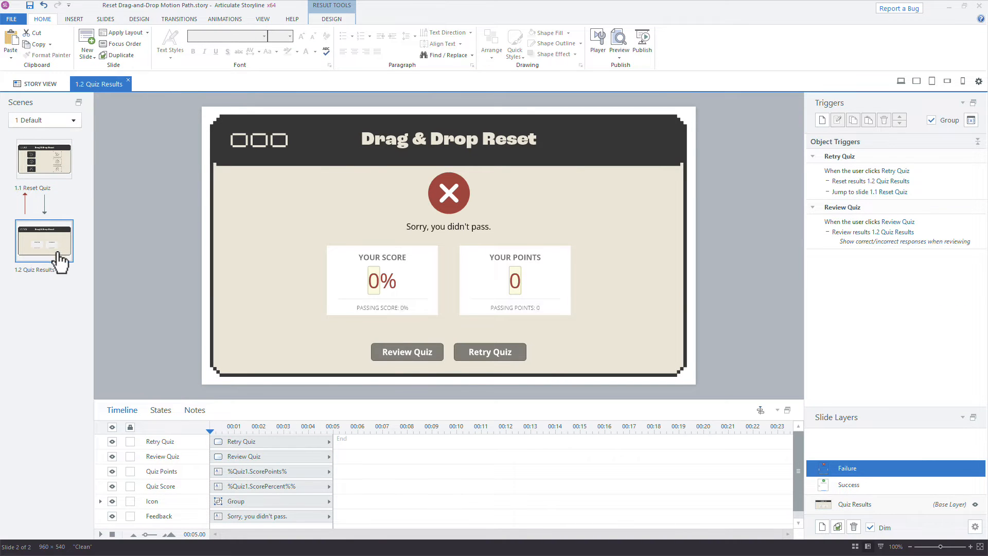
mouse_move(234, 247)
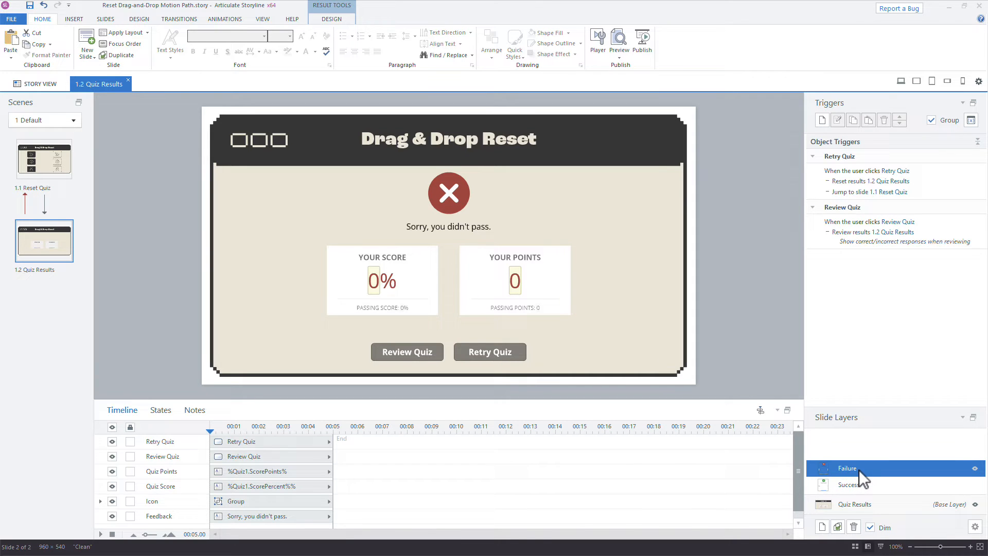
mouse_move(963, 262)
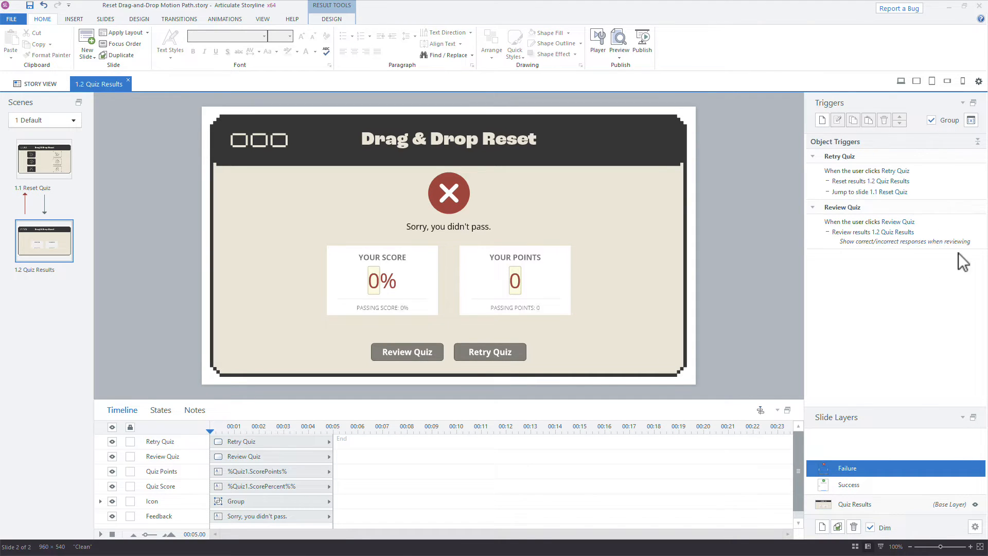
double_click(877, 231)
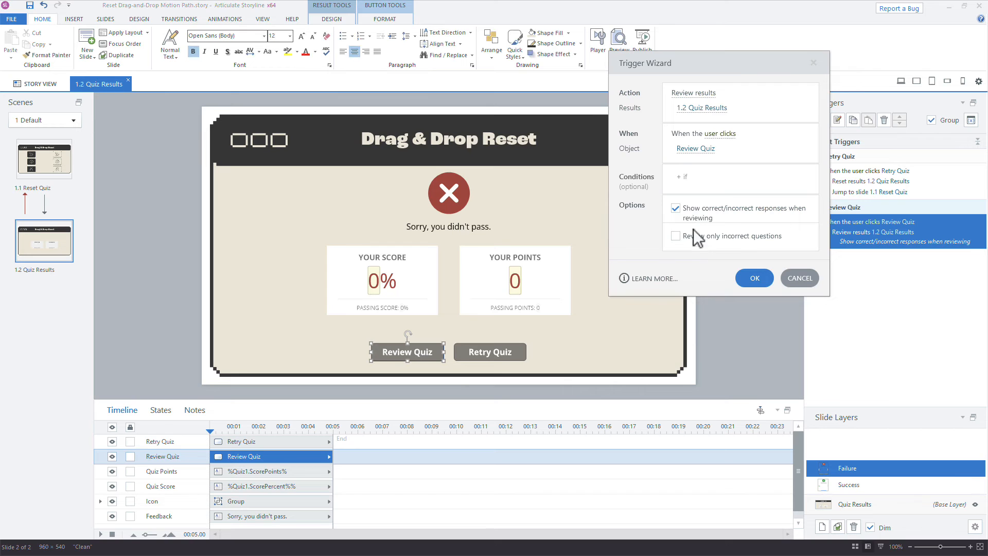
mouse_move(797, 222)
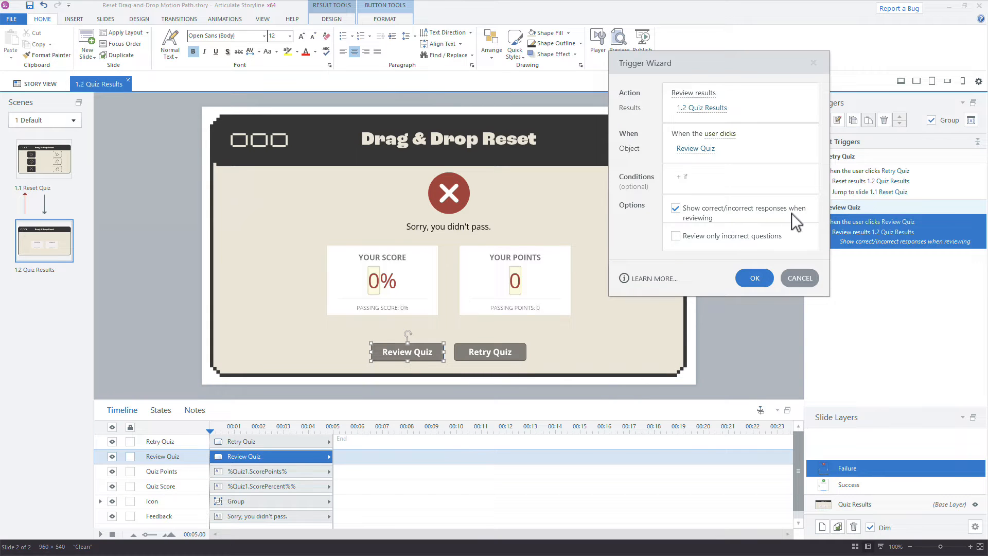
mouse_move(808, 247)
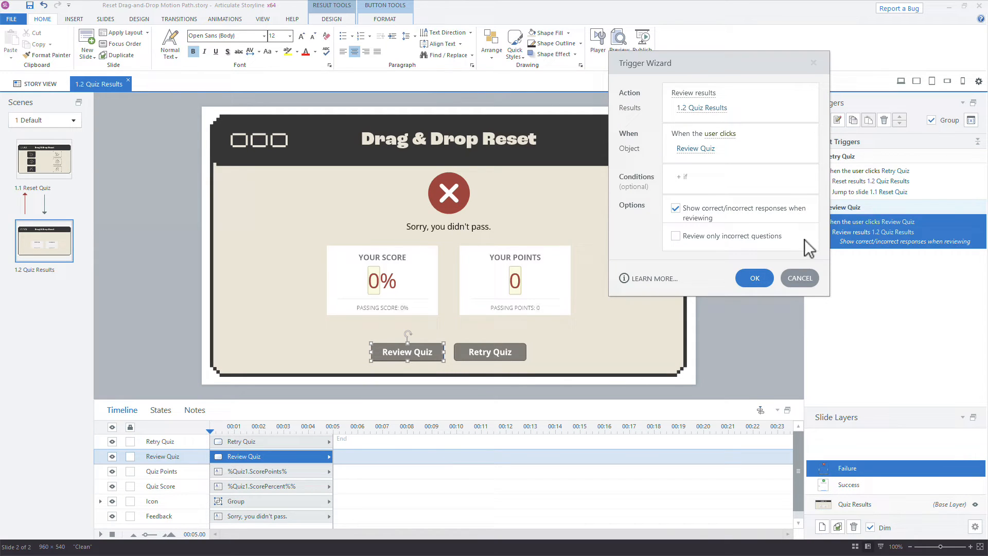
left_click(754, 278)
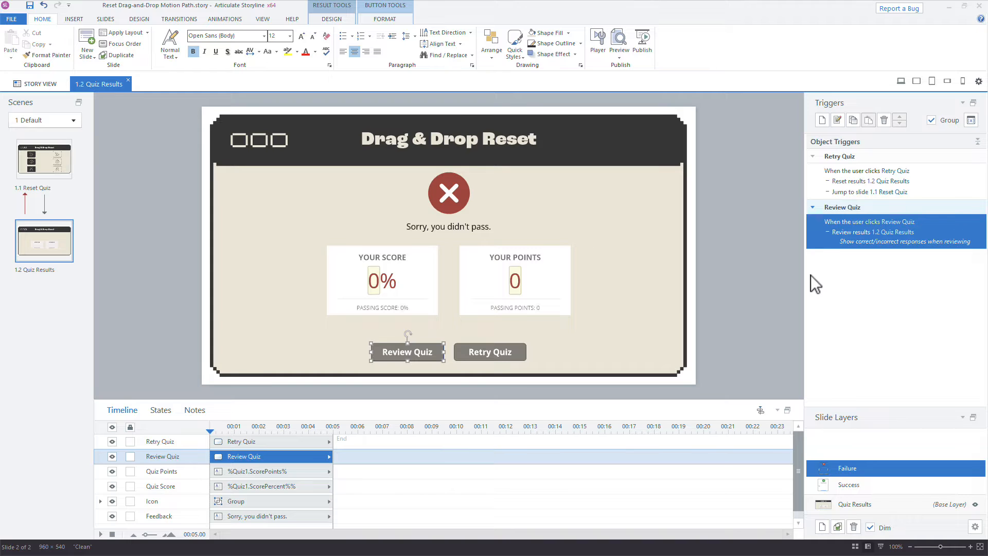
mouse_move(769, 239)
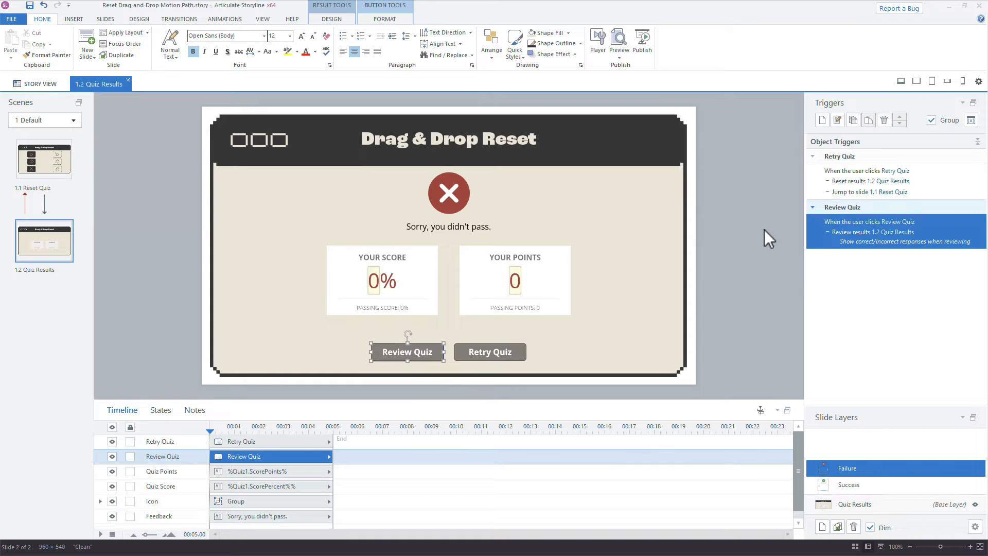
left_click(854, 503)
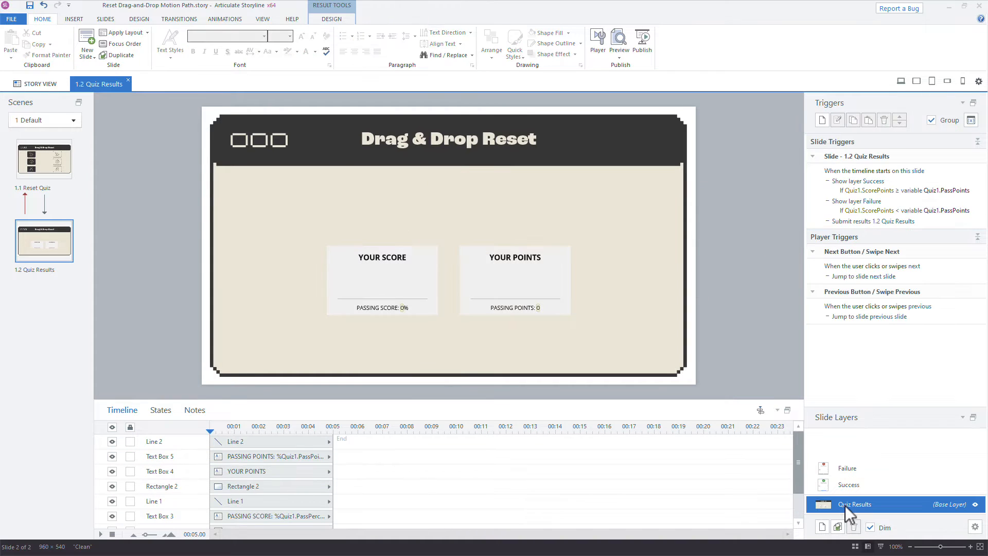
Preview this slide, submit wrong drops twice with Try Again between, then Retry Quiz from results
left_click(618, 44)
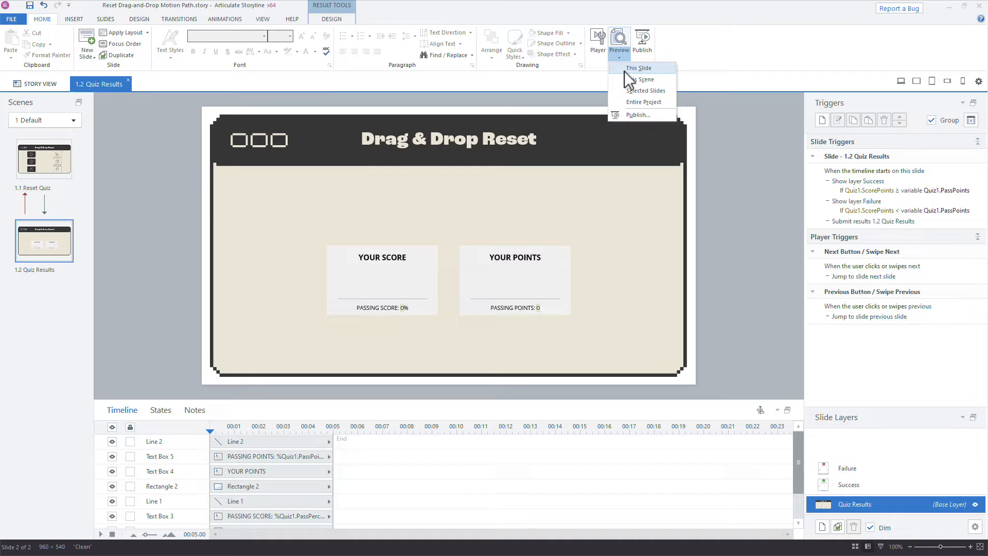
left_click(639, 68)
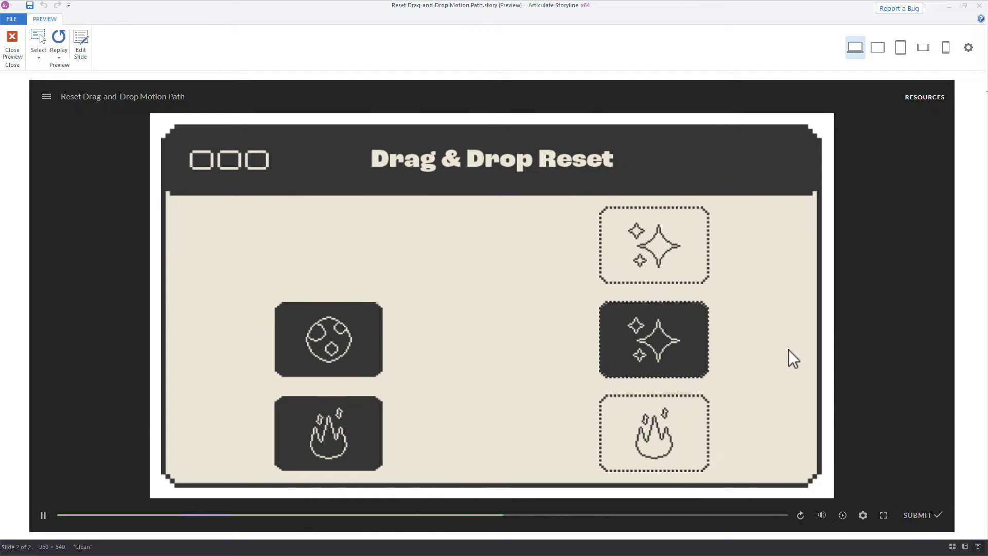
left_click(917, 515)
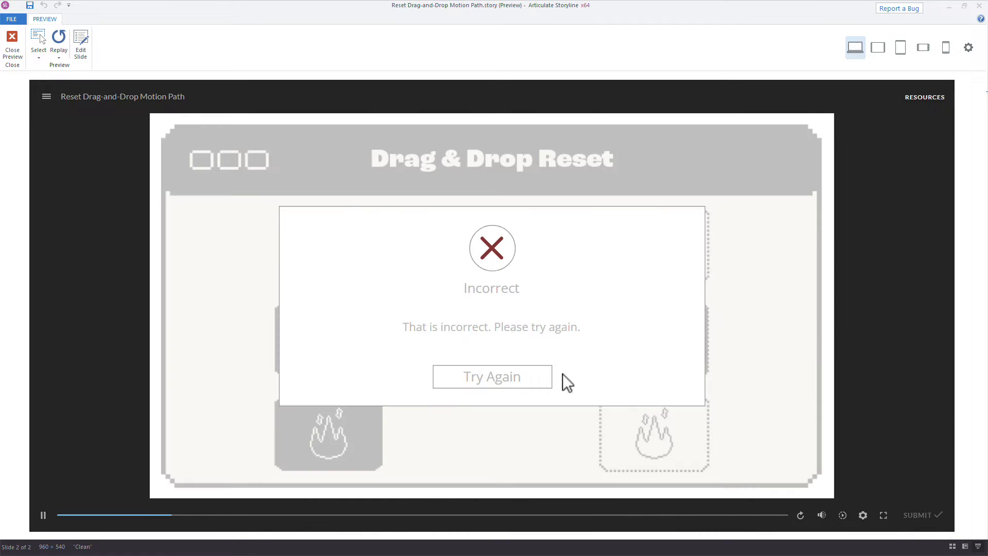
left_click(492, 376)
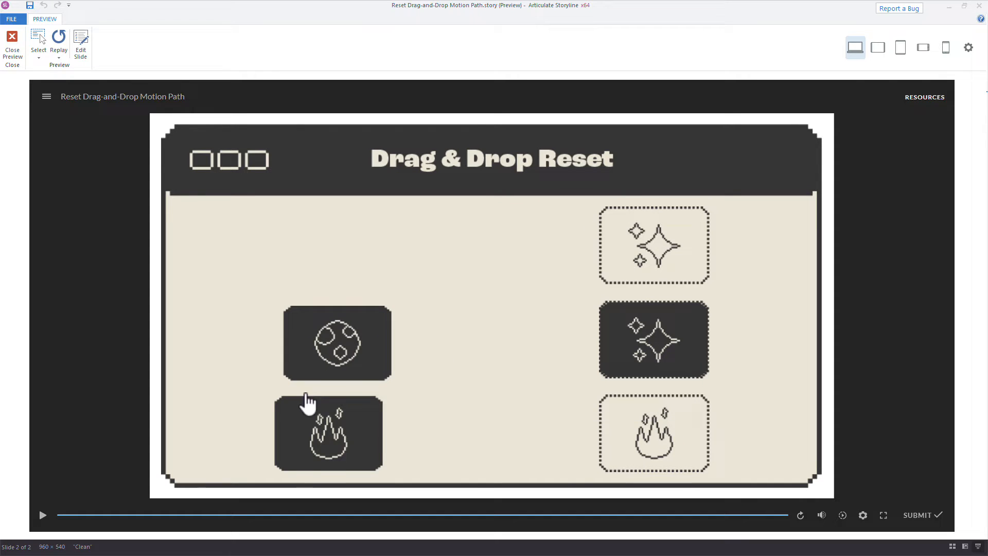
left_click(918, 515)
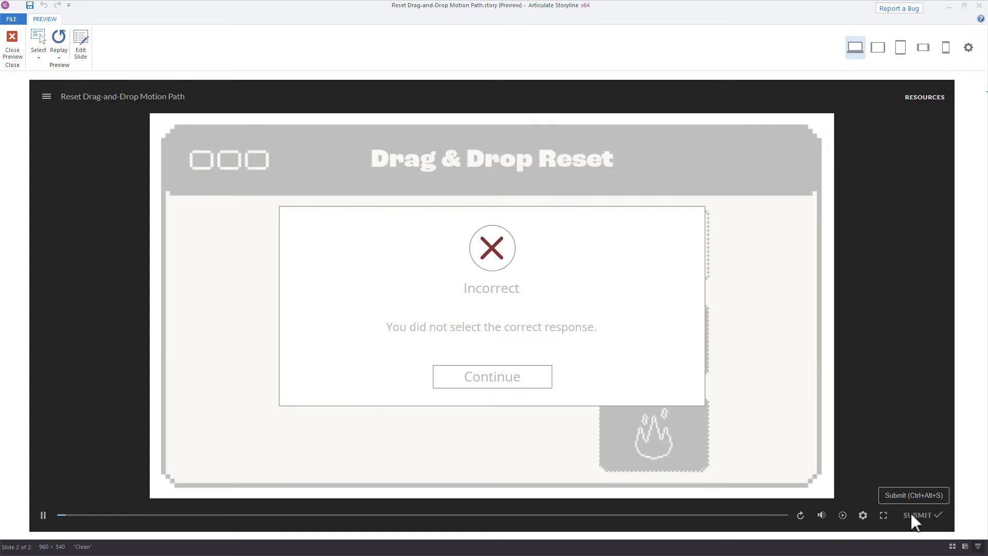
left_click(491, 377)
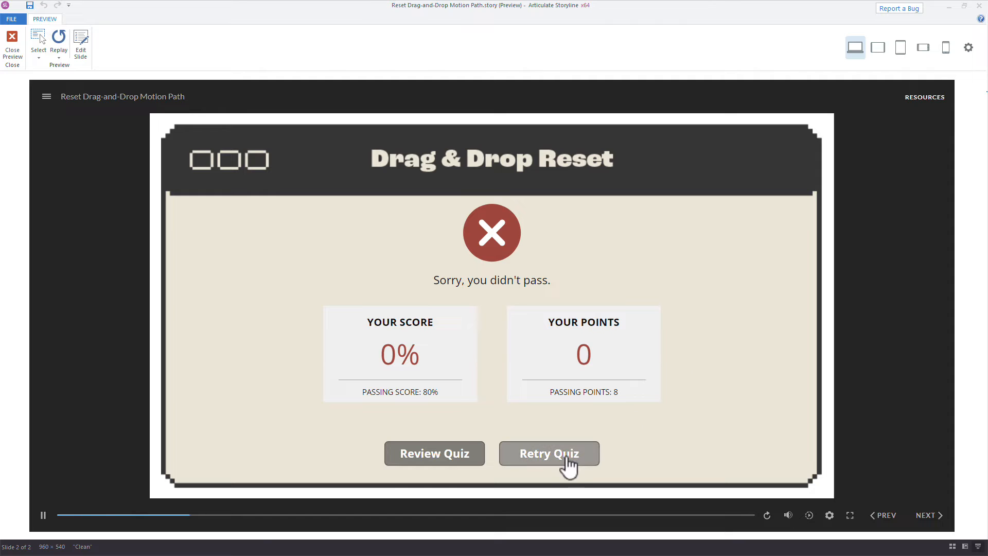
left_click(548, 453)
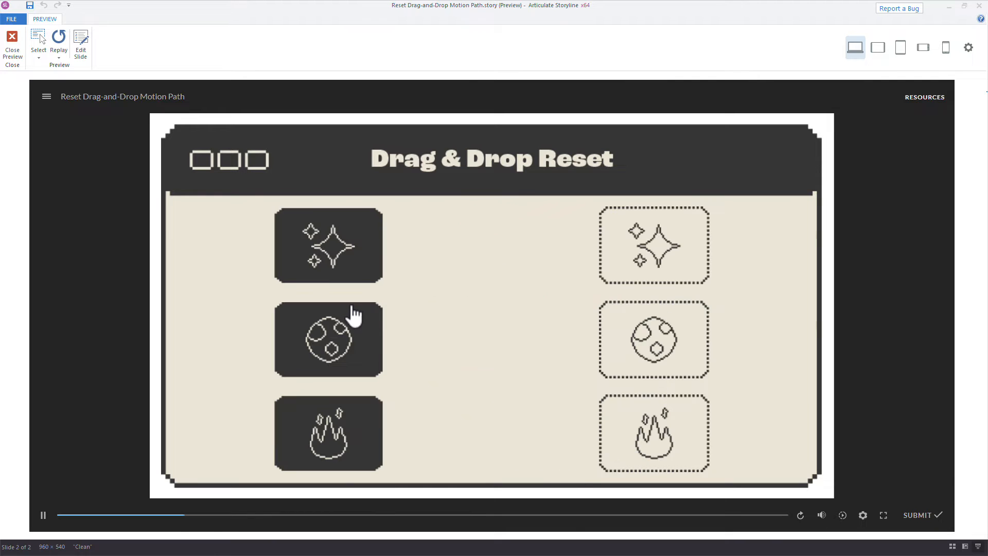
mouse_move(61, 109)
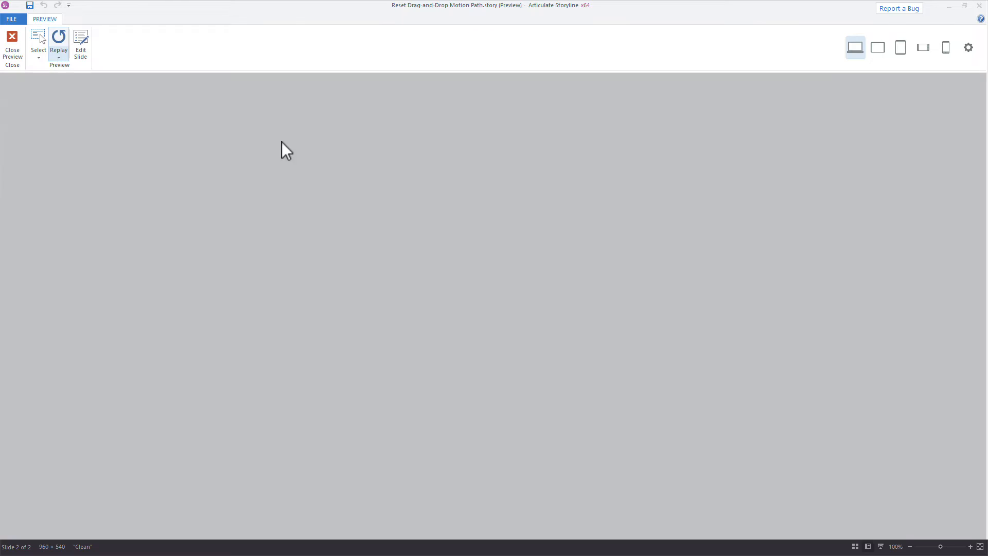
Submit the correctly arranged retry for a 100% score and close the preview
left_click(58, 45)
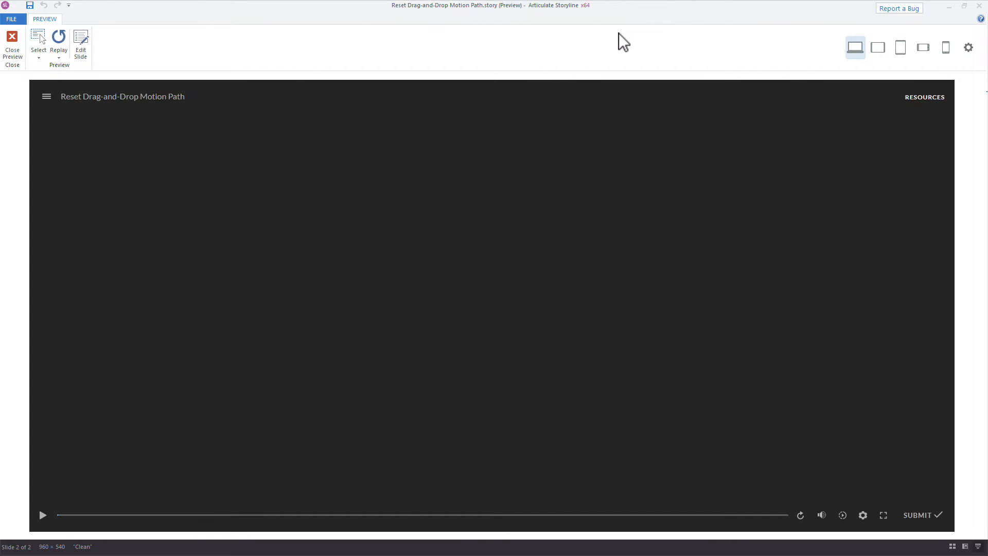
left_click(42, 515)
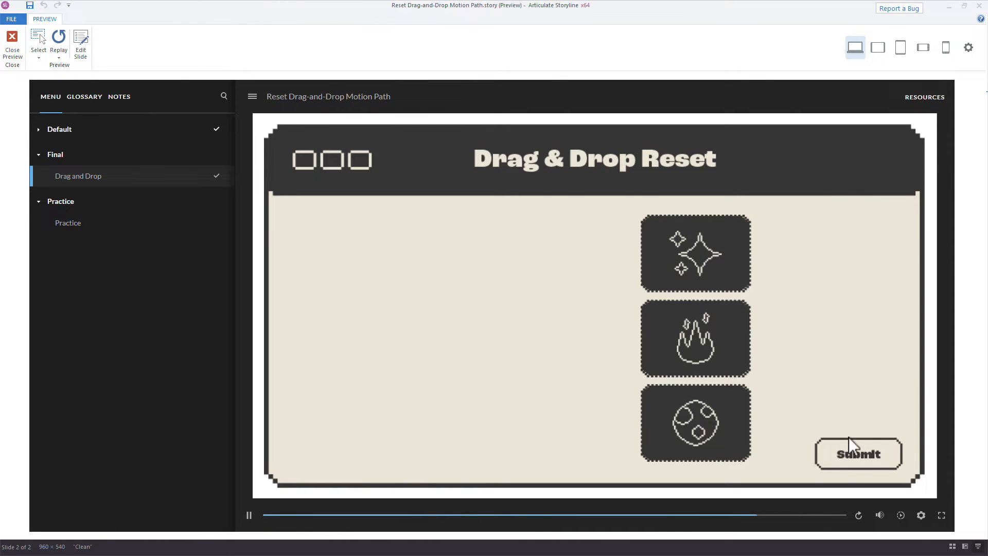
left_click(858, 454)
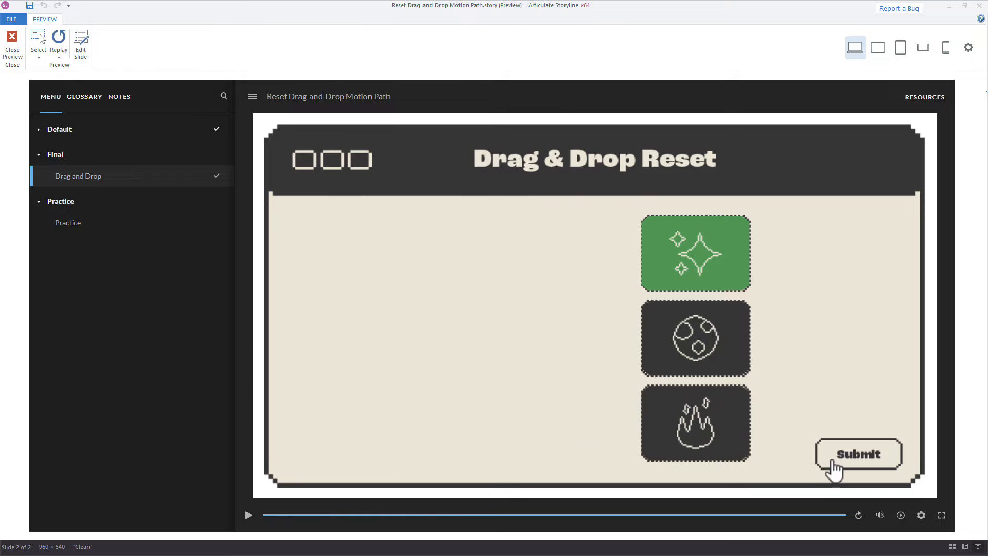
left_click(858, 454)
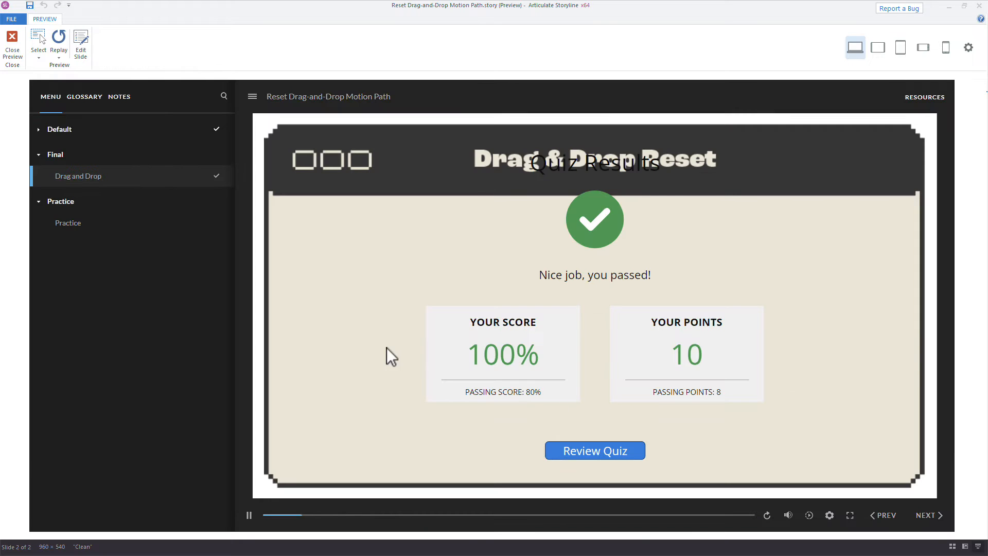
mouse_move(617, 340)
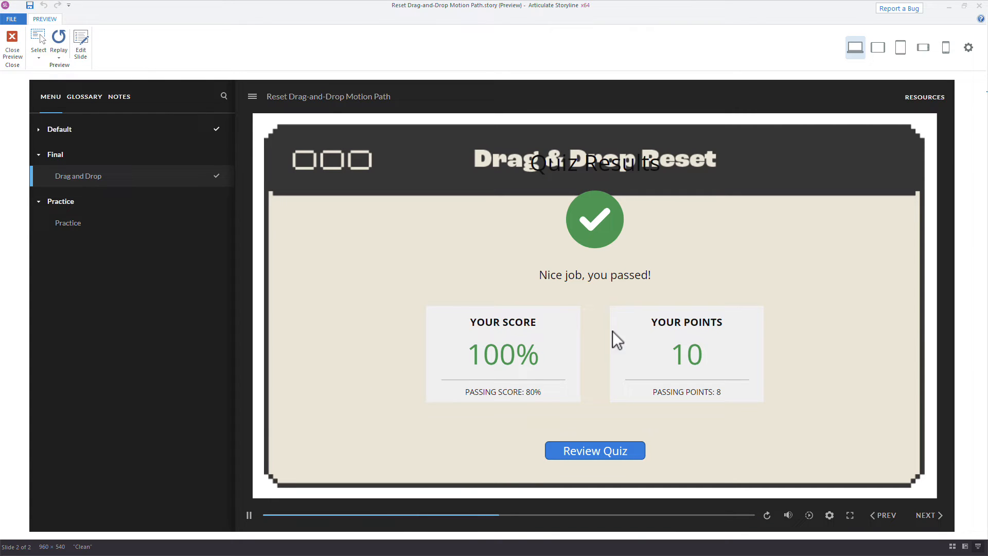
mouse_move(593, 268)
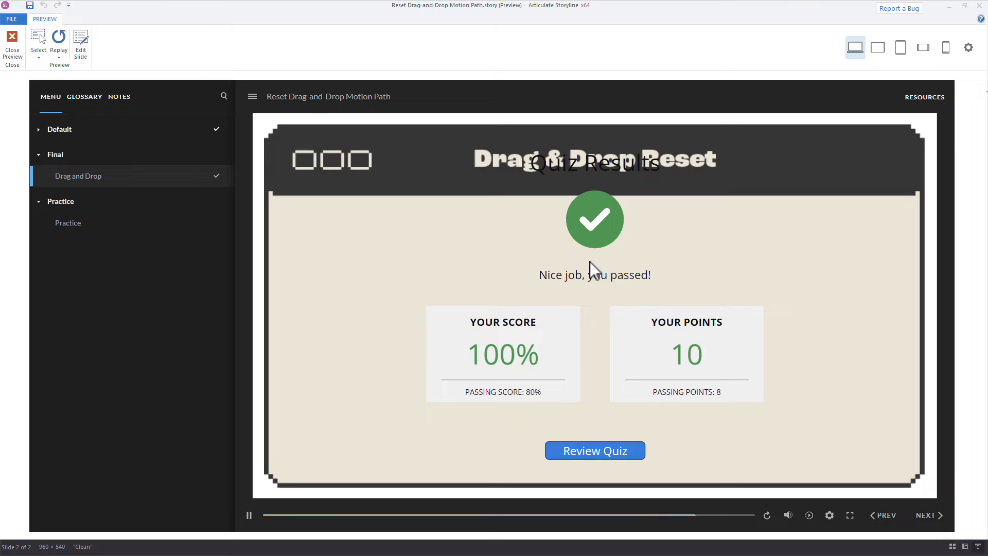
left_click(11, 47)
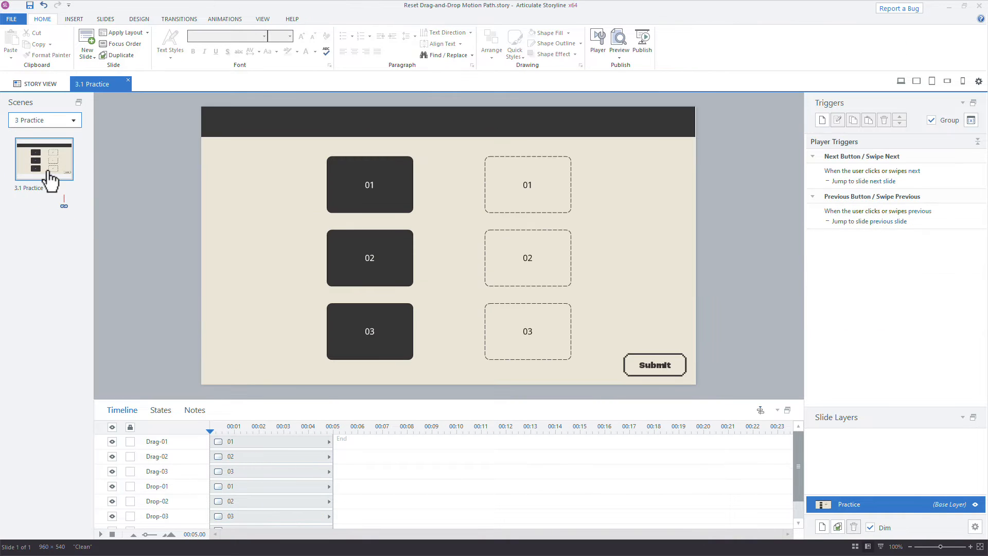
mouse_move(294, 271)
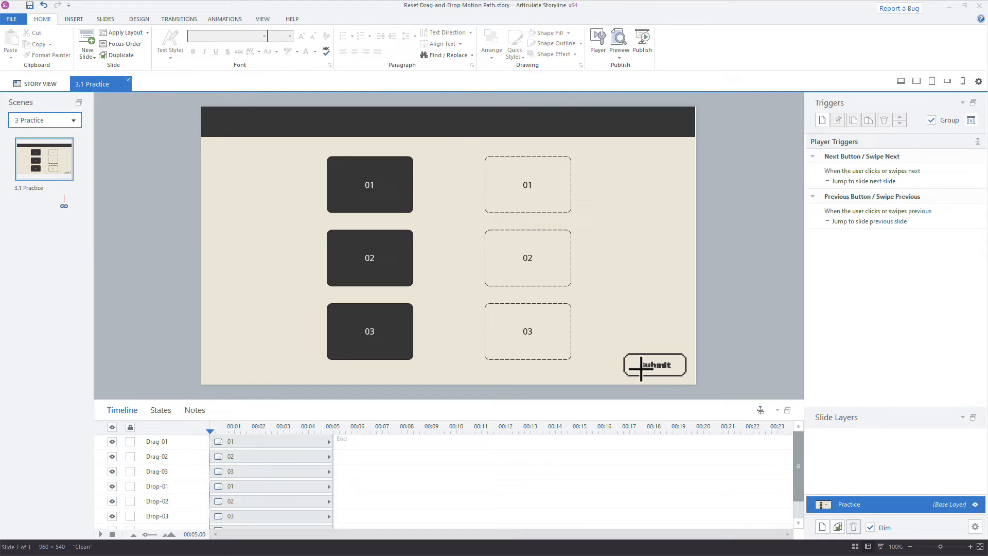
left_click(654, 365)
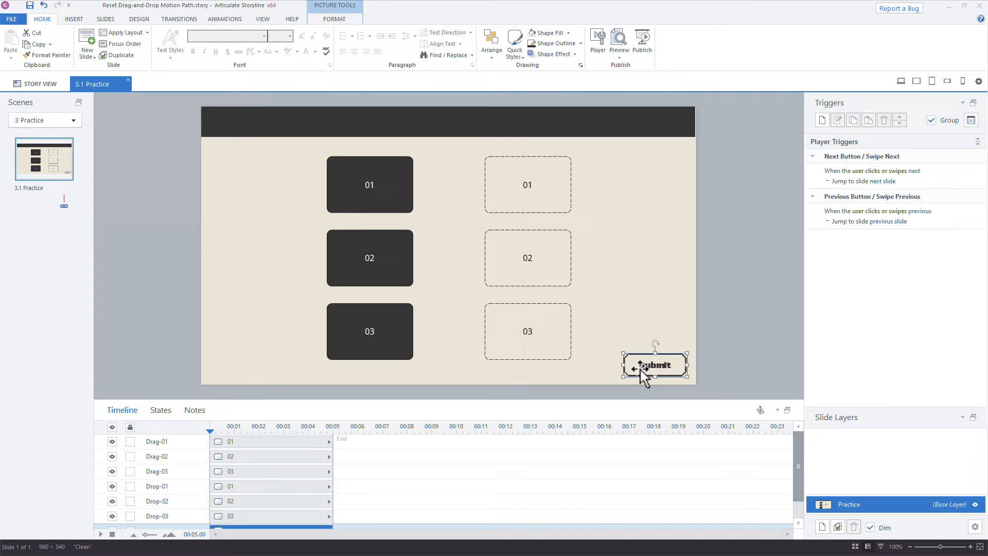
mouse_move(74, 25)
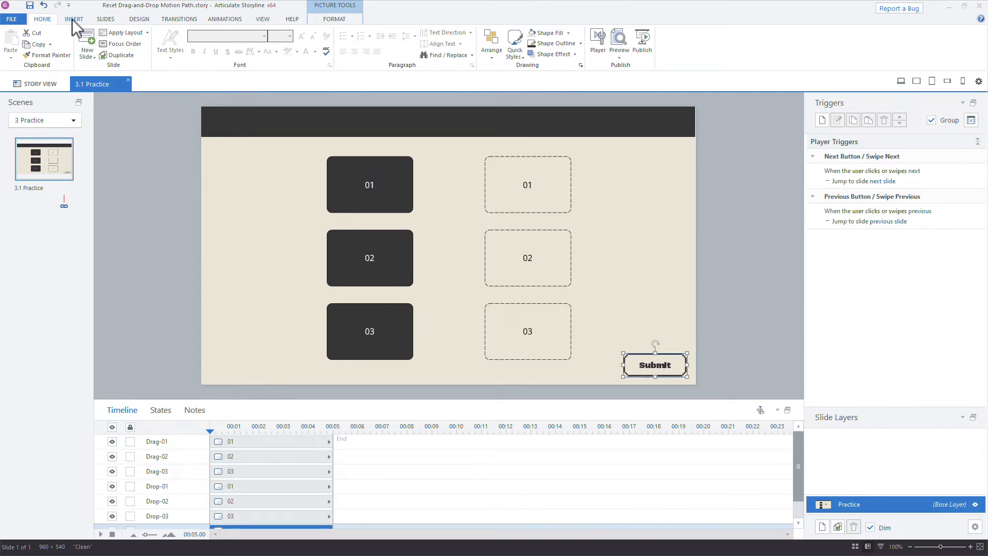
Convert the Practice slide into a Drag and Drop freeform question
left_click(74, 18)
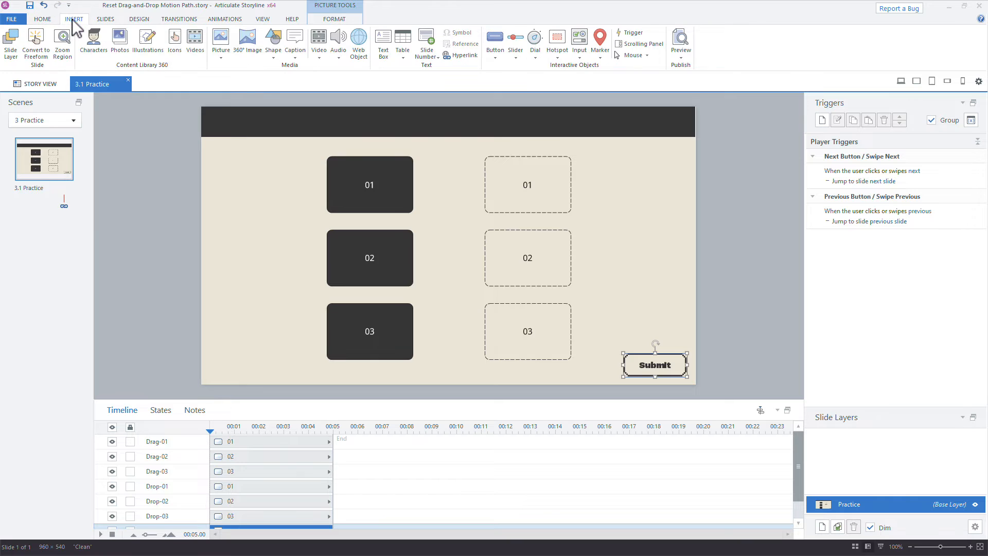
left_click(35, 43)
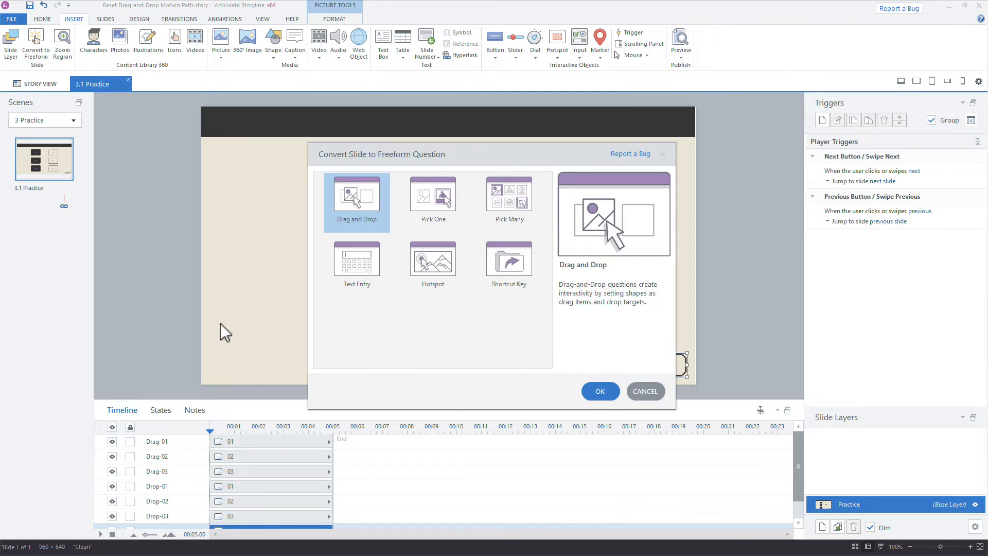
mouse_move(357, 198)
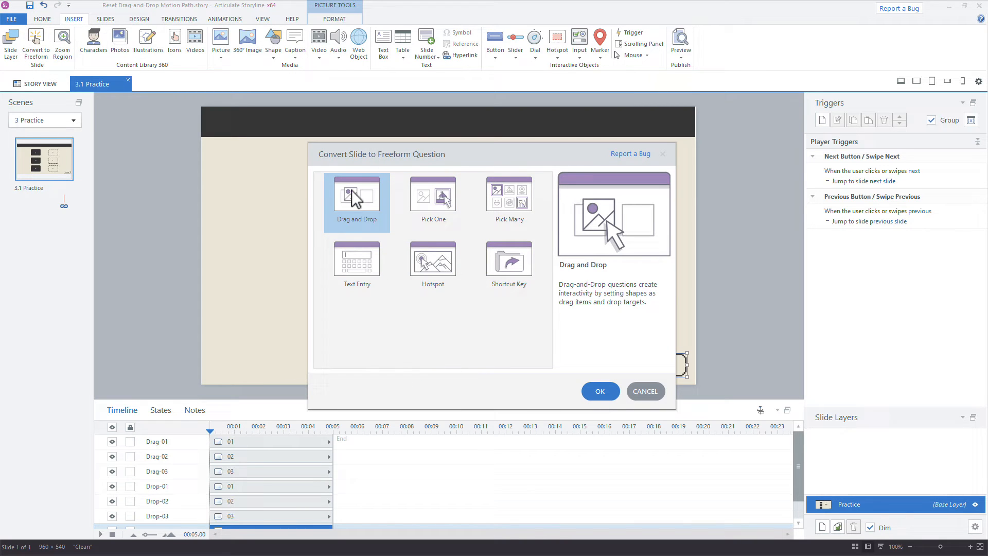
left_click(599, 391)
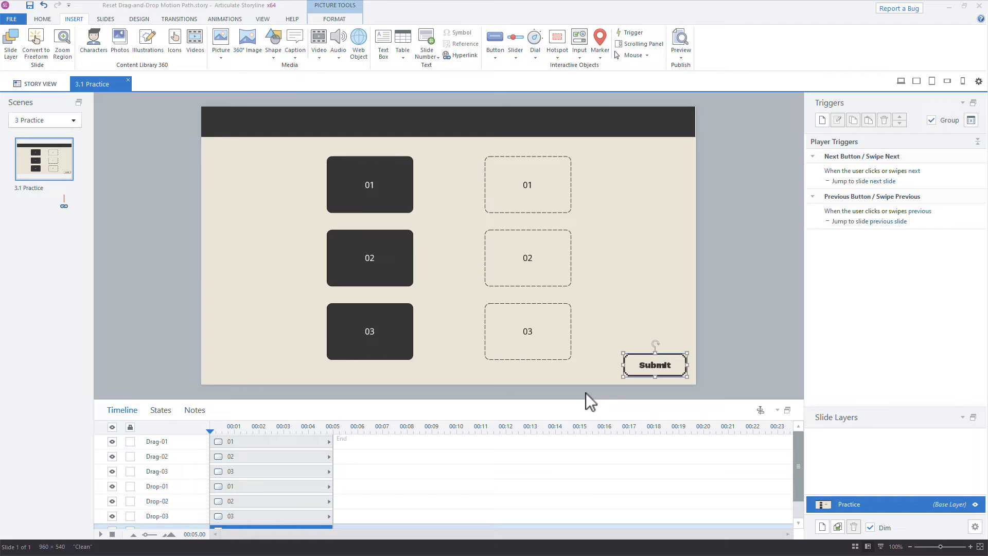
Match drag items Drag-01, 02, 03 to Drop-01, 02, 03 and set attempts to 2
left_click(852, 130)
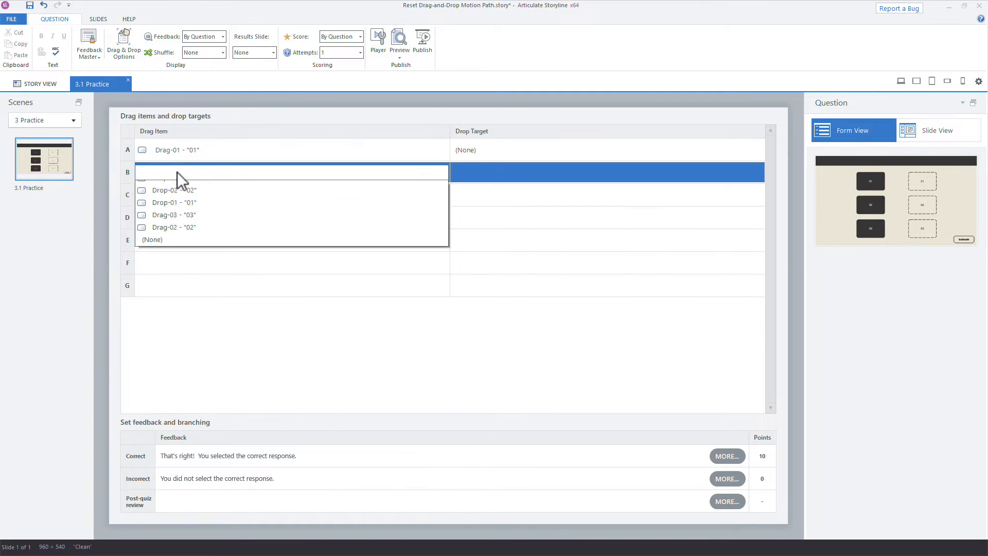
left_click(180, 227)
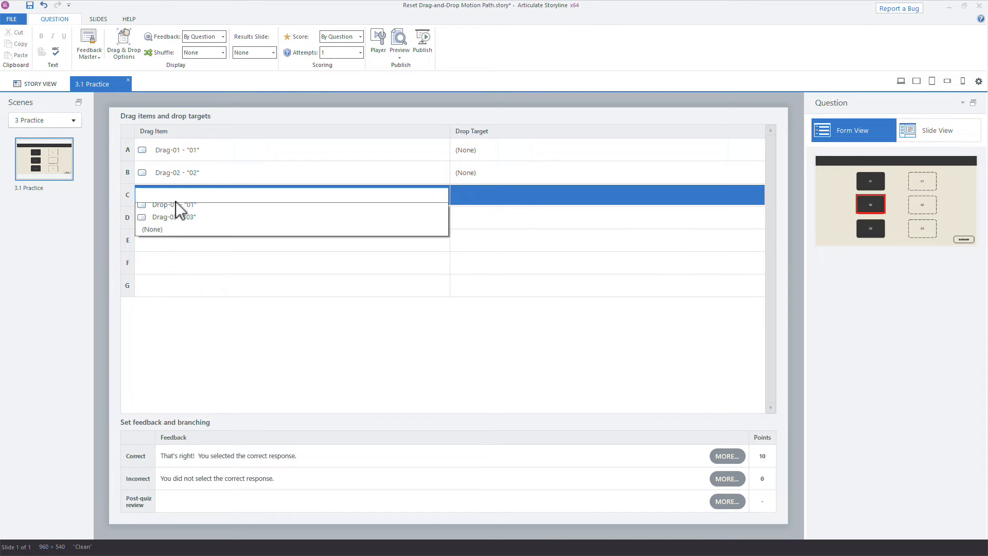
left_click(177, 217)
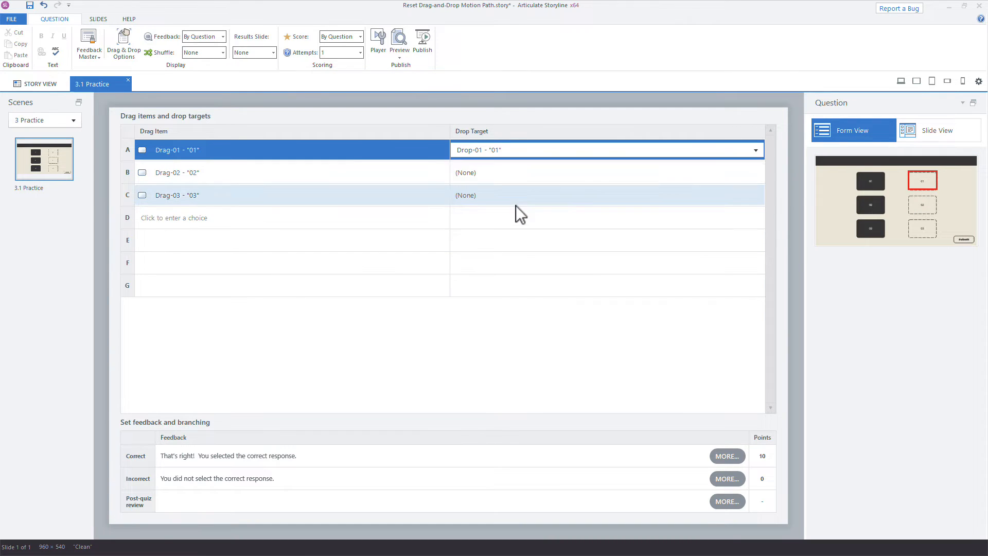
left_click(605, 172)
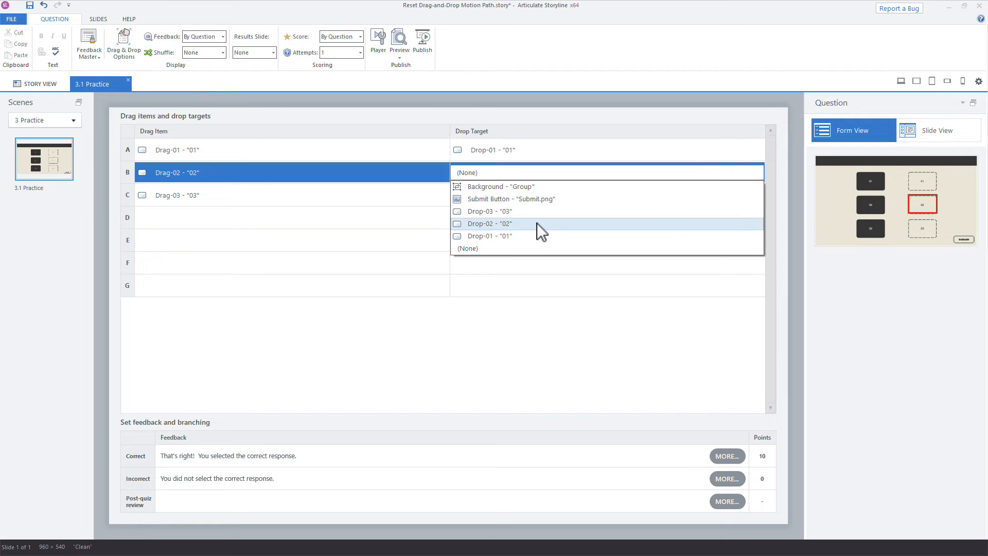
left_click(489, 224)
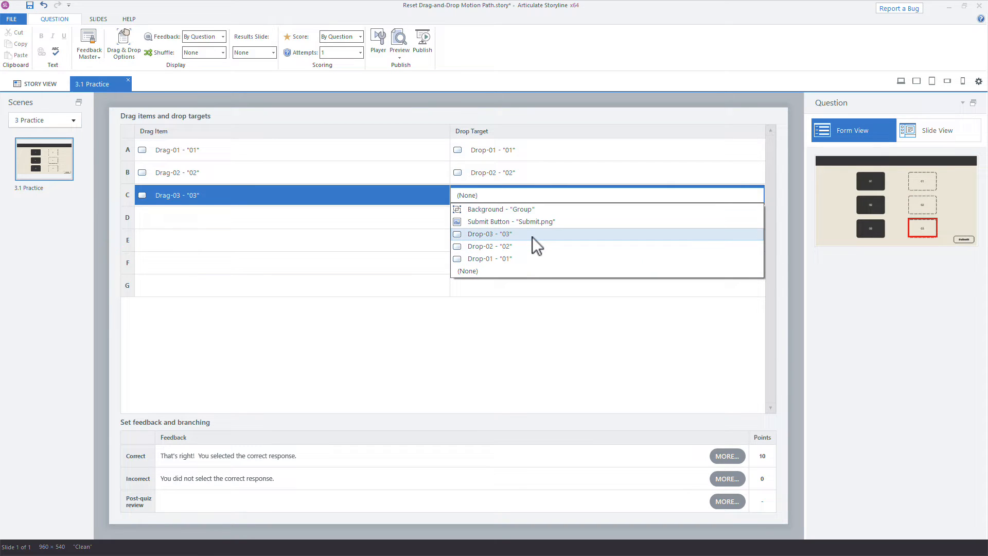
left_click(489, 233)
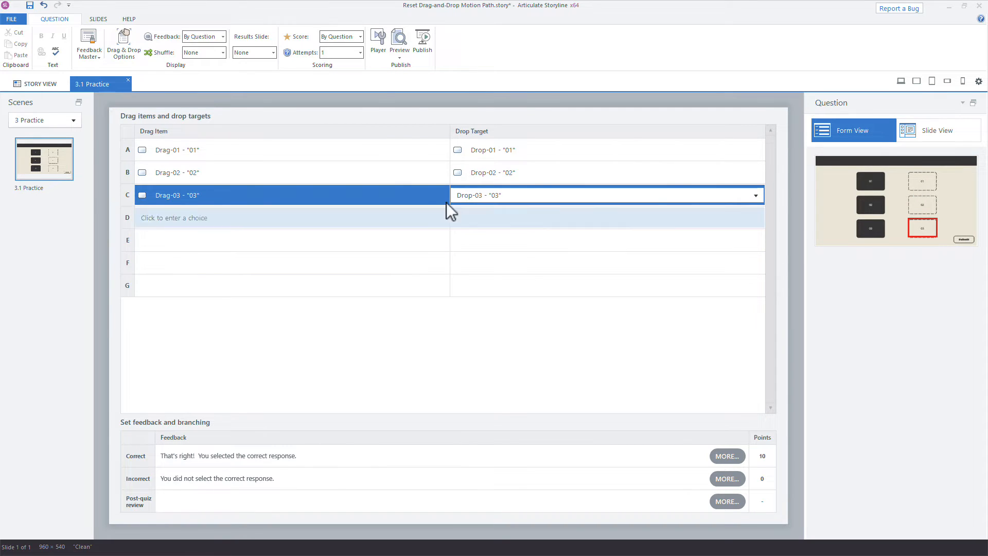
left_click(359, 52)
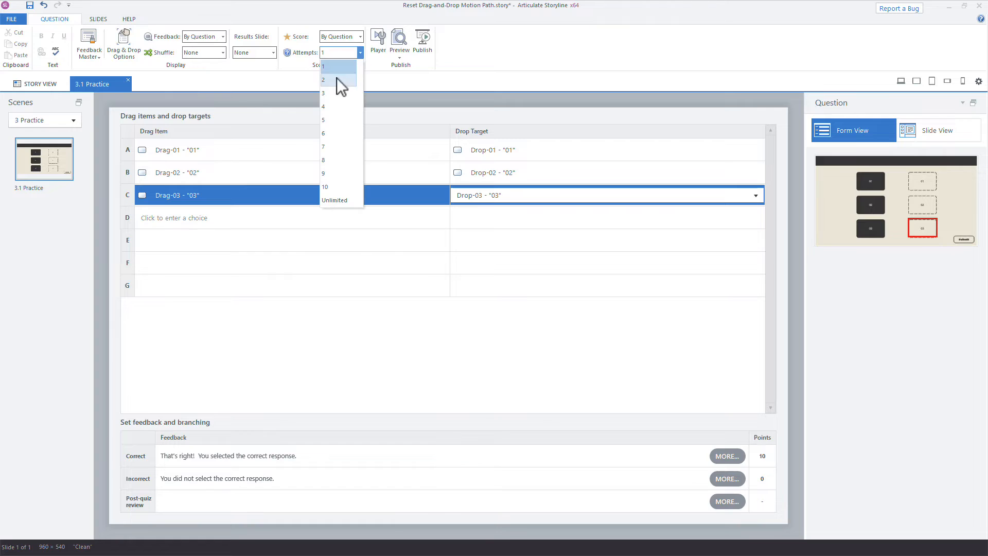
left_click(323, 79)
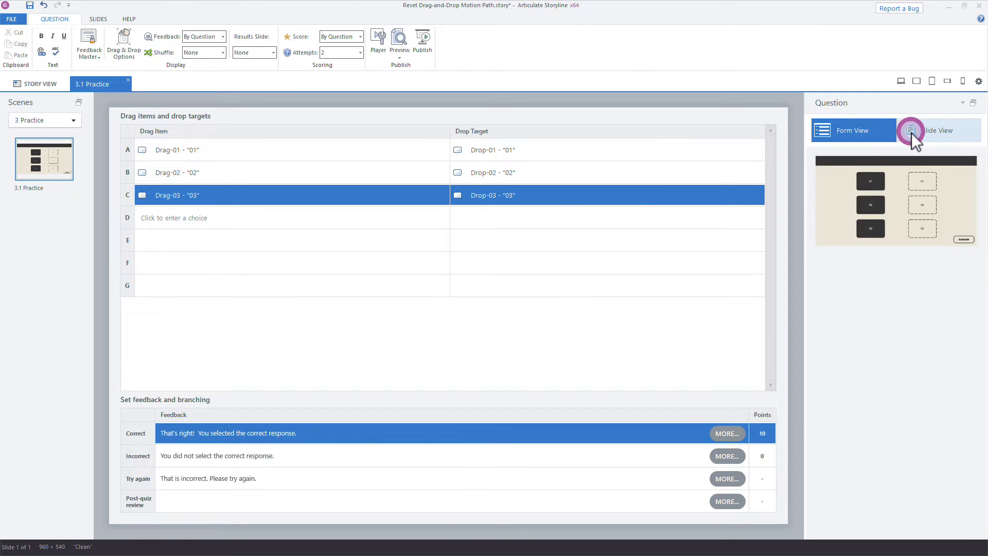
Return to Slide View, open the Try Again layer, then go back to the Practice base layer
left_click(906, 130)
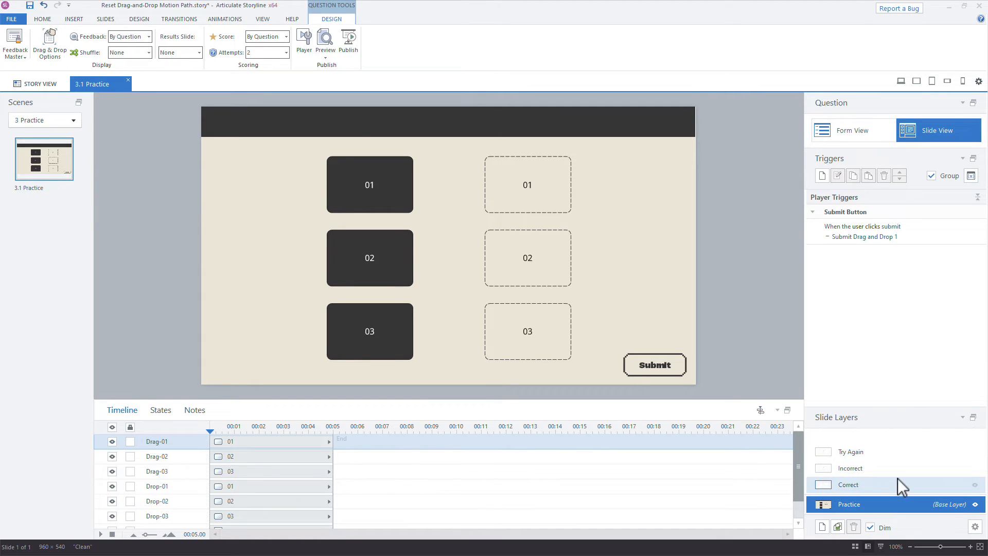
left_click(851, 451)
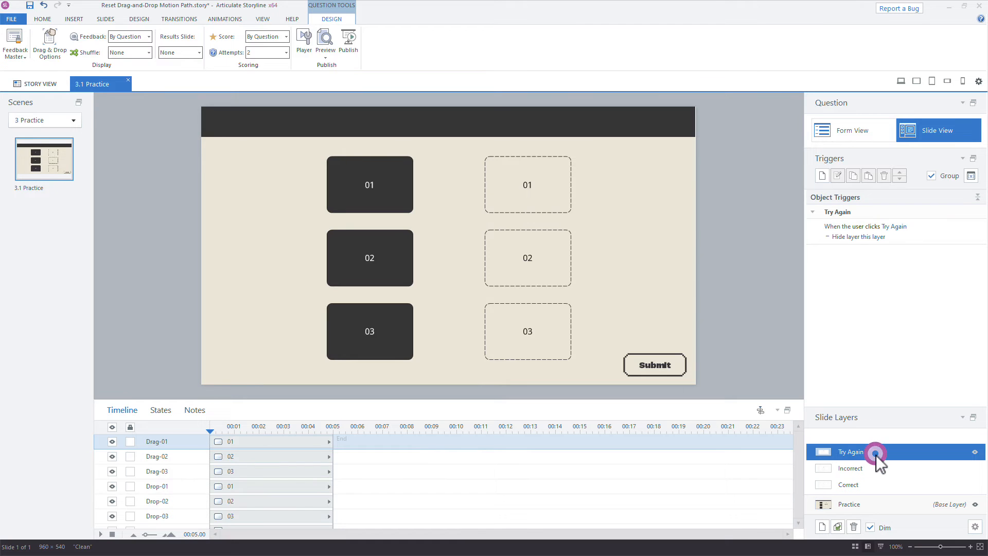
left_click(851, 451)
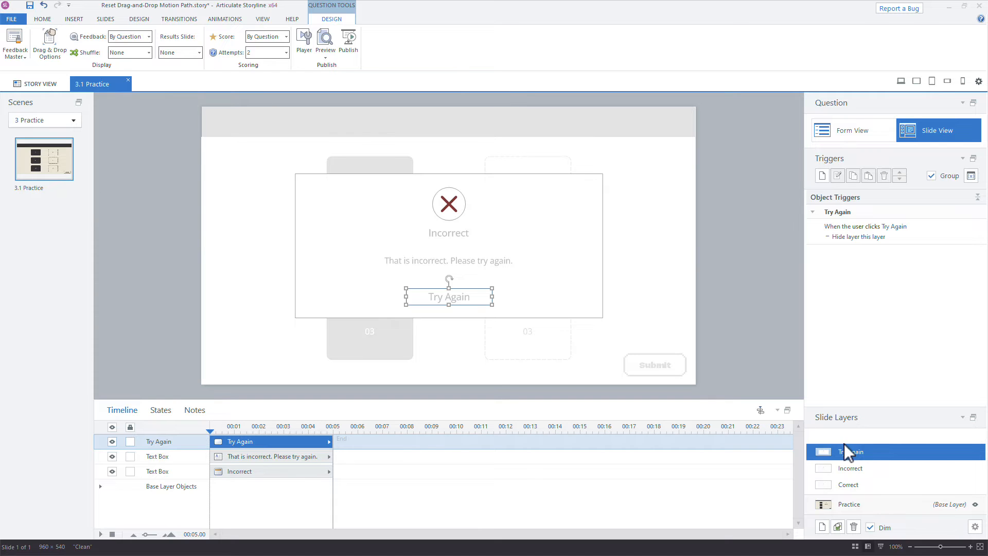
mouse_move(779, 426)
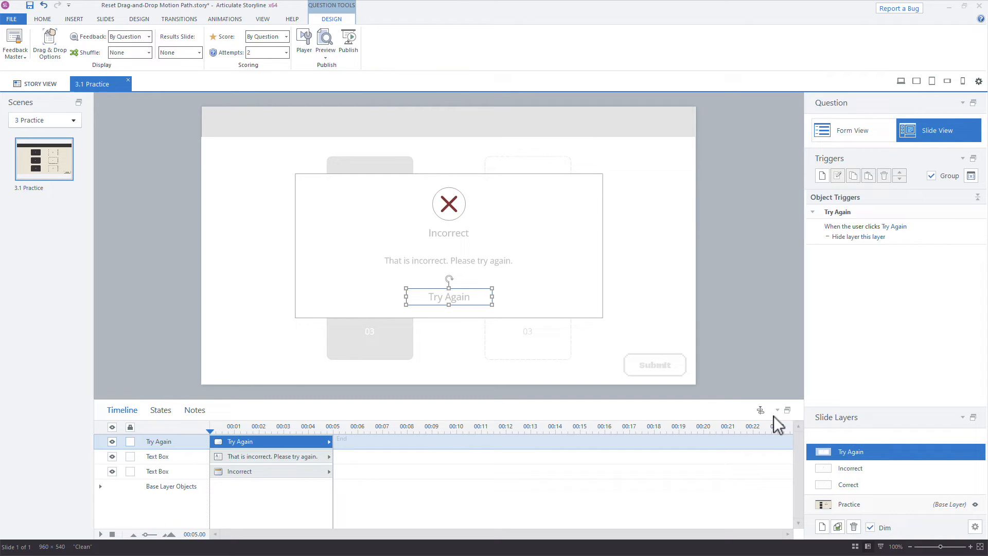
mouse_move(376, 321)
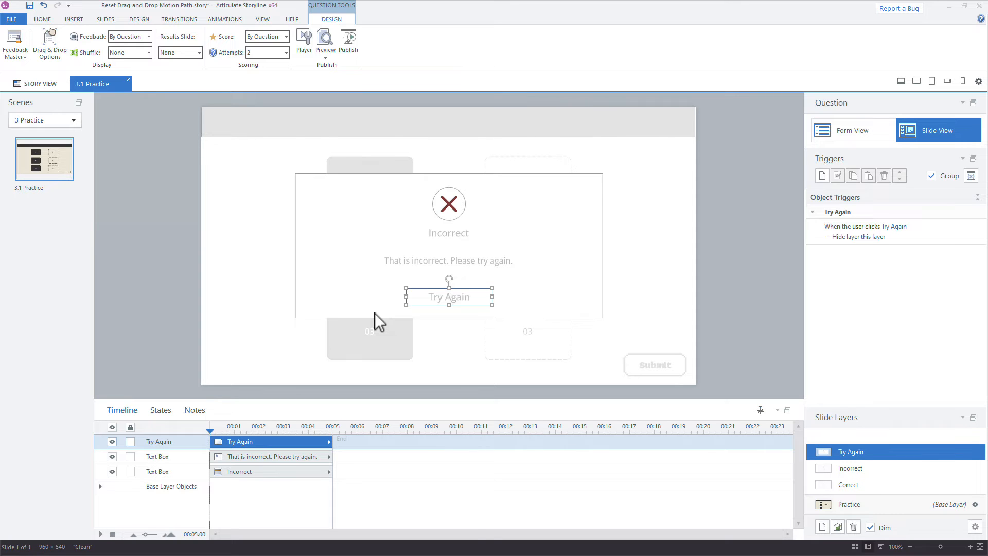
mouse_move(634, 504)
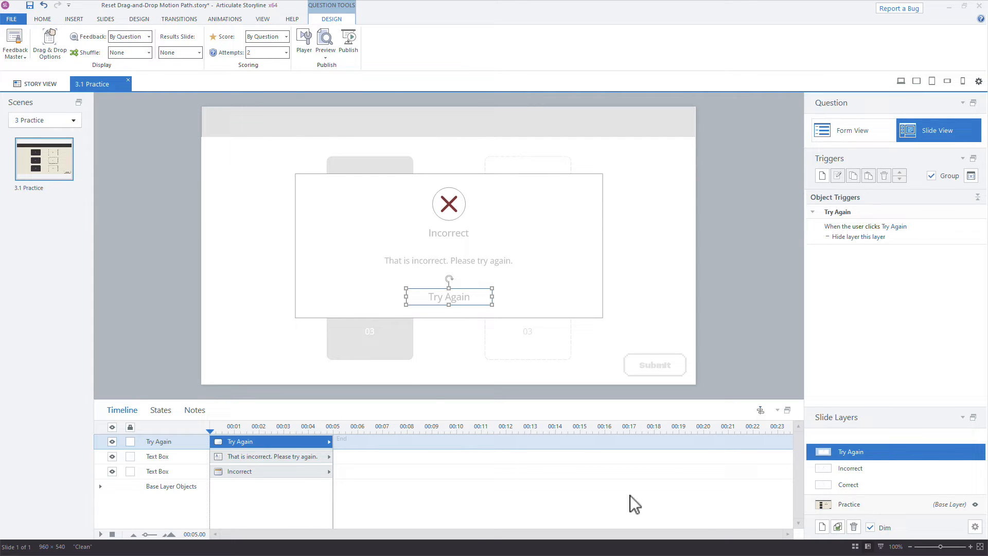
left_click(850, 504)
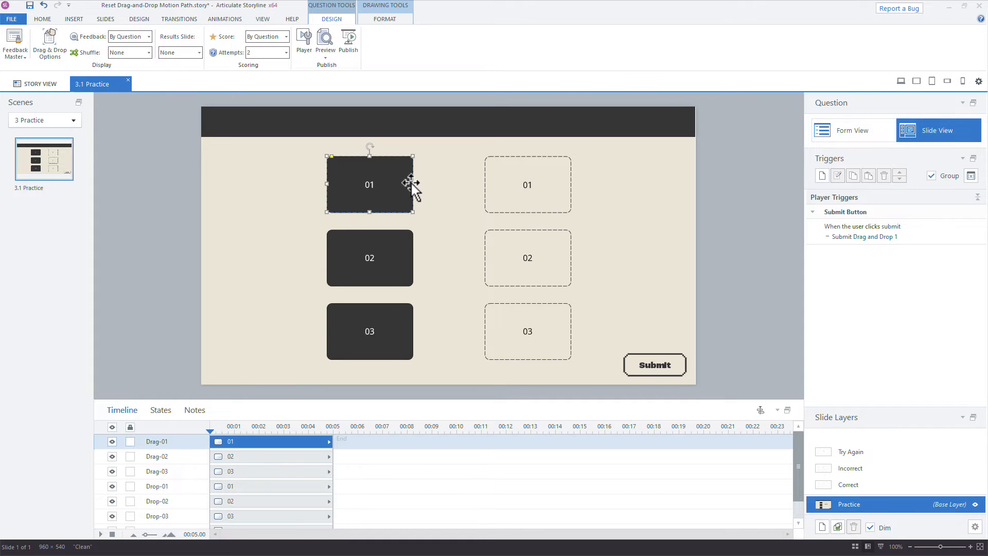
mouse_move(413, 189)
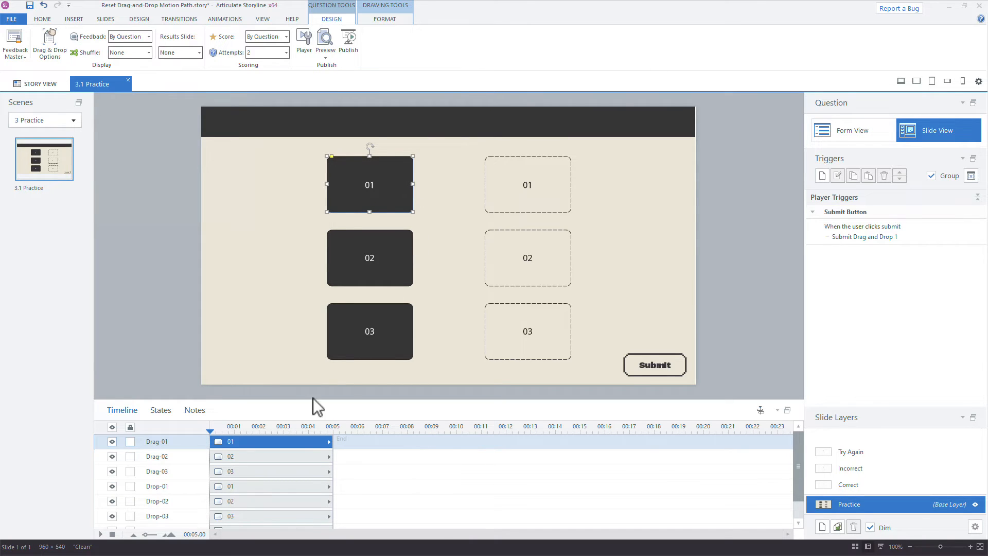
Add a Drop Correct state to Drag-01 with a green shape fill
left_click(160, 409)
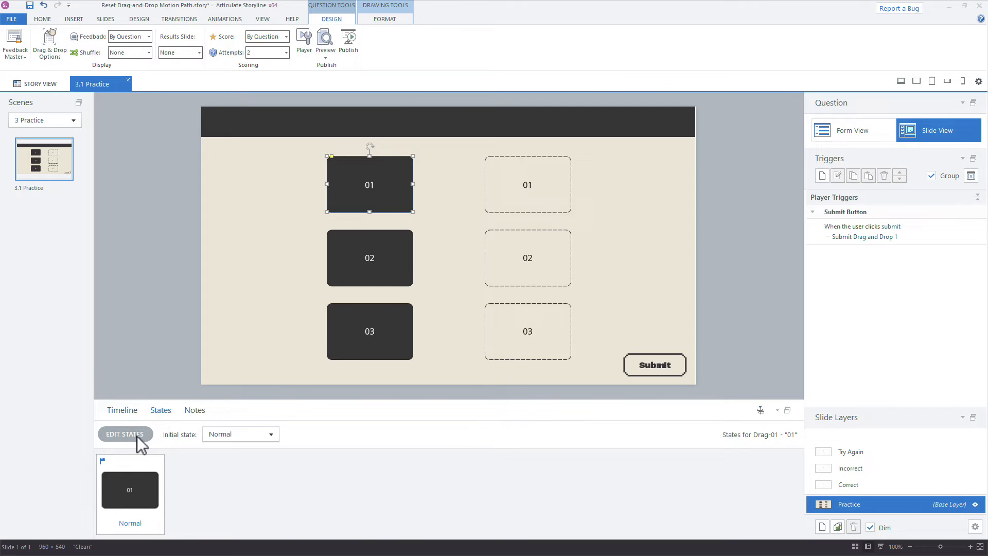
left_click(124, 433)
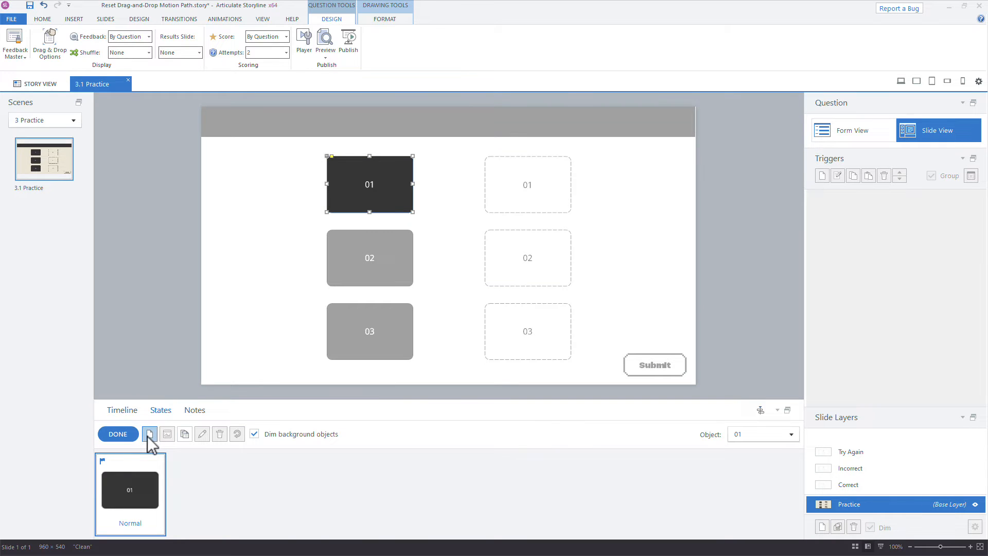
left_click(150, 433)
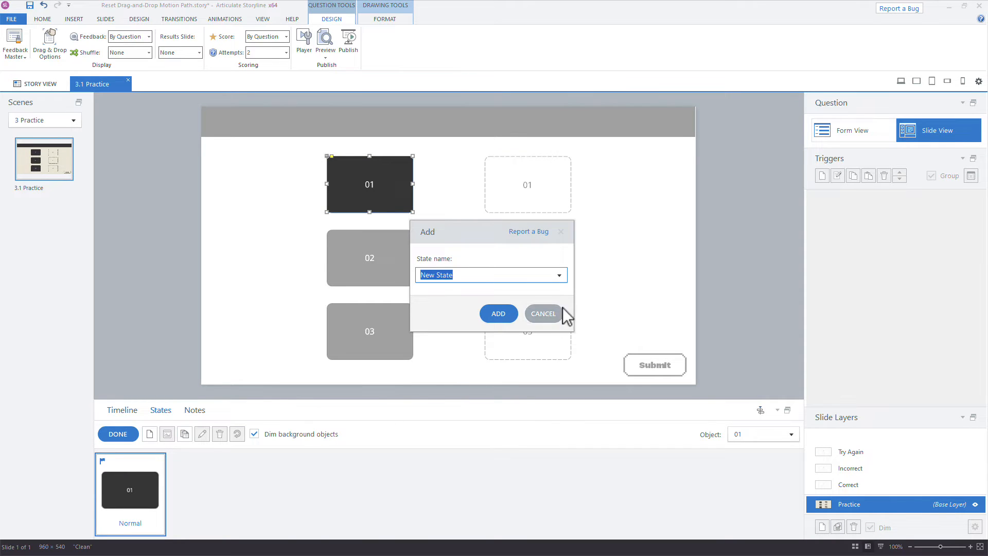
left_click(559, 275)
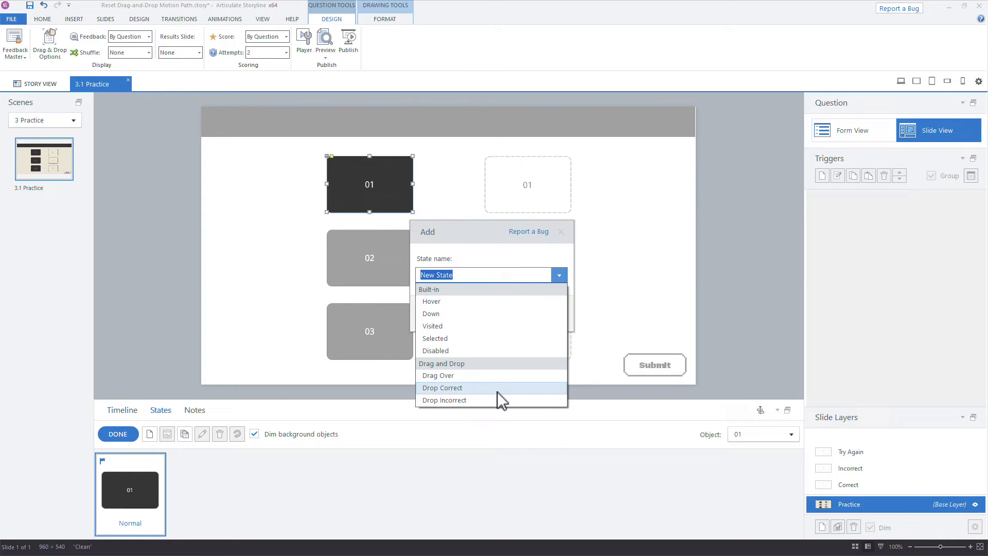
mouse_move(500, 399)
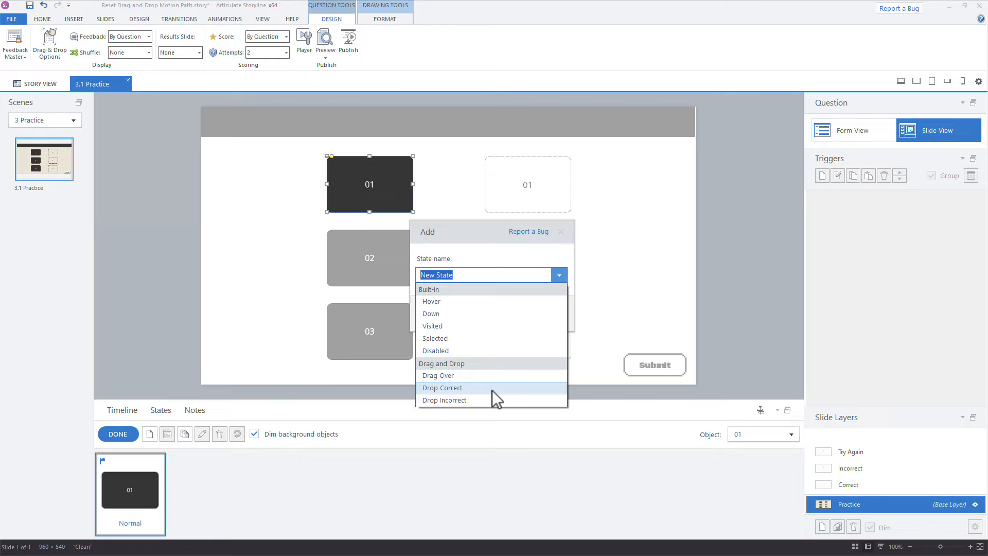
left_click(441, 388)
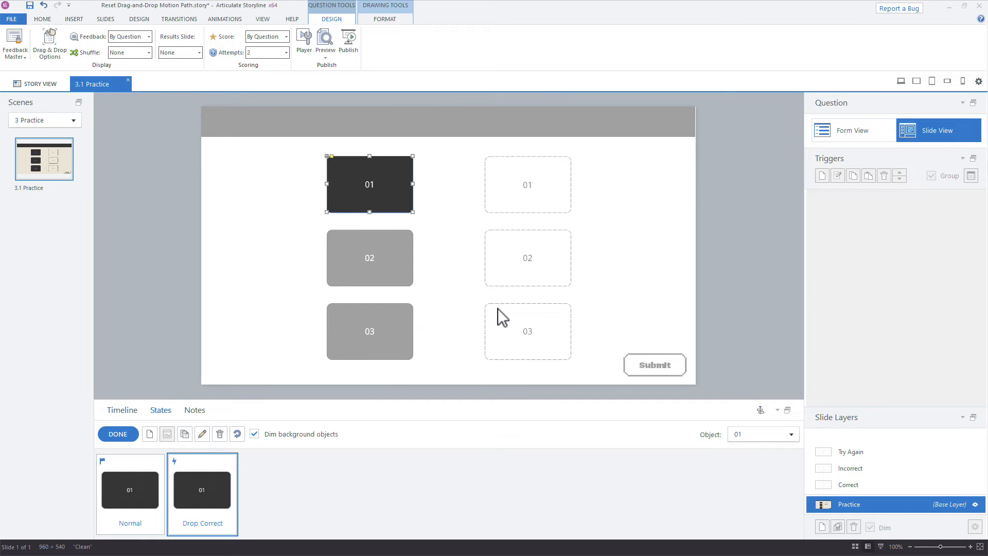
left_click(384, 19)
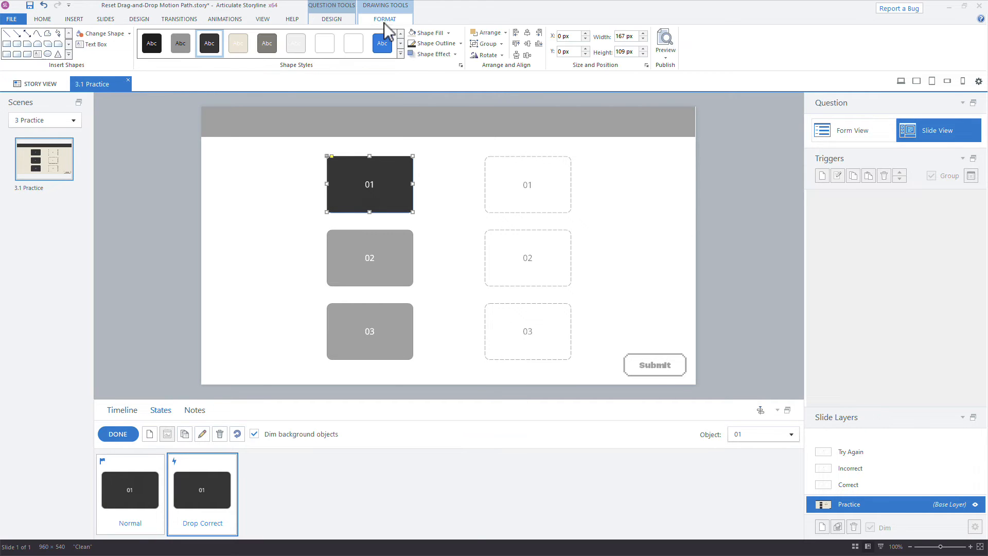
mouse_move(431, 33)
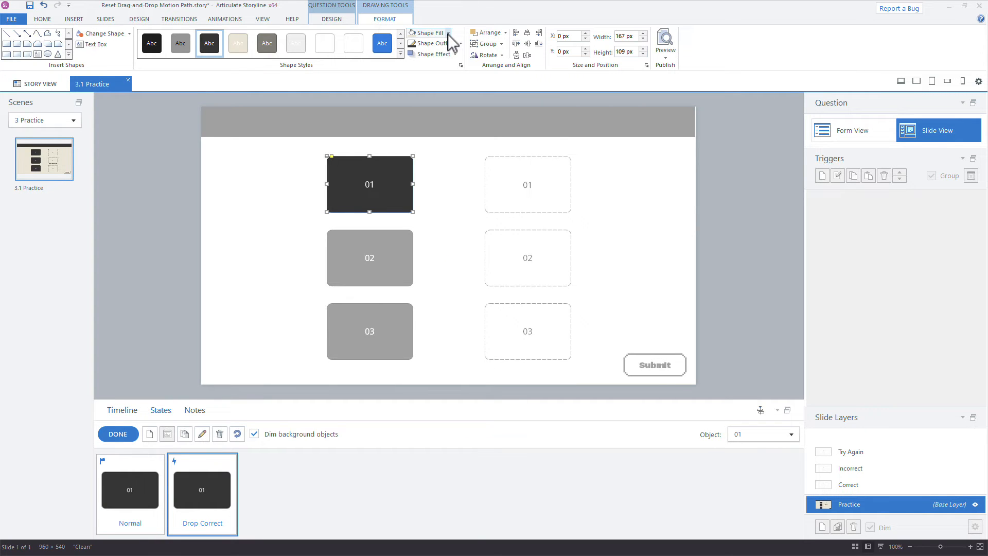
left_click(427, 32)
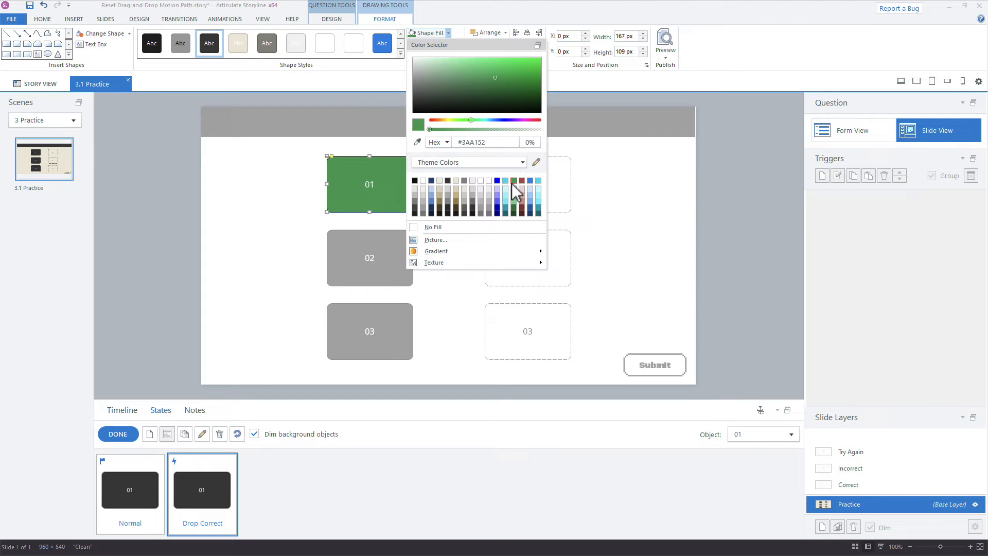
left_click(434, 262)
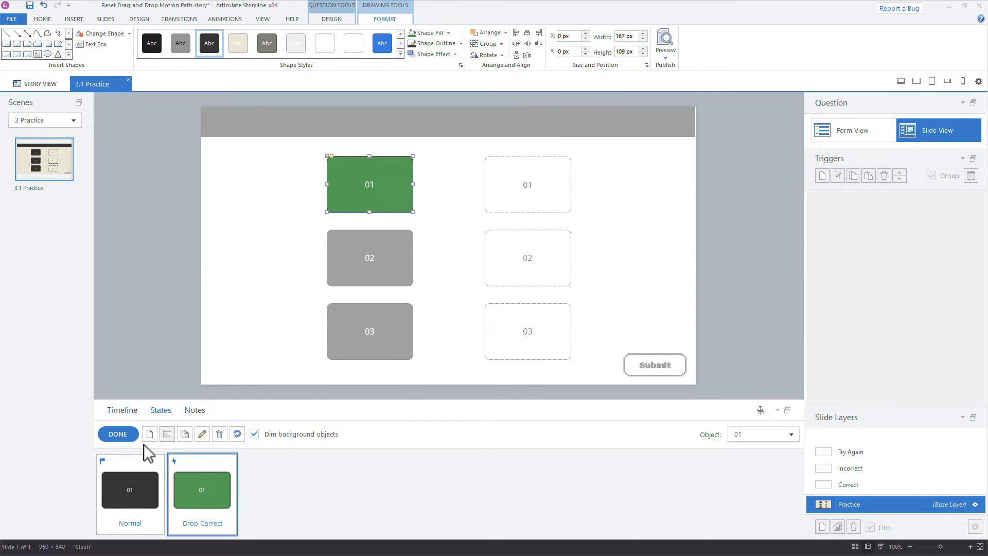
Add a Drop Incorrect state to Drag-01 and open its fill colours for red
left_click(149, 435)
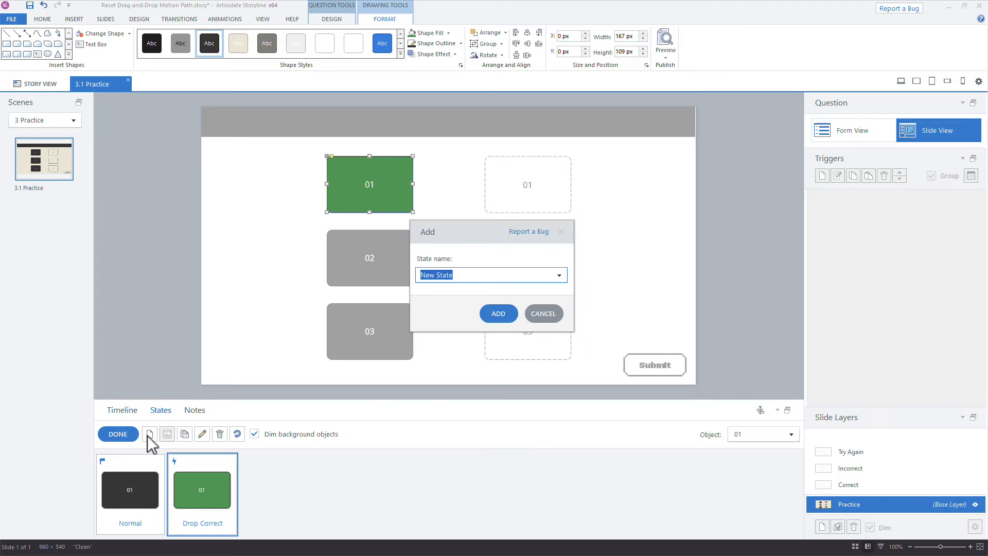
left_click(559, 274)
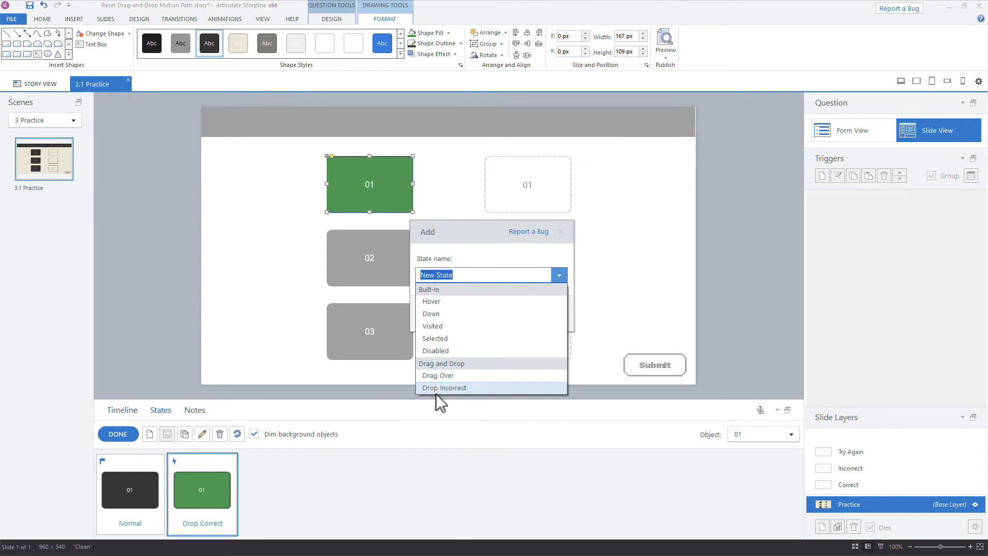
left_click(444, 388)
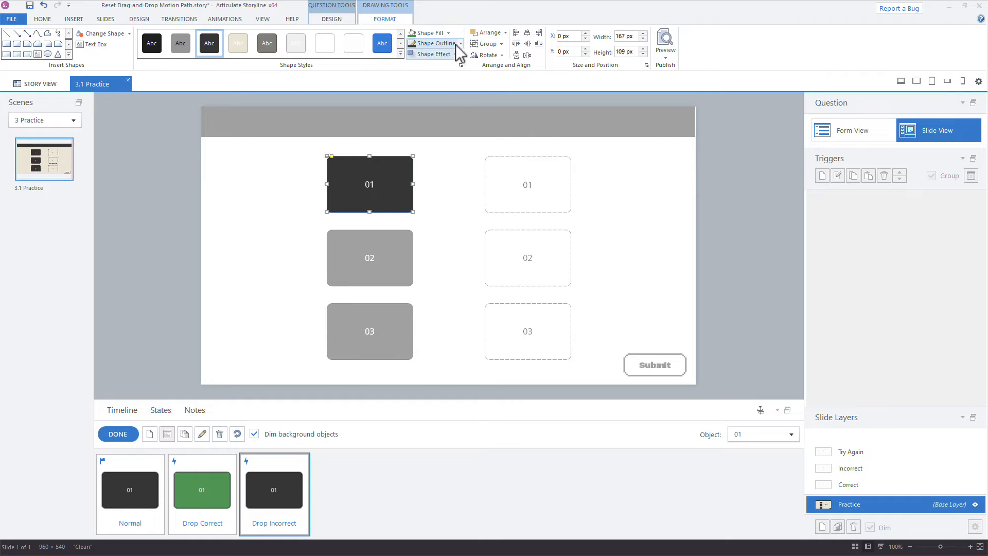
left_click(428, 32)
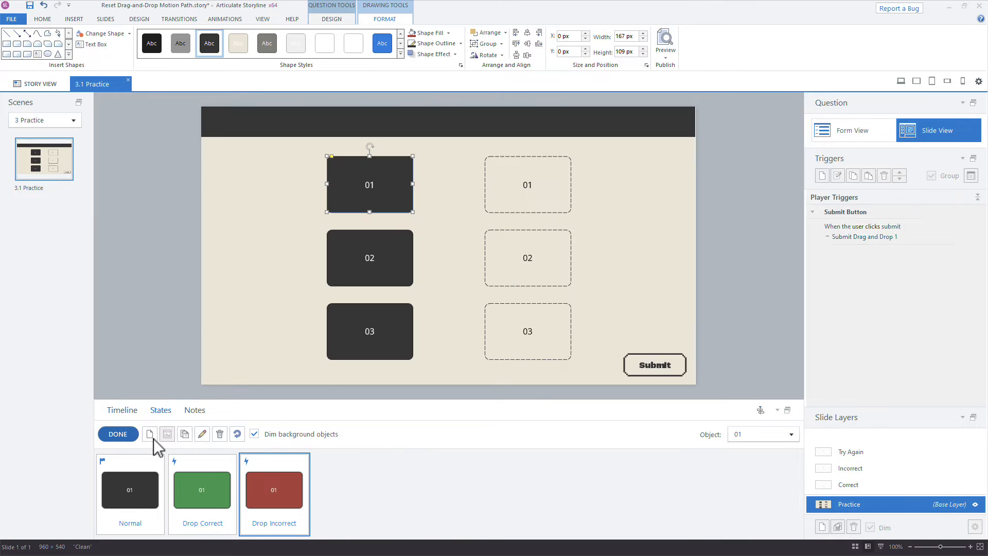
Finish Drag-01's states and Format Paint them onto Drag-02 and Drag-03
left_click(117, 433)
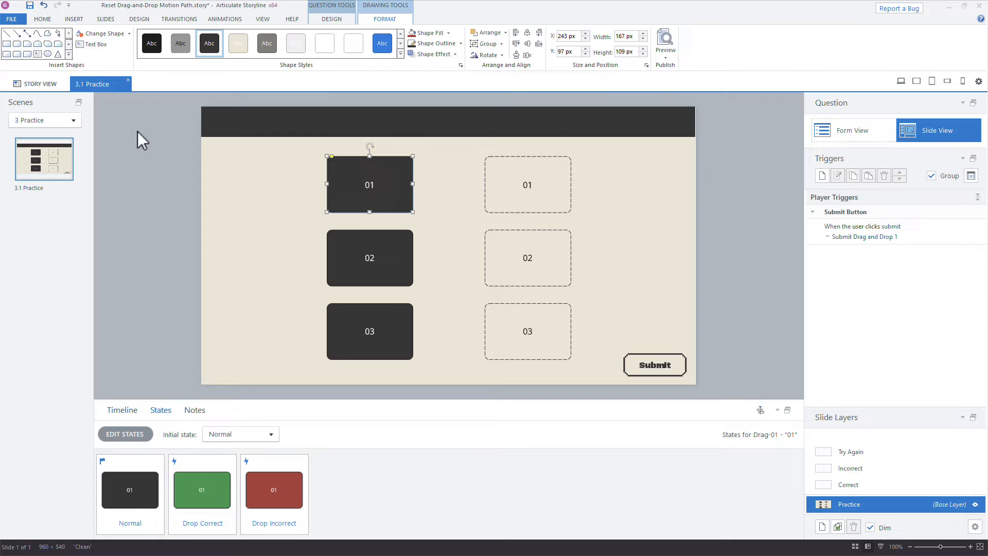
left_click(42, 18)
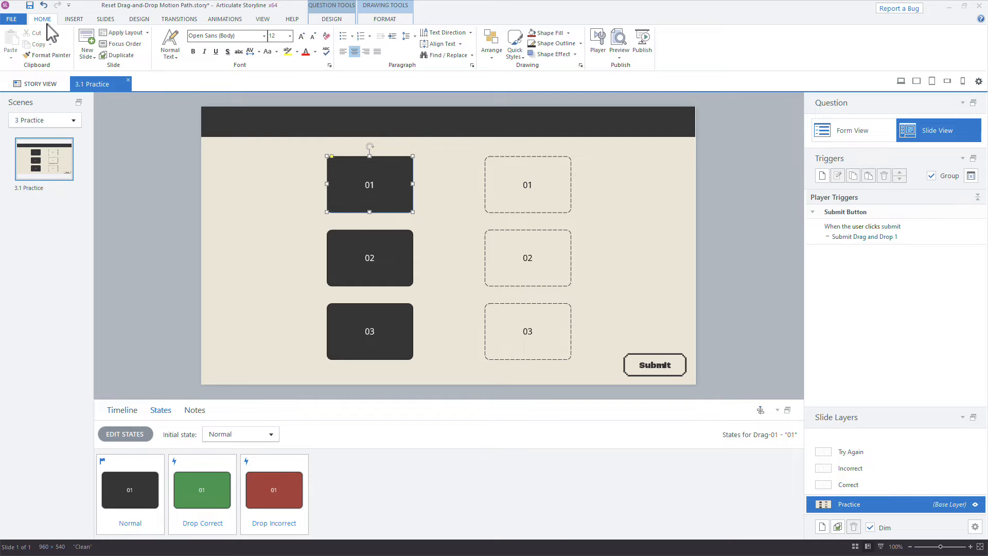
mouse_move(46, 56)
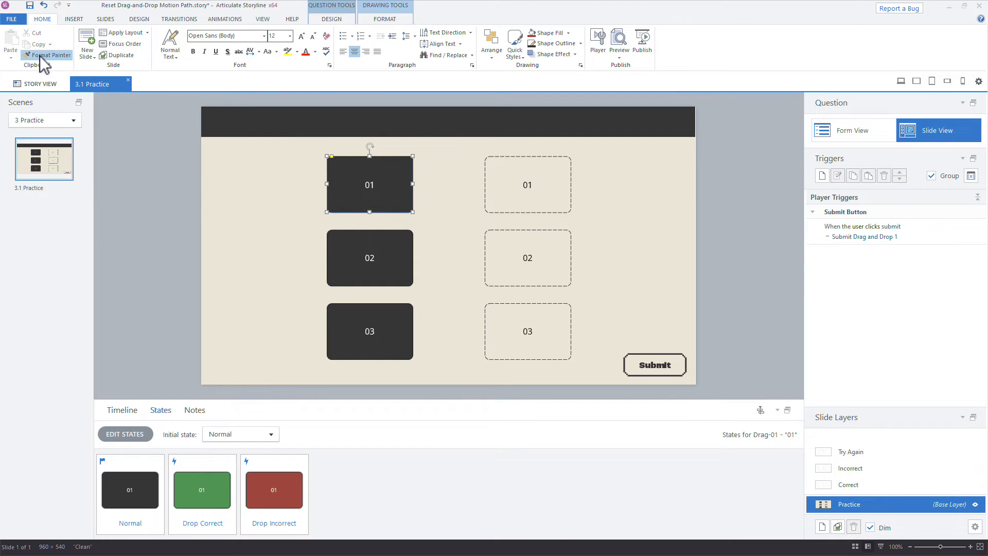
mouse_move(350, 262)
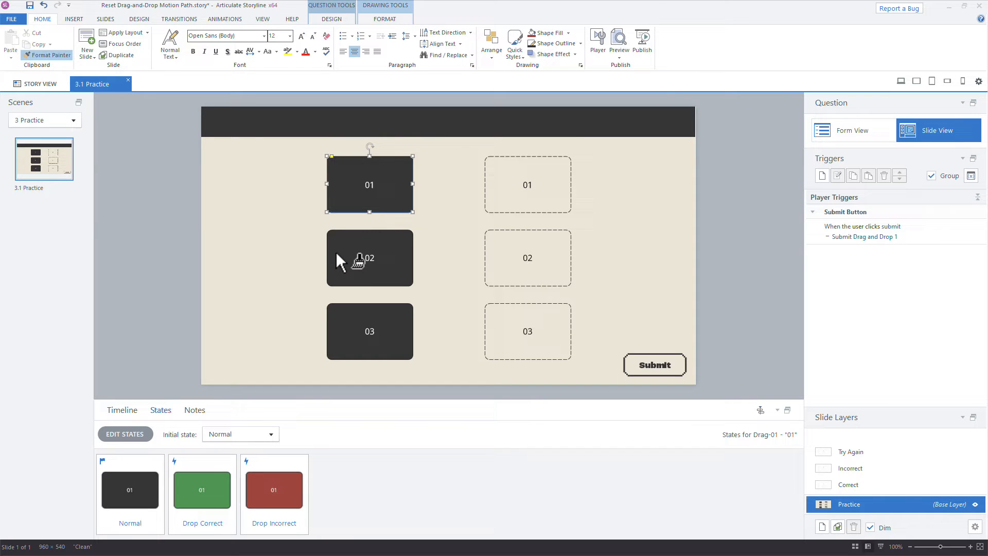
left_click(369, 257)
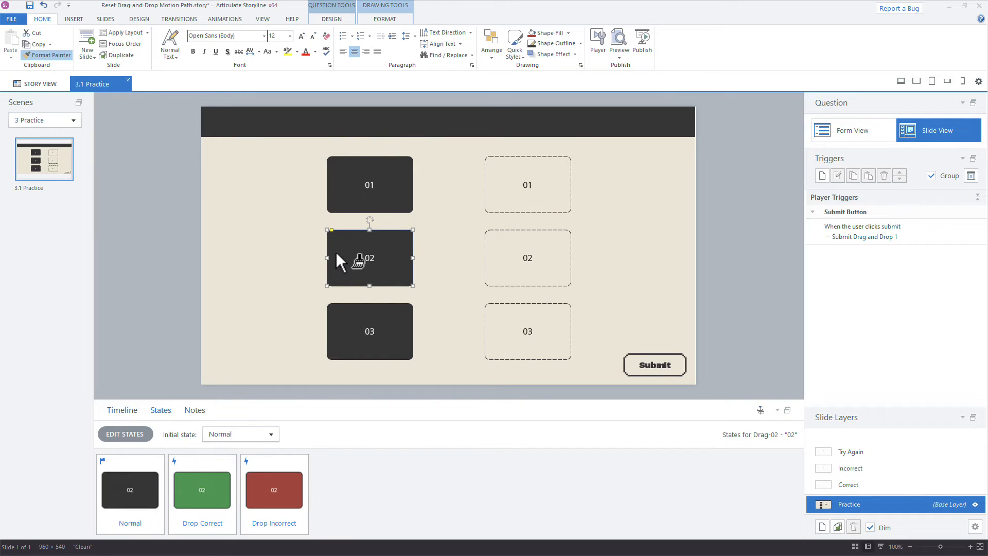
left_click(369, 331)
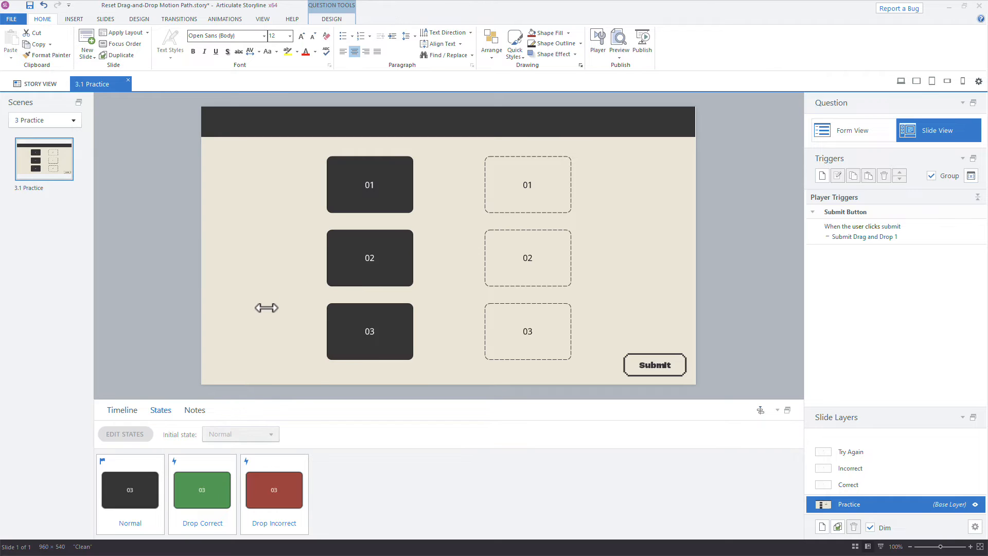
left_click(122, 410)
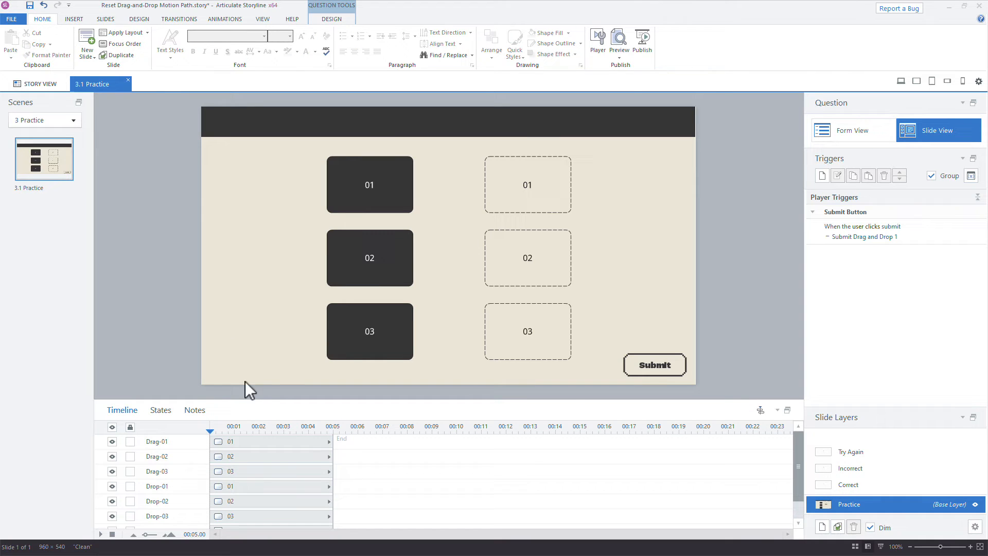
left_click(331, 19)
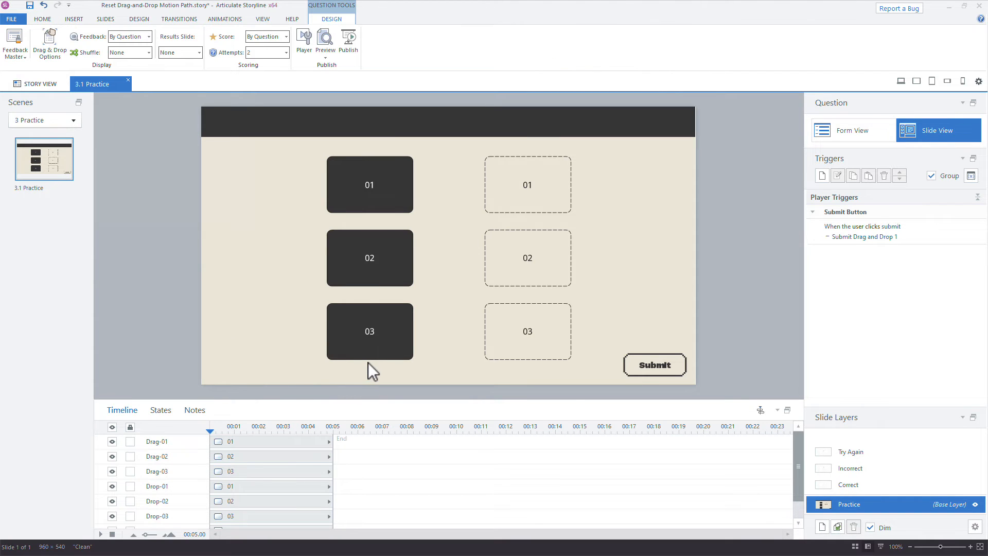
left_click(369, 331)
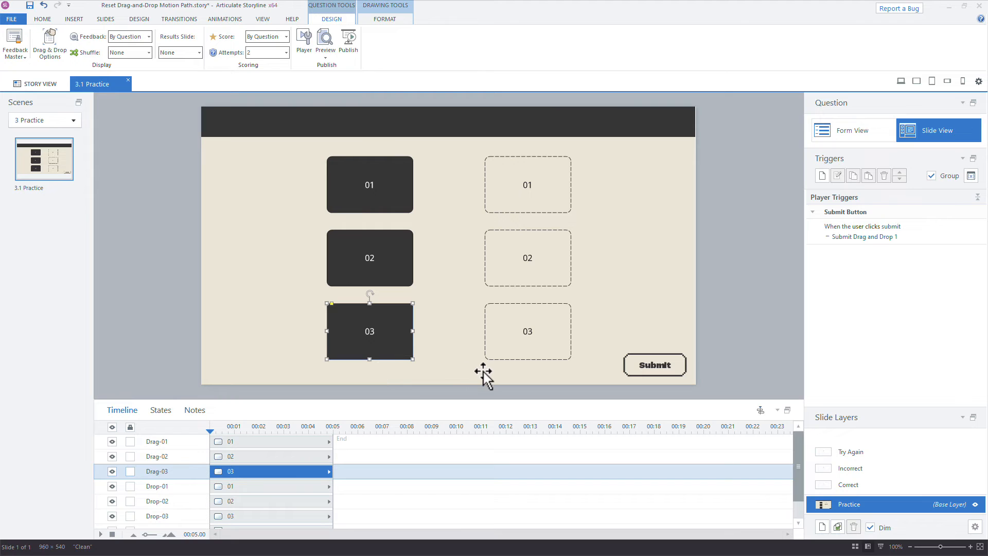
mouse_move(586, 392)
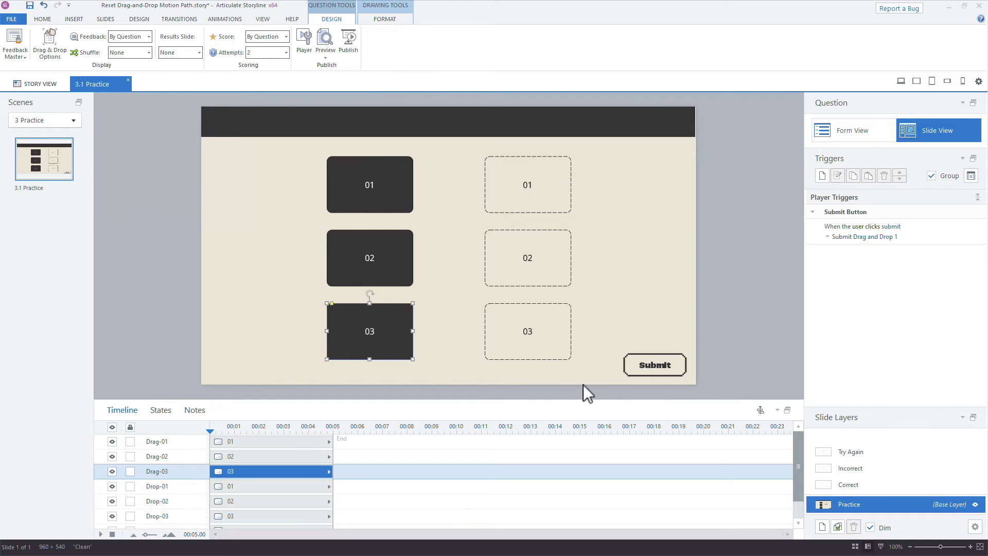
left_click(325, 41)
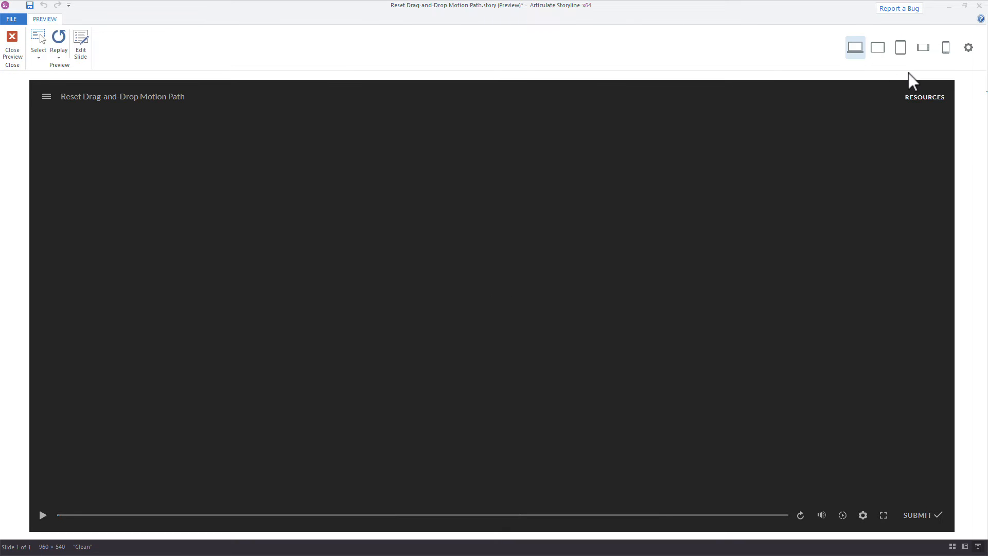
left_click(42, 514)
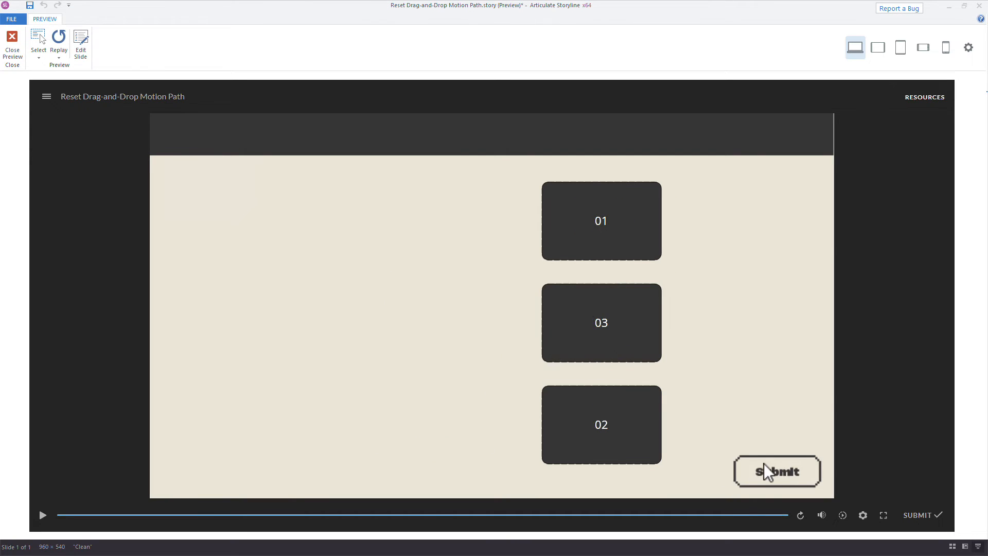
mouse_move(796, 444)
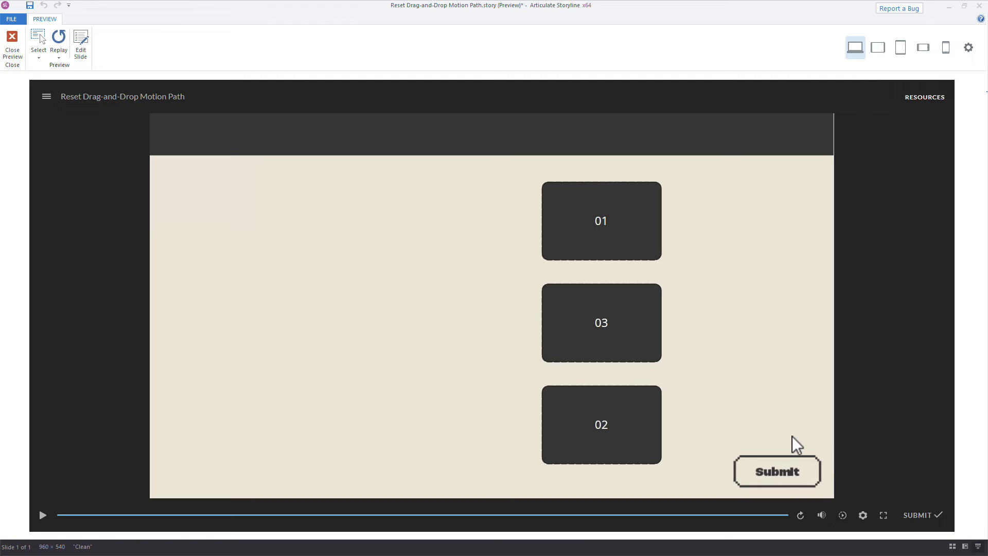
mouse_move(921, 515)
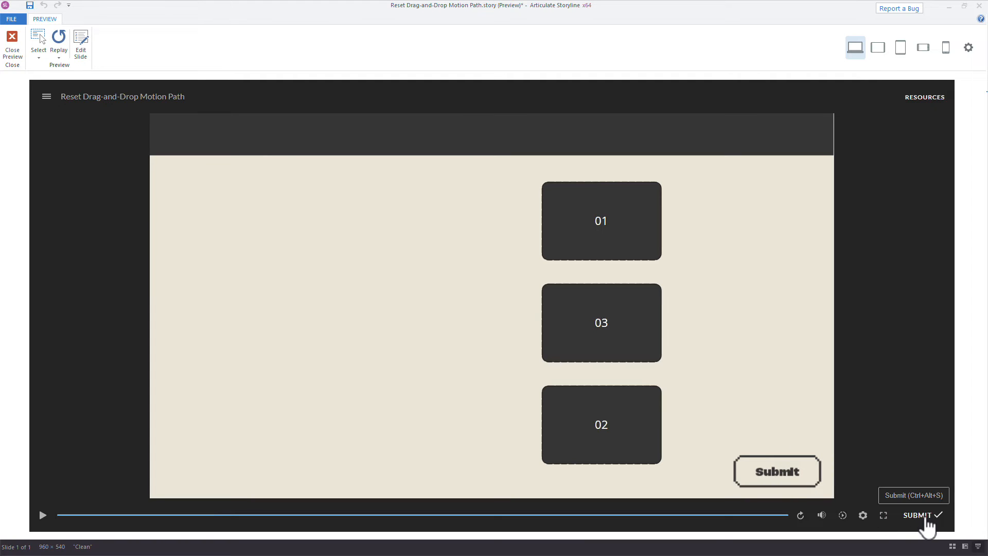
left_click(777, 471)
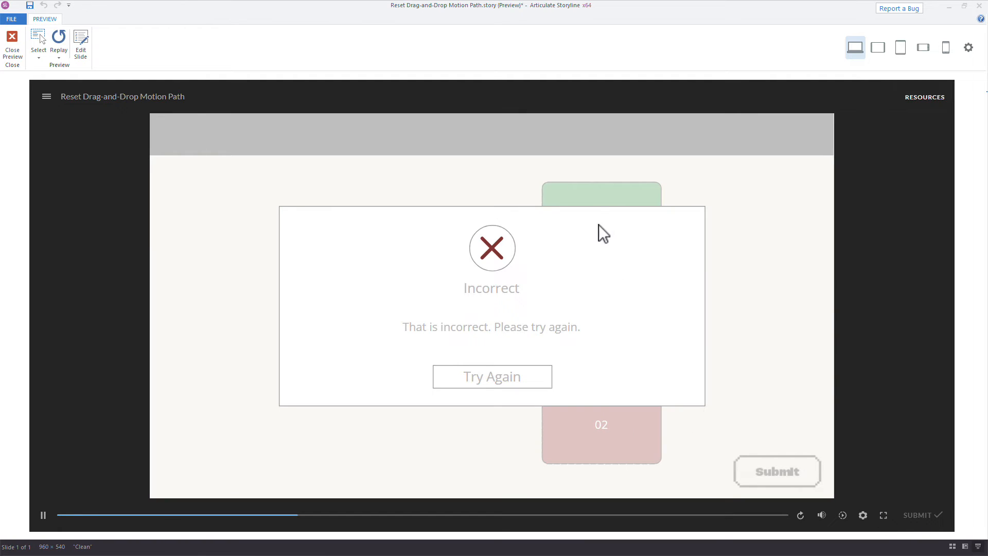
left_click(12, 41)
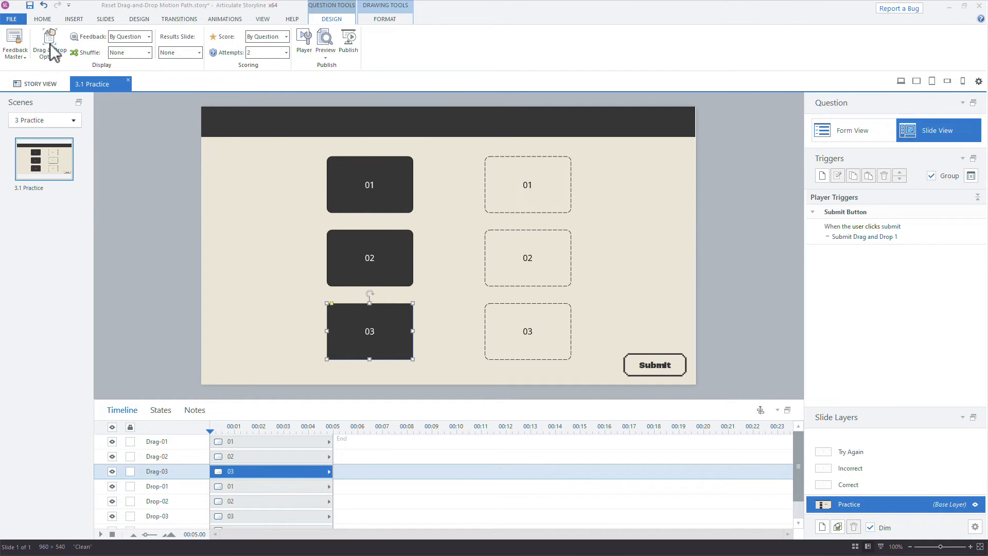
Set the Drag and Drop Options to delay item drop states until submission, previewing the result
left_click(49, 45)
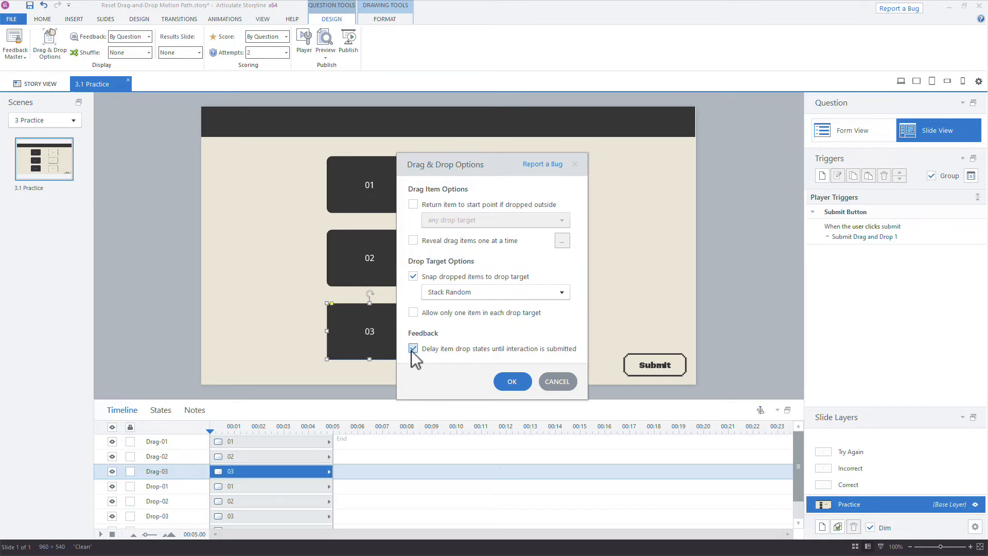
left_click(512, 381)
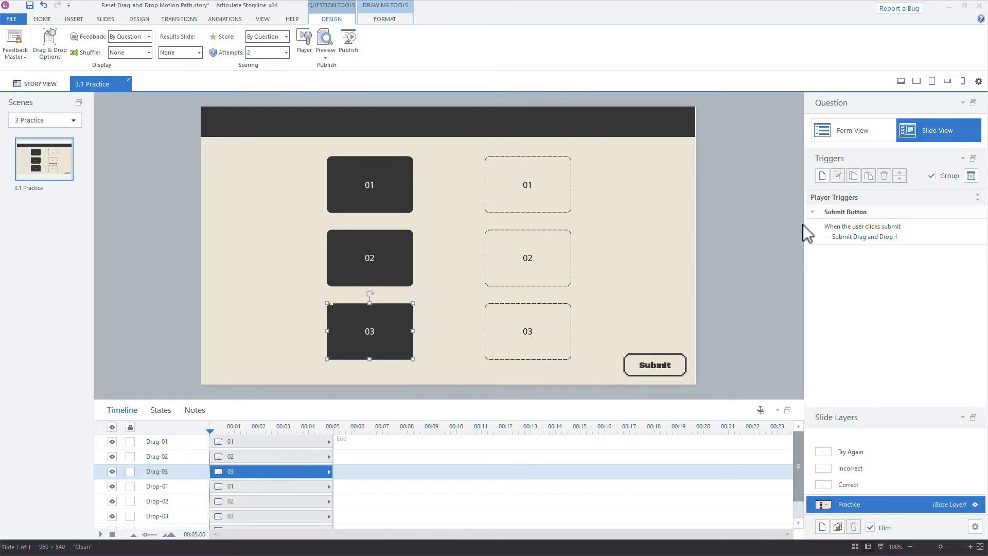
left_click(325, 39)
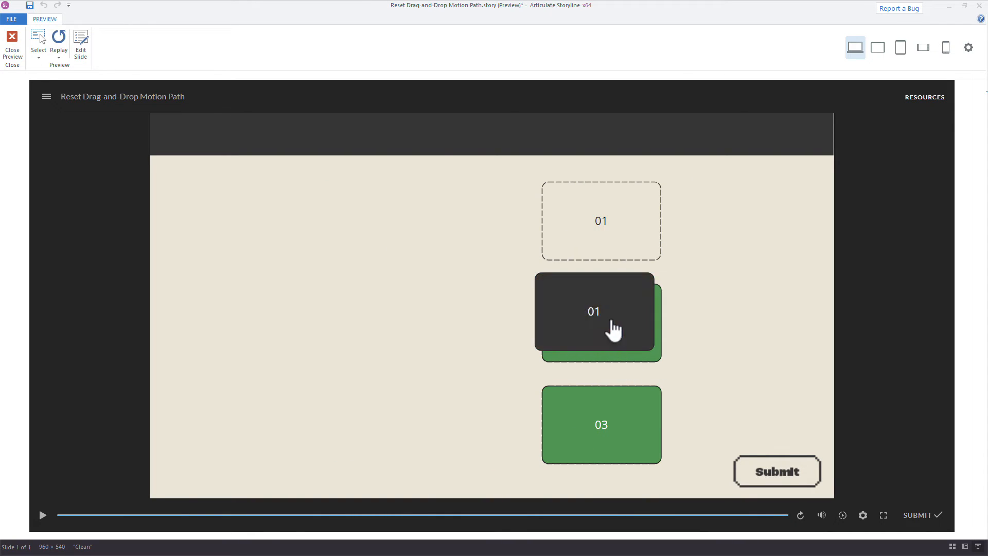
left_click(12, 46)
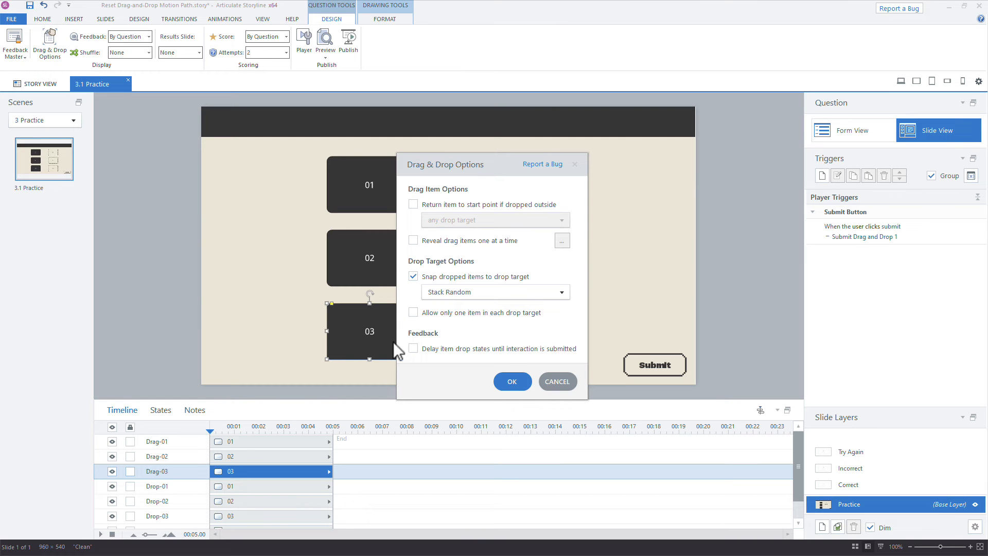
left_click(413, 348)
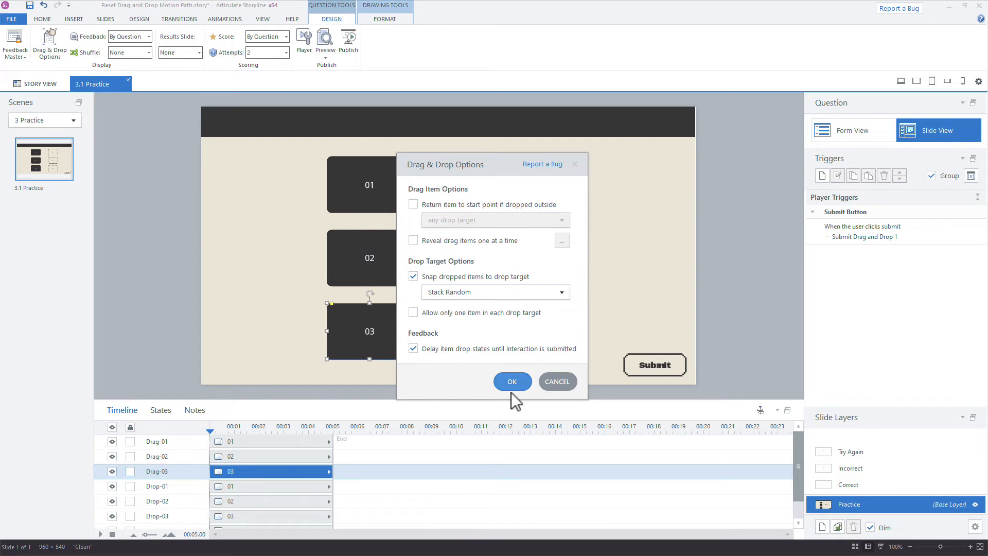
left_click(512, 381)
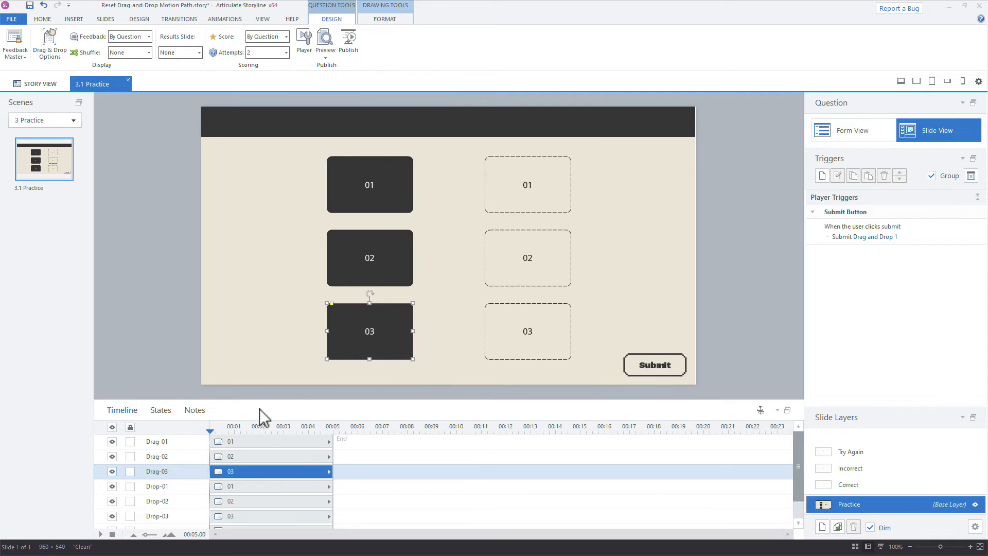
Preview Drag-03's Drop Correct and Drop Incorrect states, then return to the Timeline
left_click(160, 409)
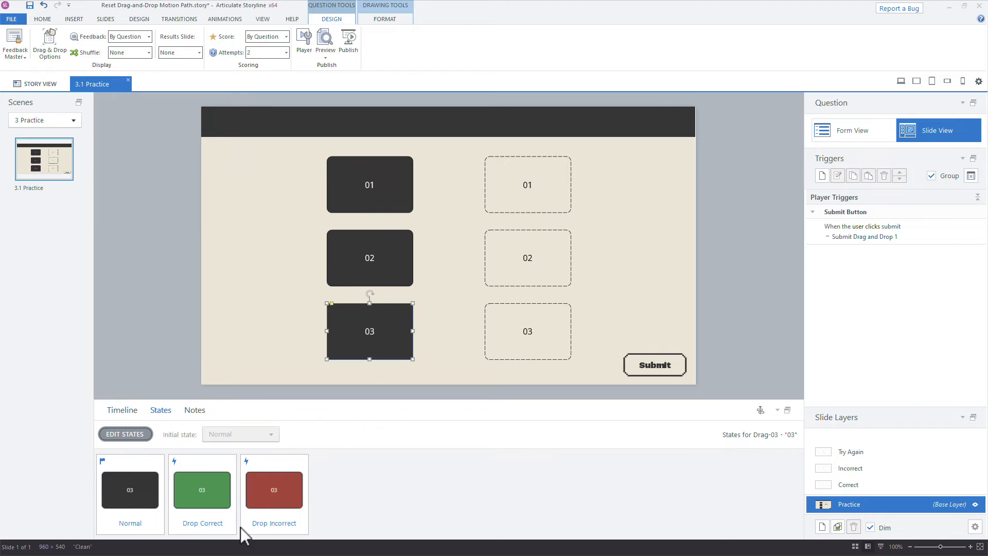
left_click(202, 489)
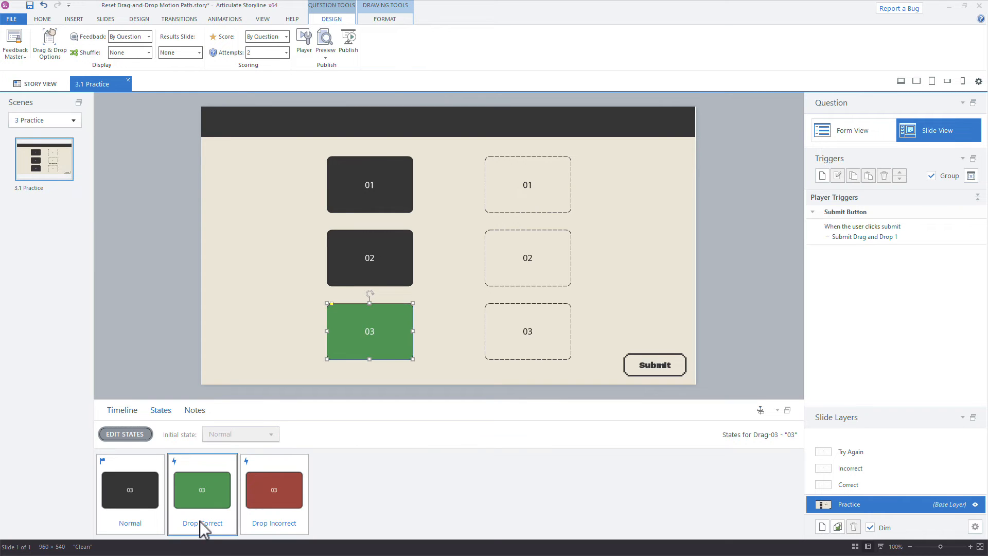
left_click(274, 490)
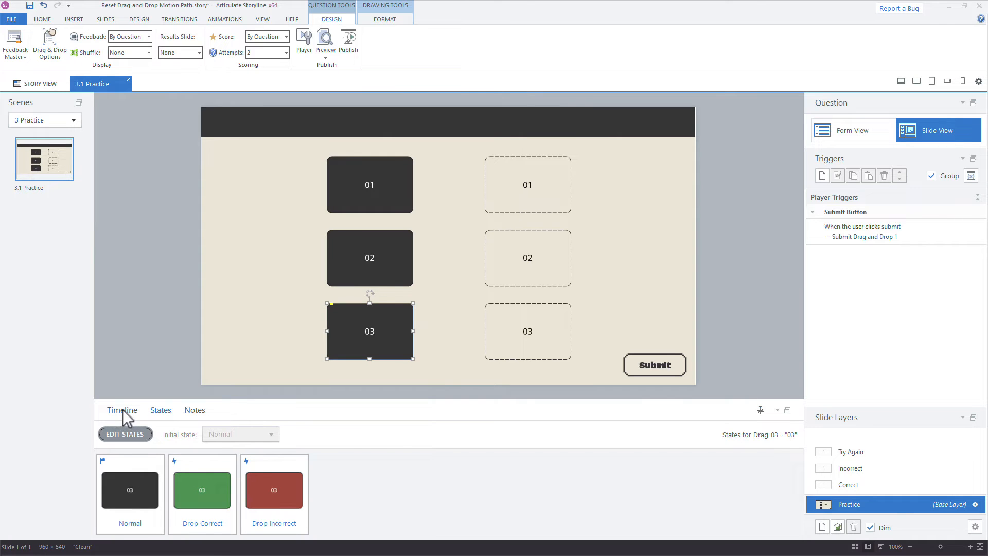
left_click(121, 409)
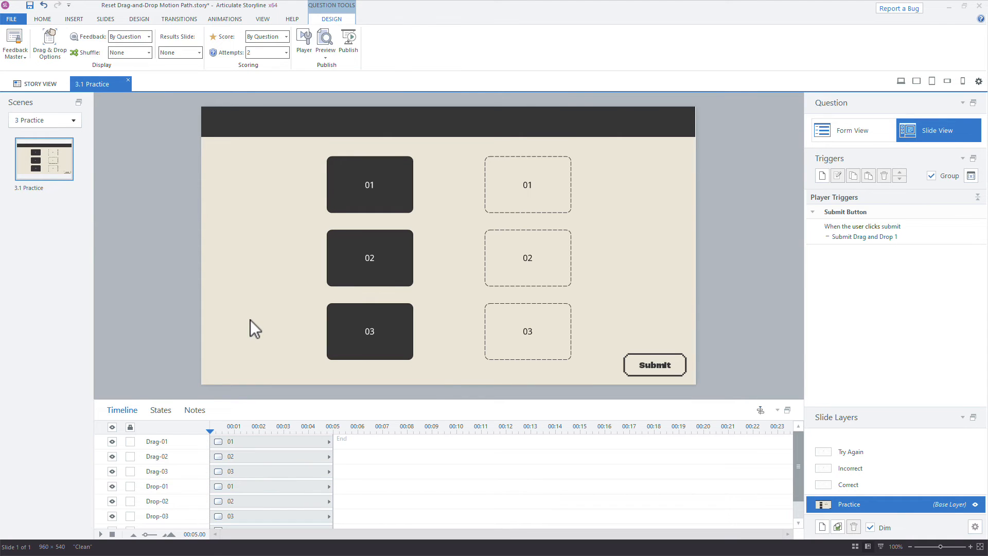
mouse_move(365, 220)
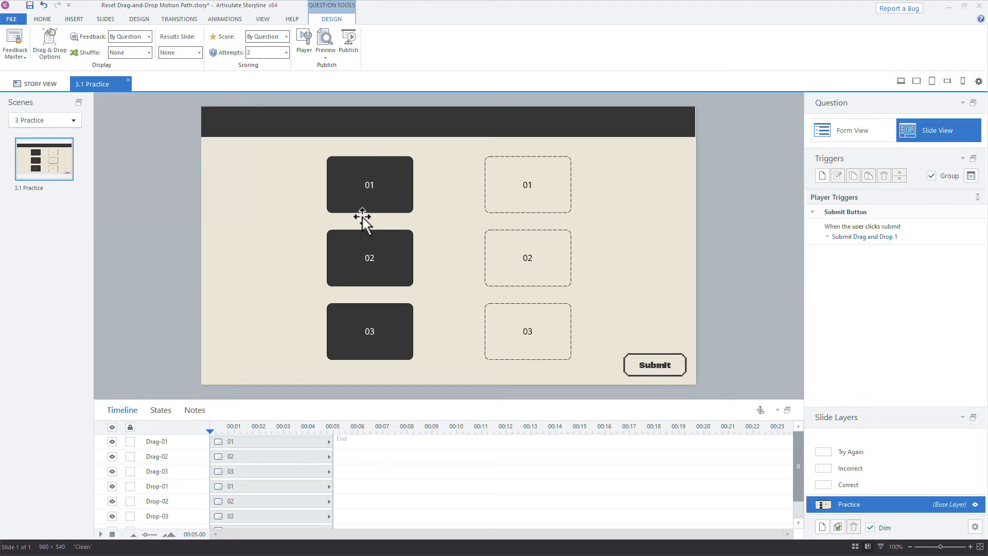
Add a straight-line motion path to Drag-01 and adjust its end point
left_click(370, 185)
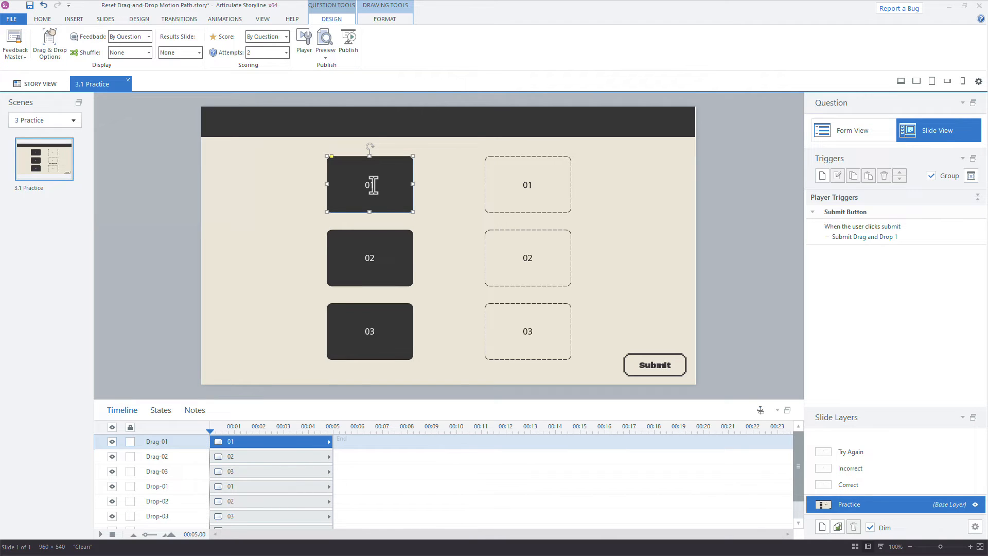
left_click(224, 18)
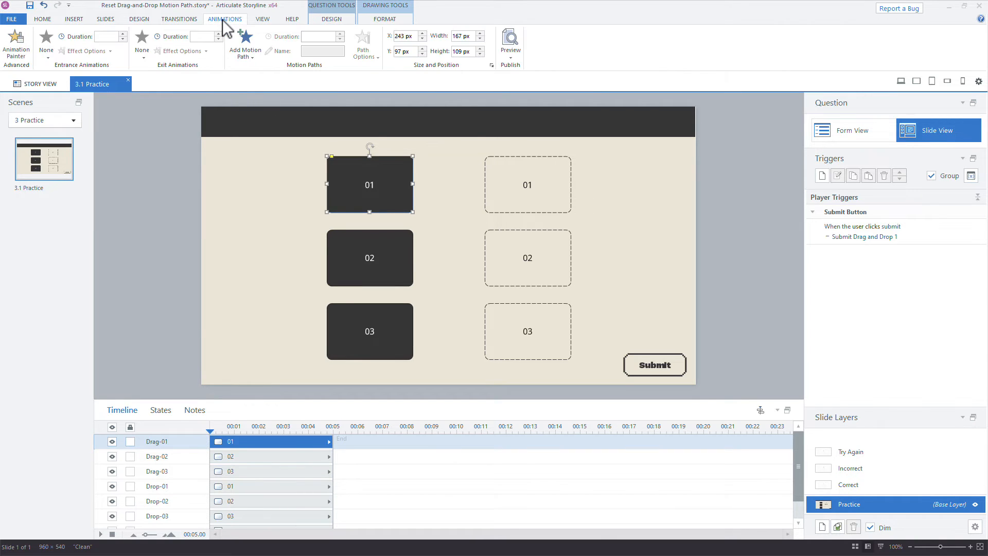
left_click(244, 46)
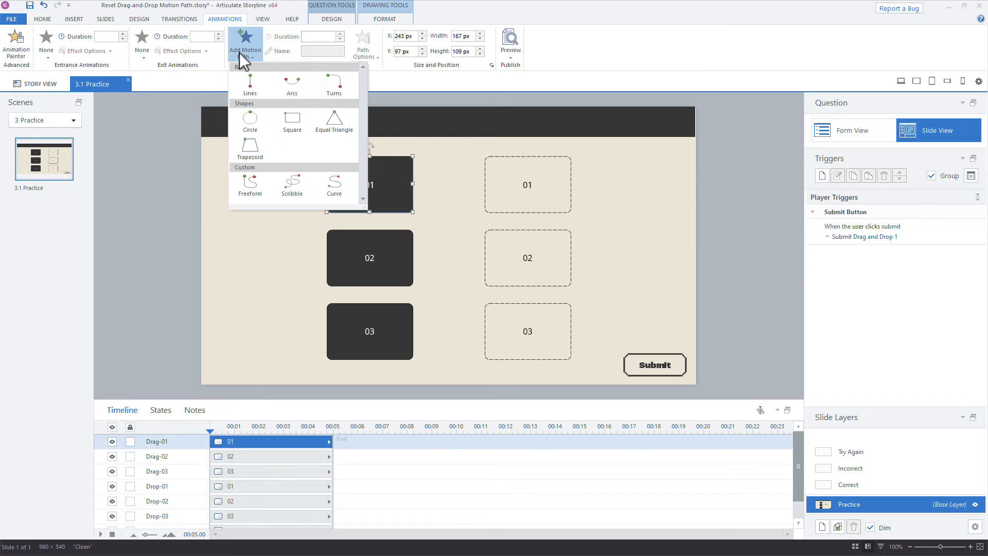
left_click(249, 85)
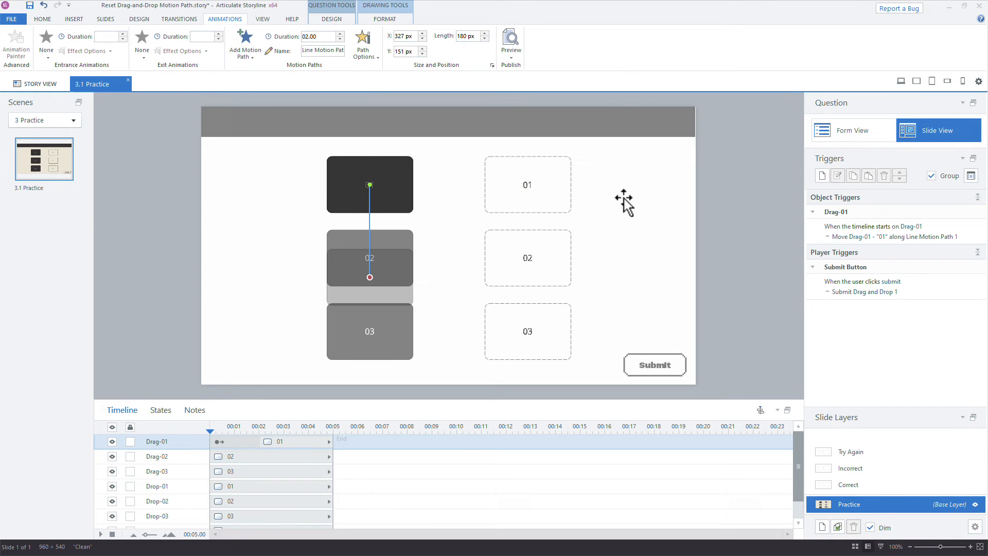
left_click(364, 44)
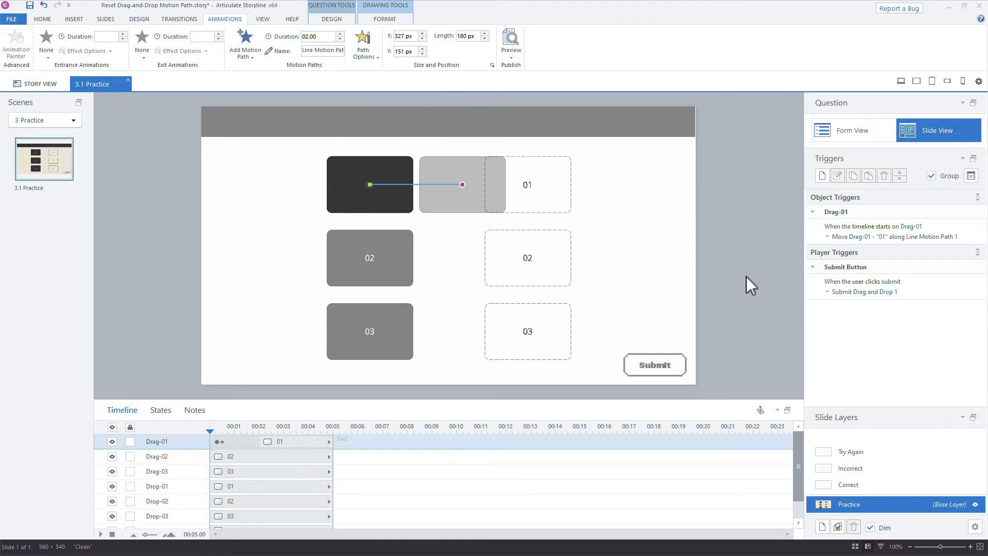
mouse_move(468, 197)
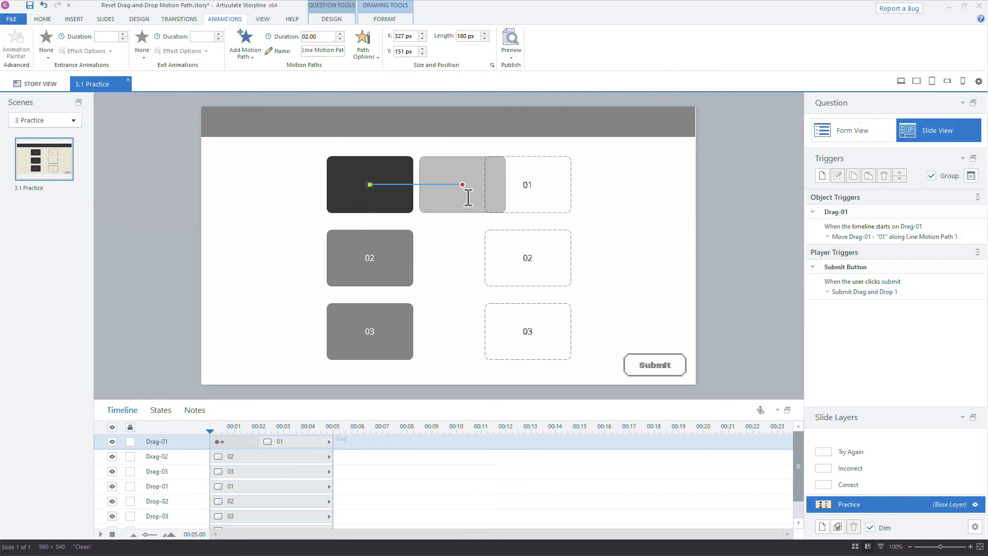
mouse_move(369, 196)
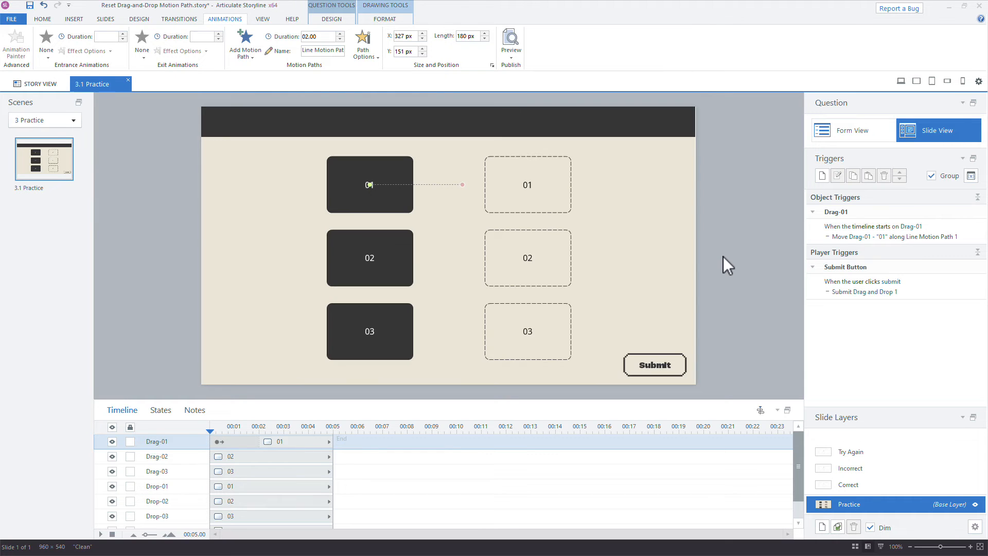
Delete Drag-01's automatic move-on-timeline-start trigger
left_click(873, 227)
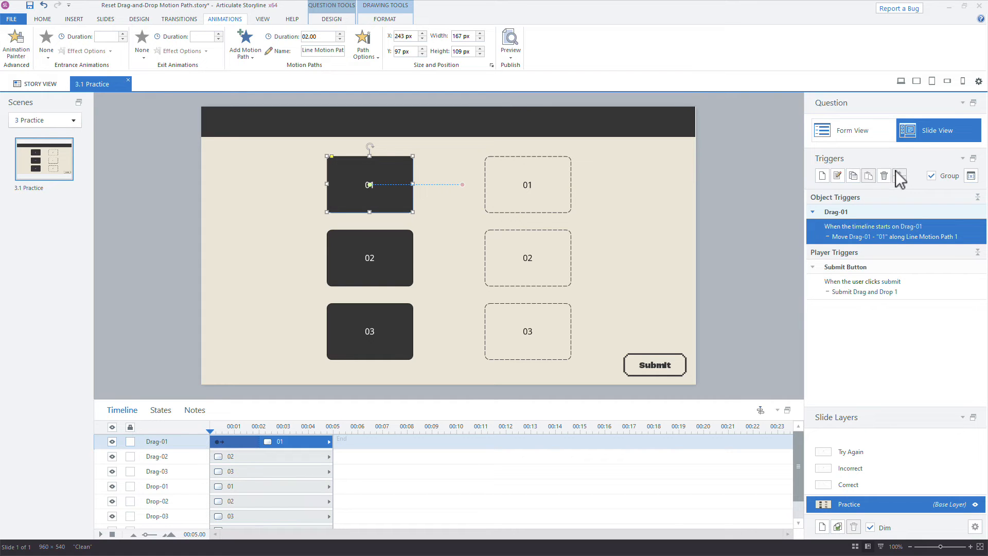
left_click(883, 175)
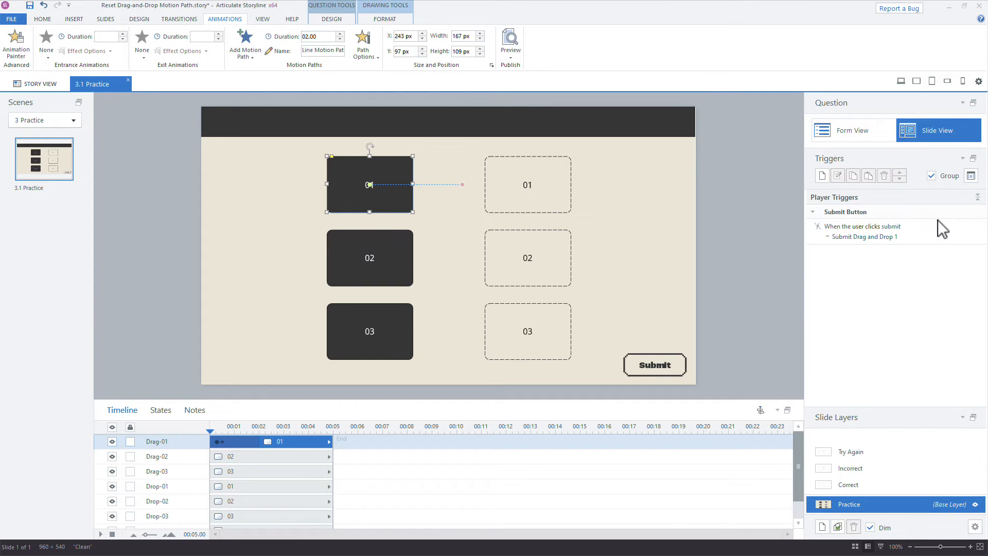
left_click(852, 451)
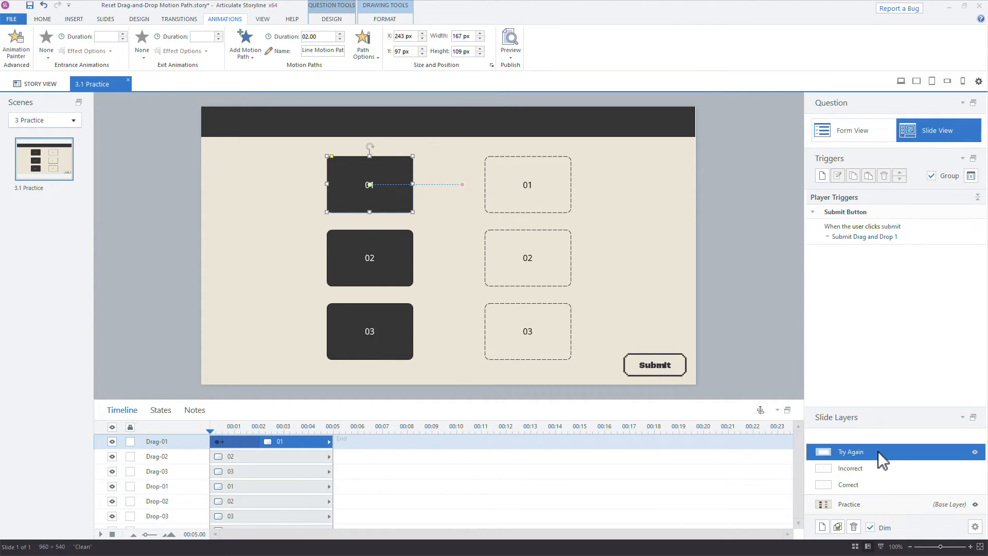
On the Try Again layer, create a trigger that moves Drag-01 when the user clicks Try Again
left_click(851, 451)
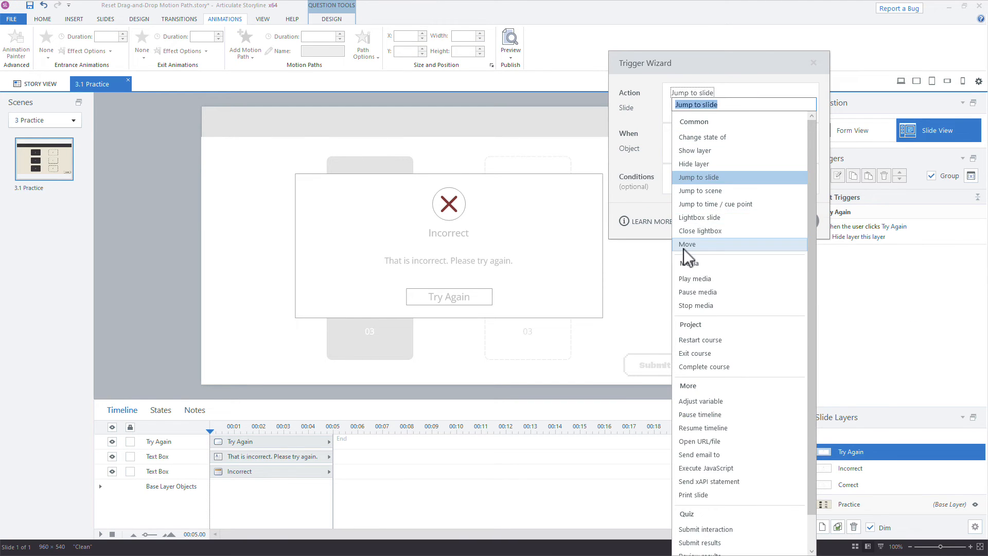
left_click(687, 244)
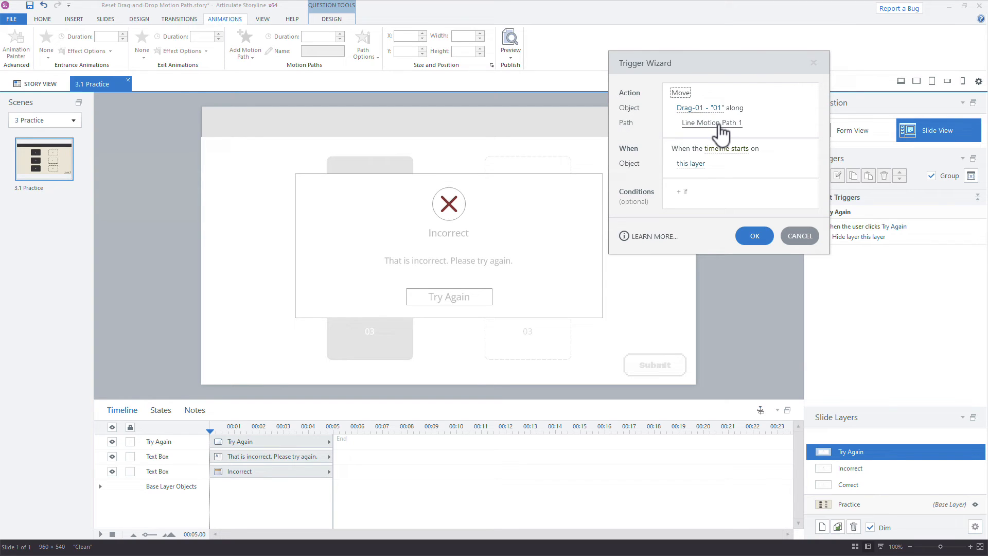
mouse_move(738, 159)
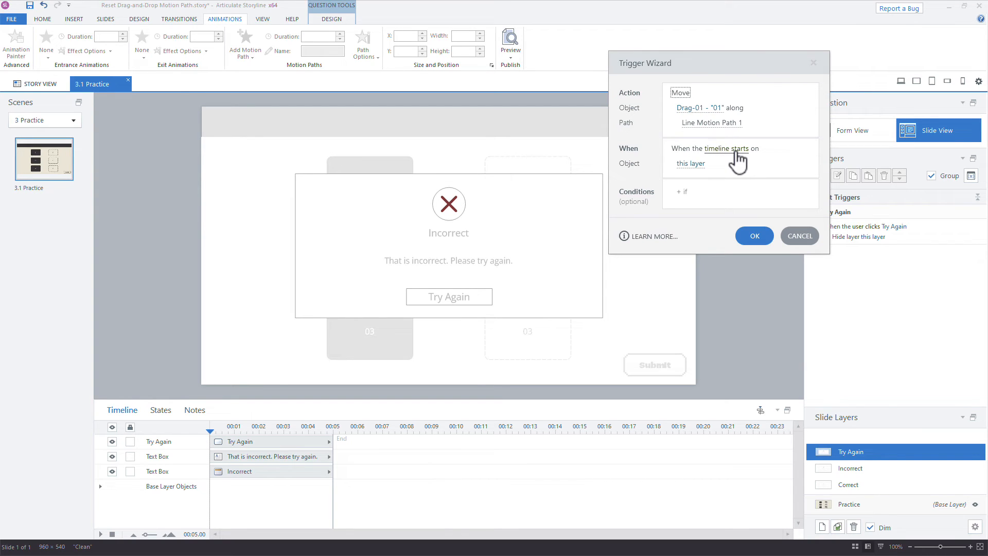
mouse_move(468, 322)
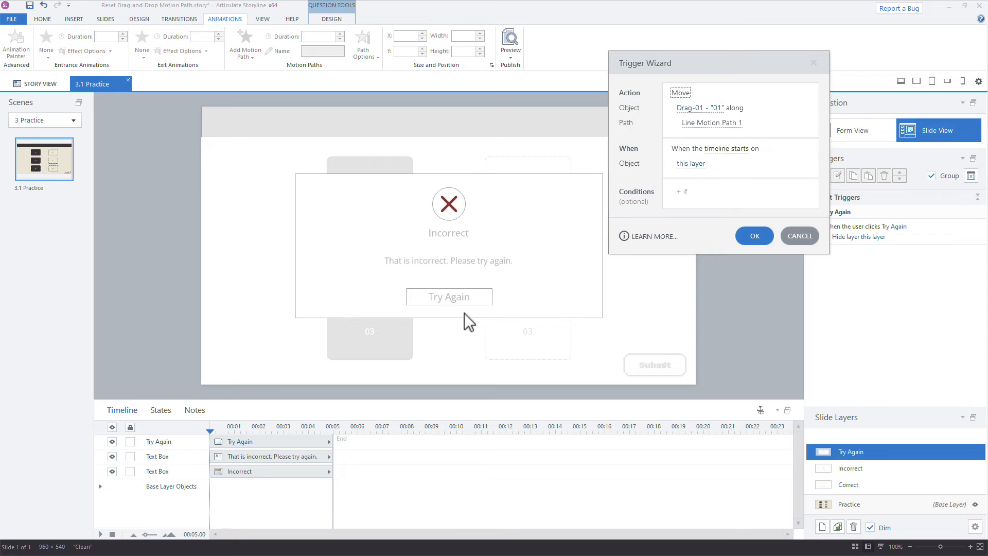
left_click(712, 147)
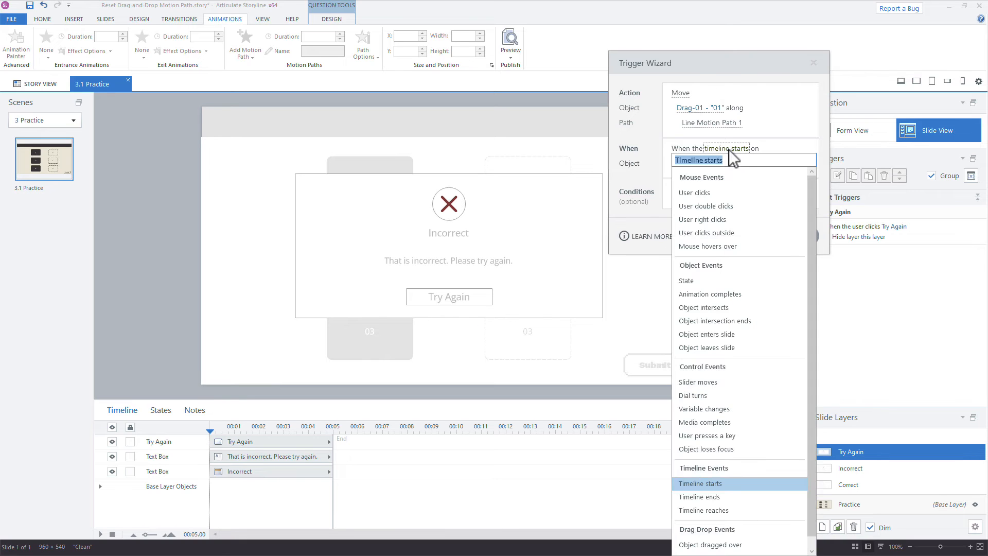
left_click(694, 193)
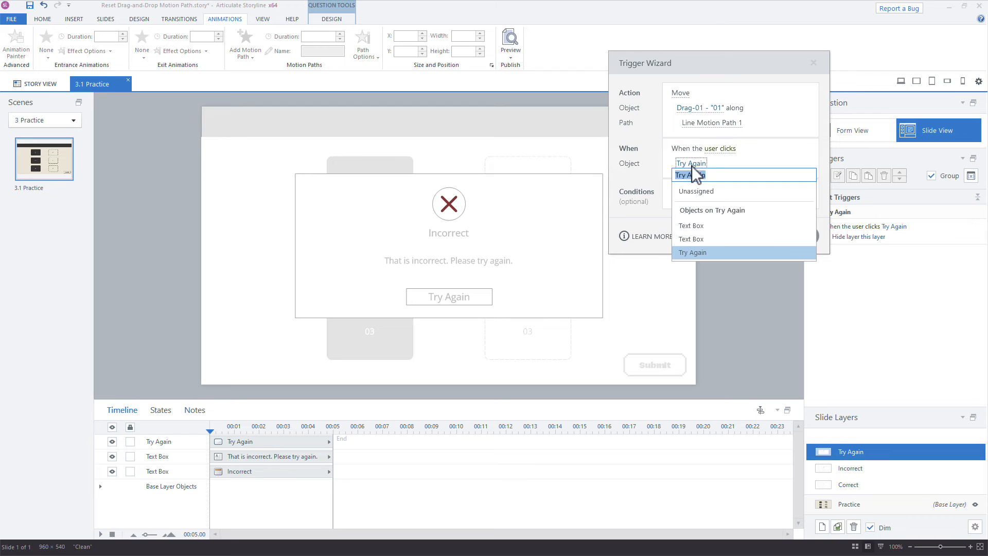
left_click(693, 252)
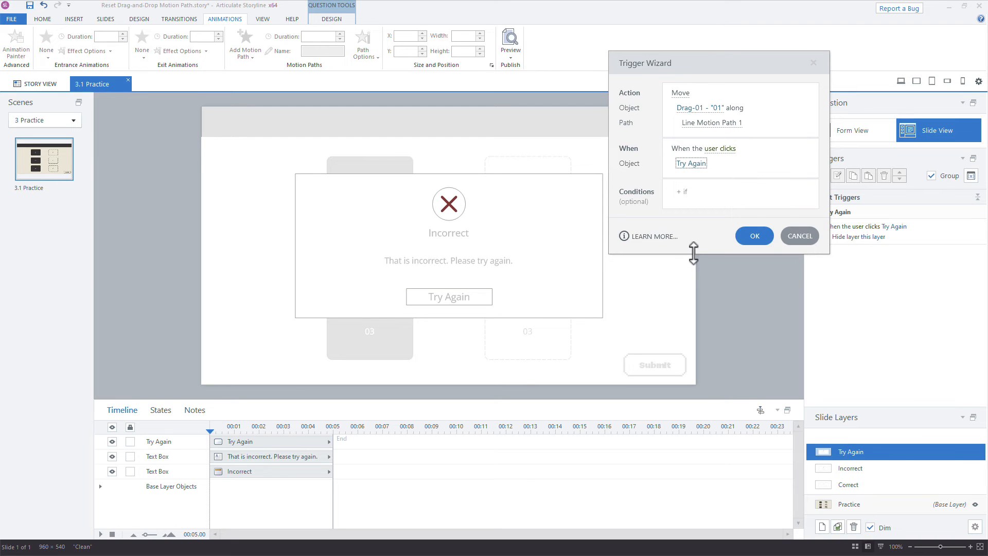
mouse_move(738, 205)
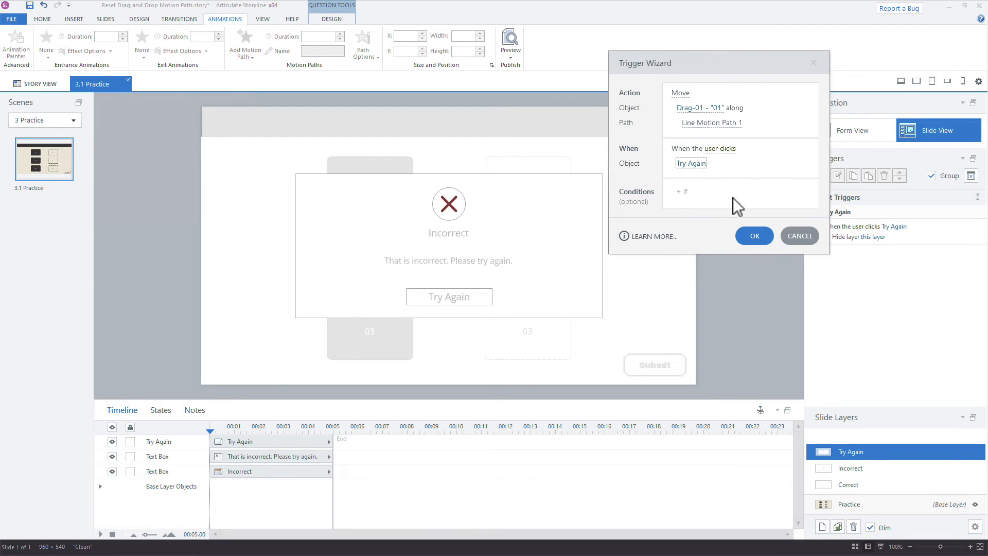
mouse_move(711, 110)
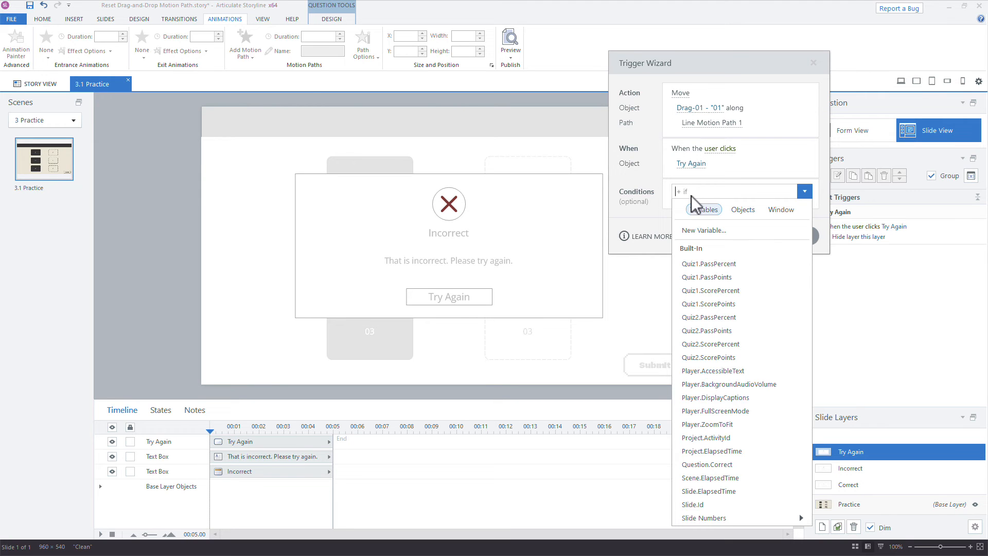
Add the condition Drag-01 state not equal to Drop Correct and confirm the trigger
left_click(742, 209)
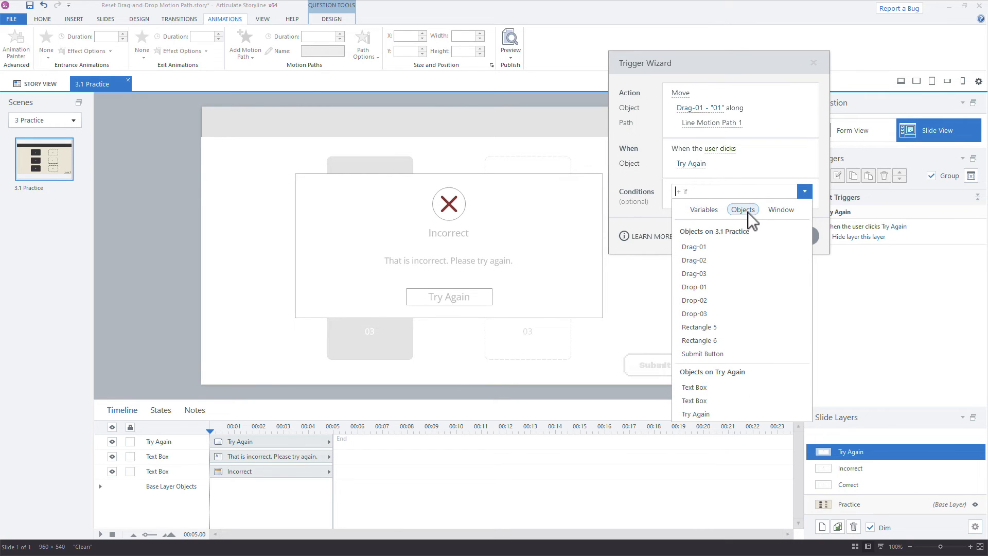
left_click(693, 246)
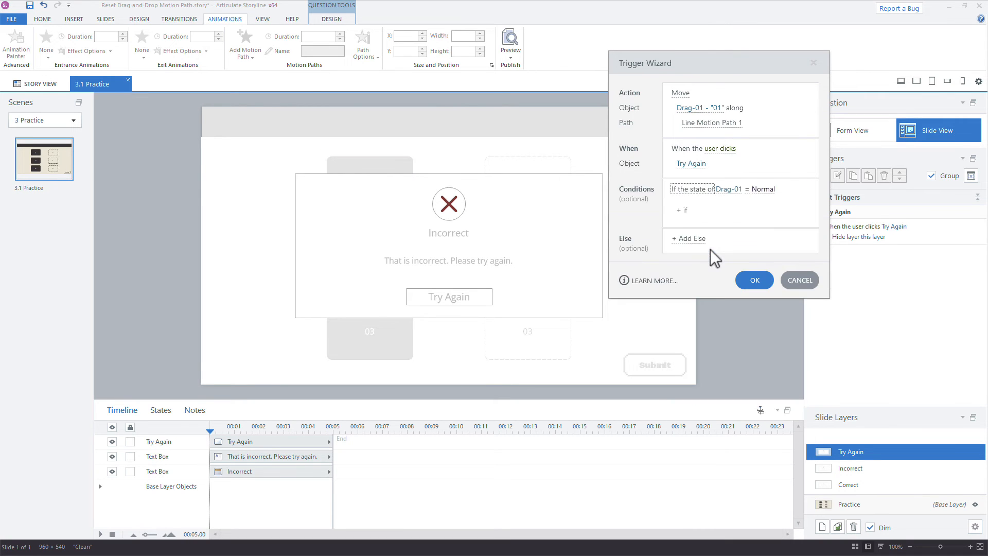
left_click(747, 189)
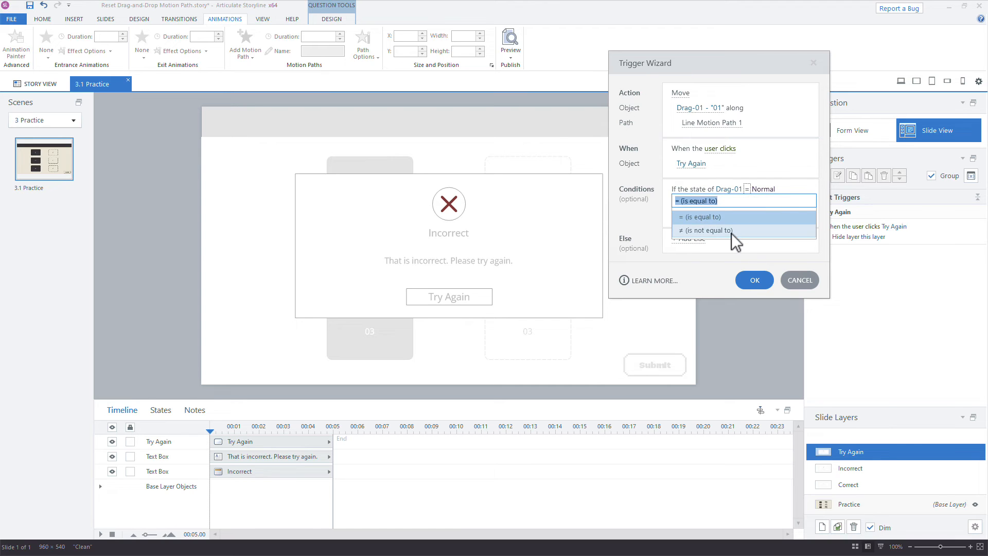
left_click(705, 230)
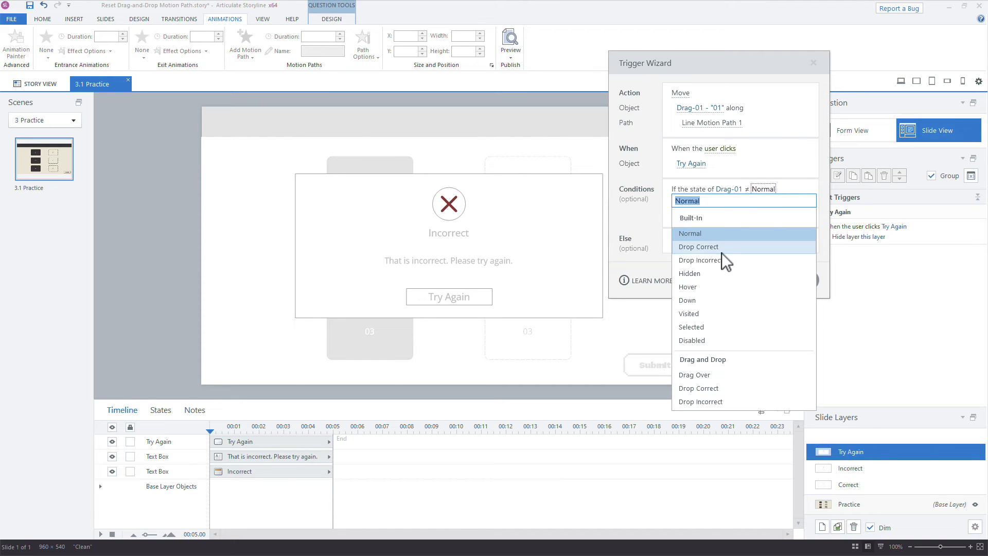
left_click(697, 247)
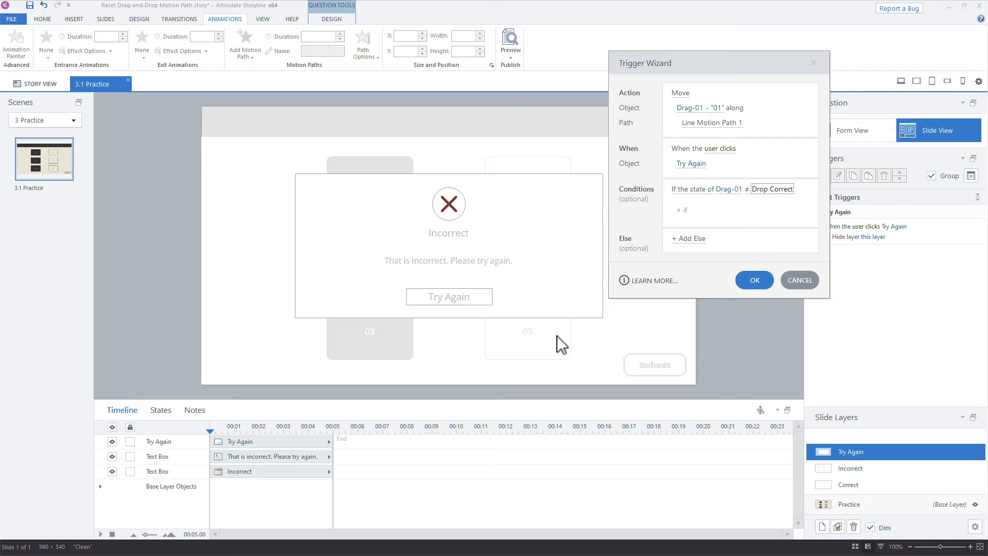
mouse_move(554, 341)
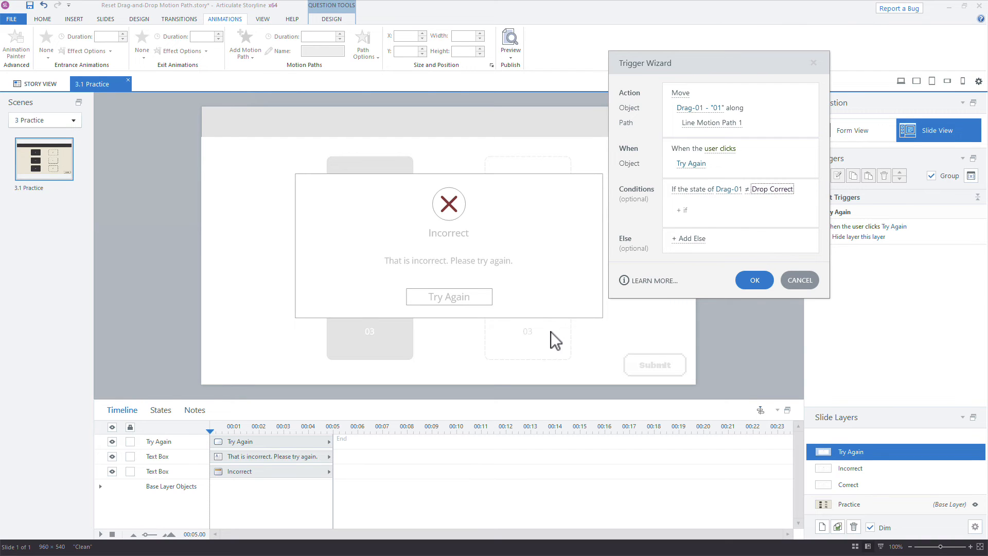
mouse_move(597, 435)
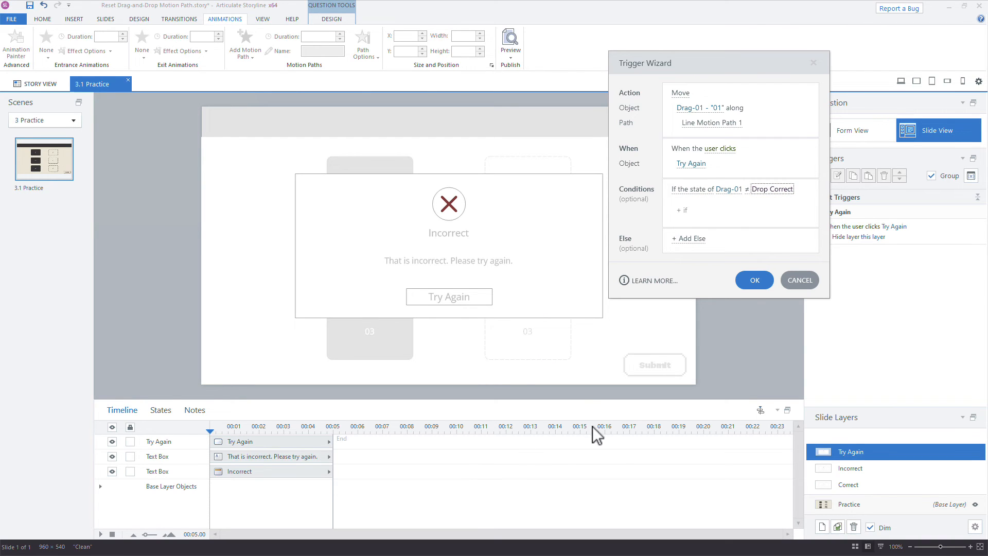
mouse_move(597, 411)
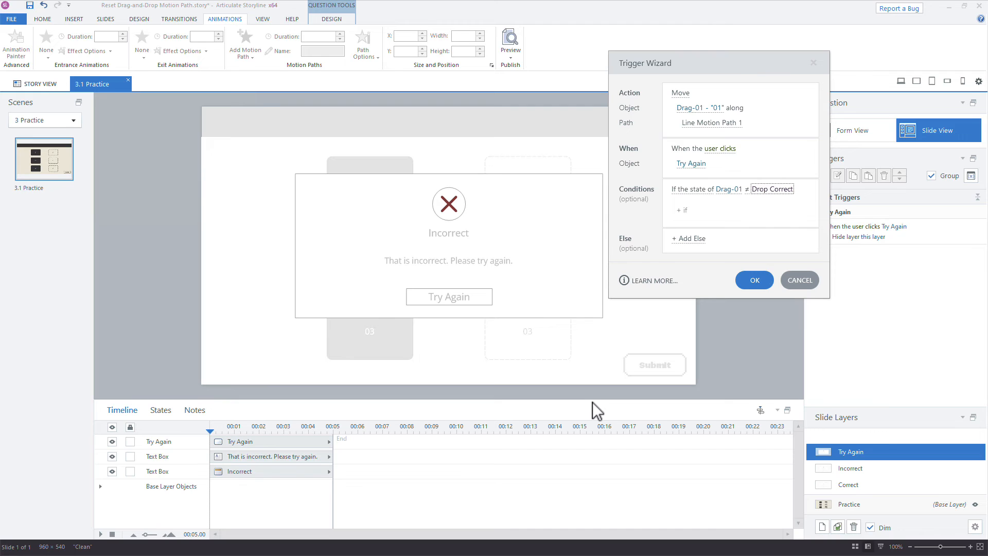
mouse_move(665, 355)
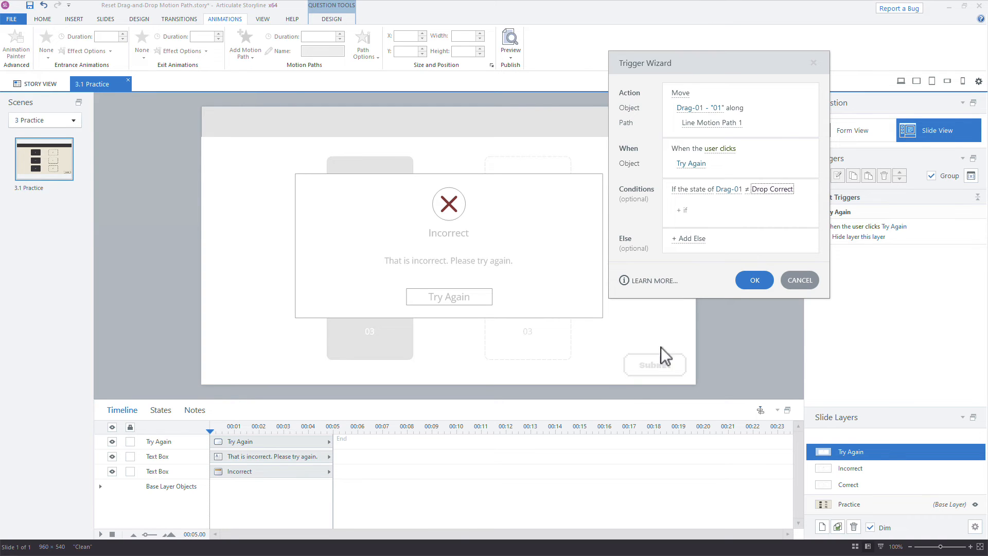
mouse_move(725, 199)
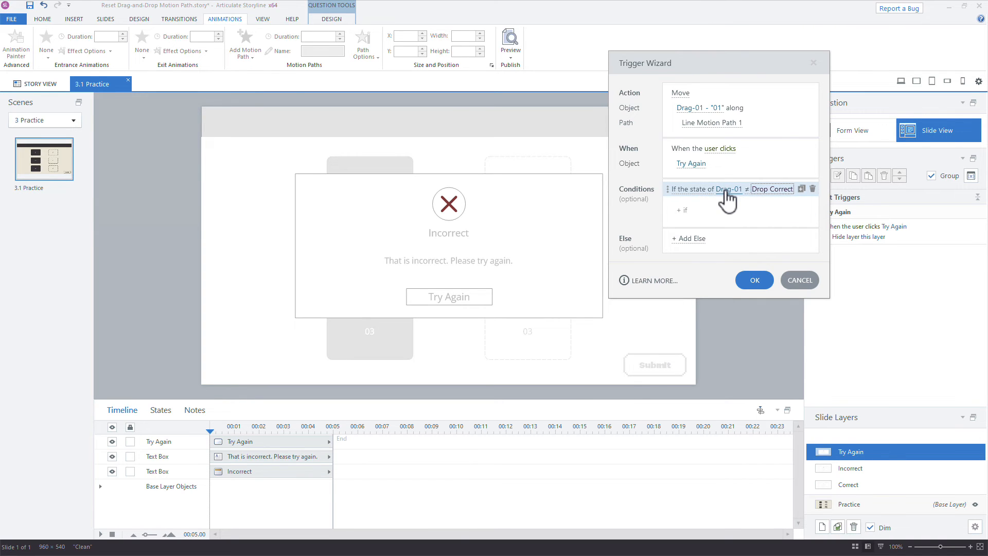
mouse_move(733, 119)
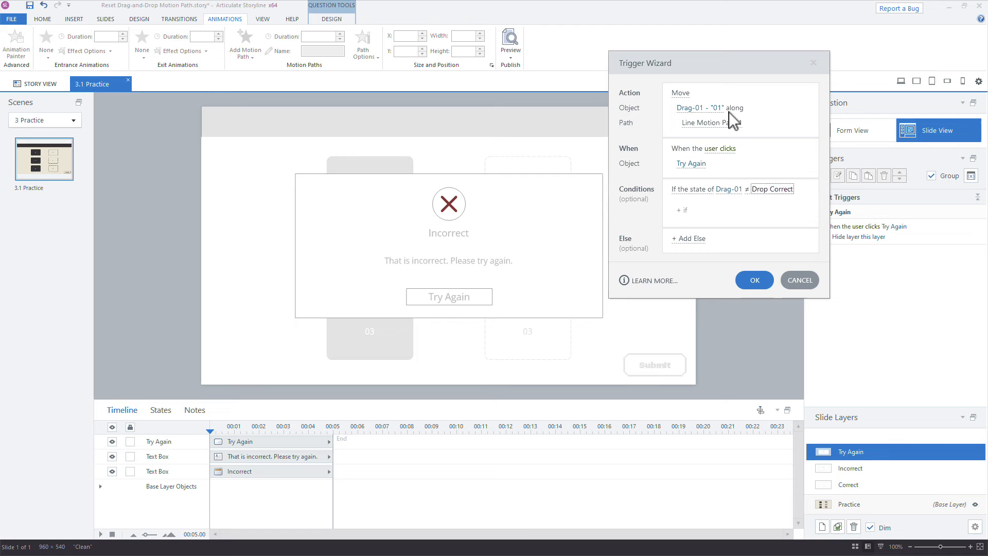
mouse_move(731, 156)
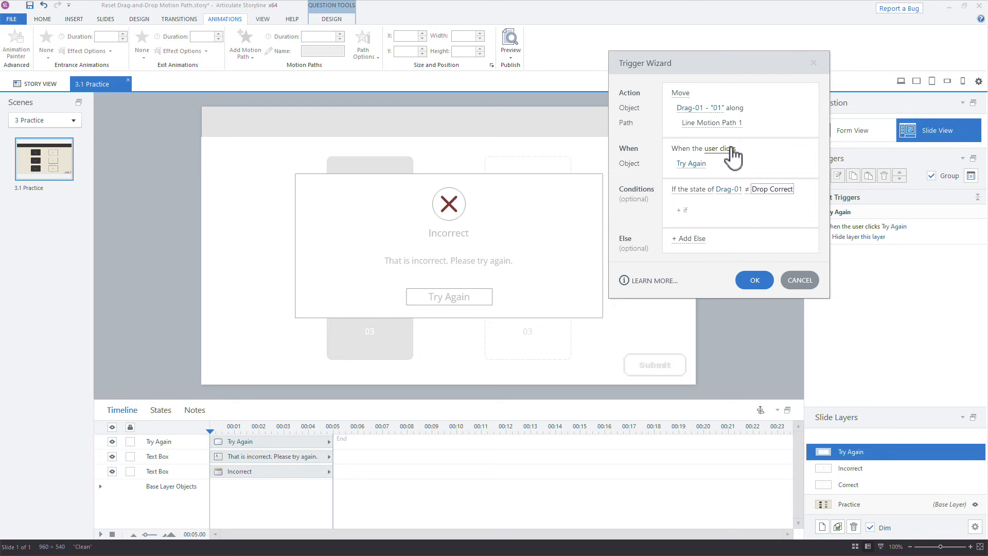
left_click(753, 280)
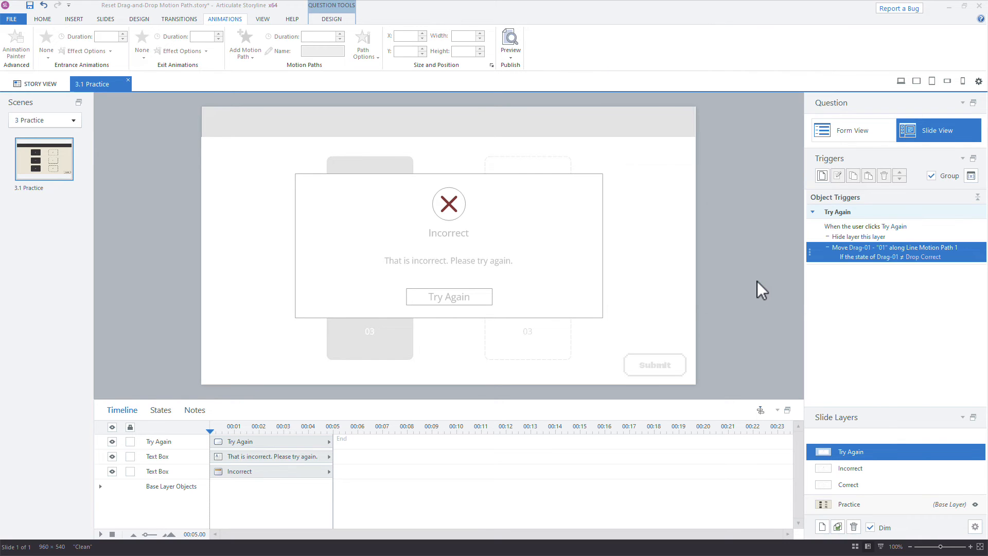
left_click(849, 505)
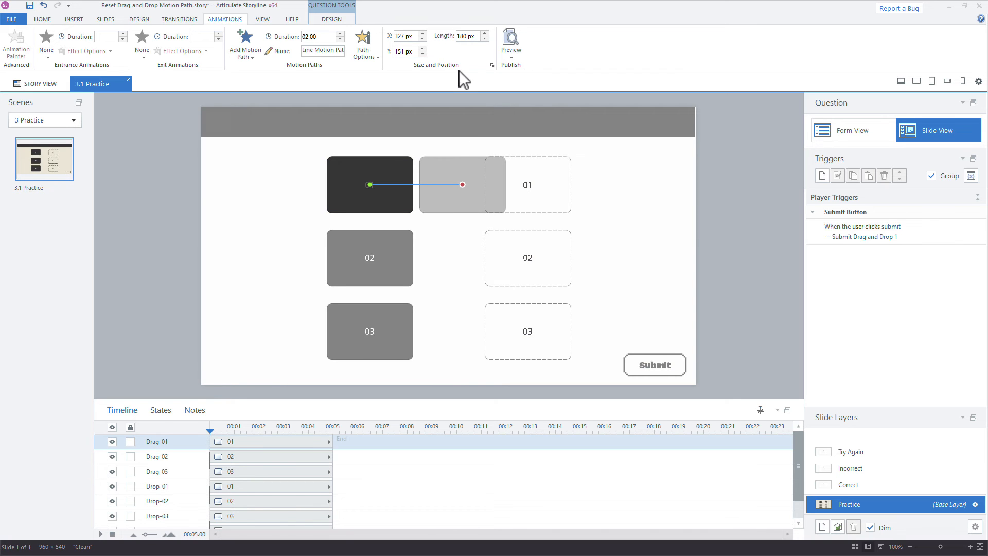
mouse_move(466, 36)
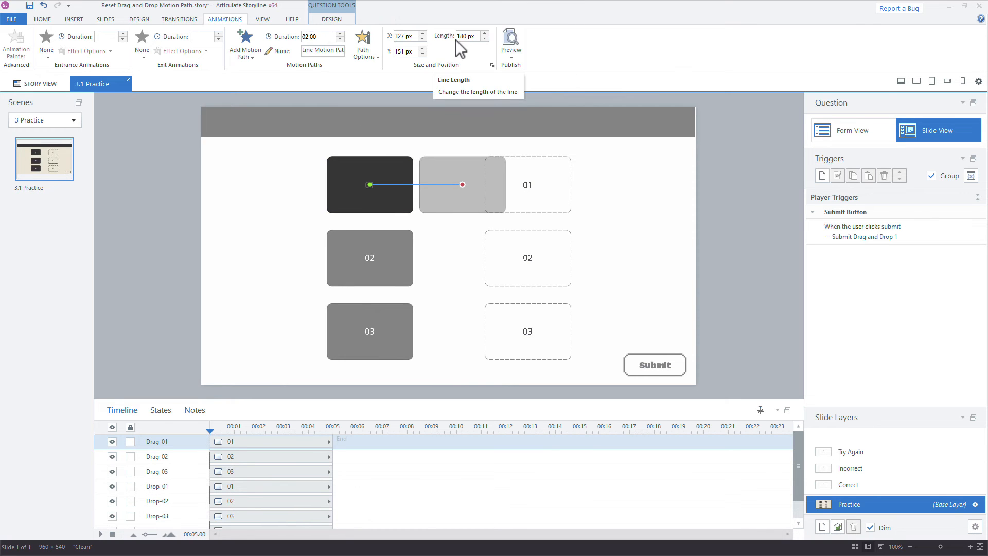
mouse_move(878, 104)
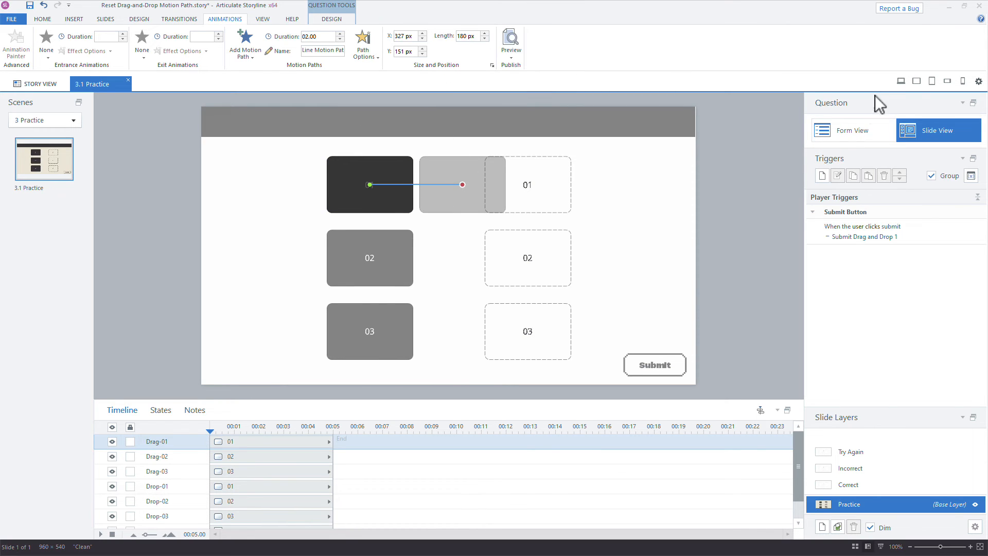
Preview the Practice slide to test the Try Again reset
left_click(510, 45)
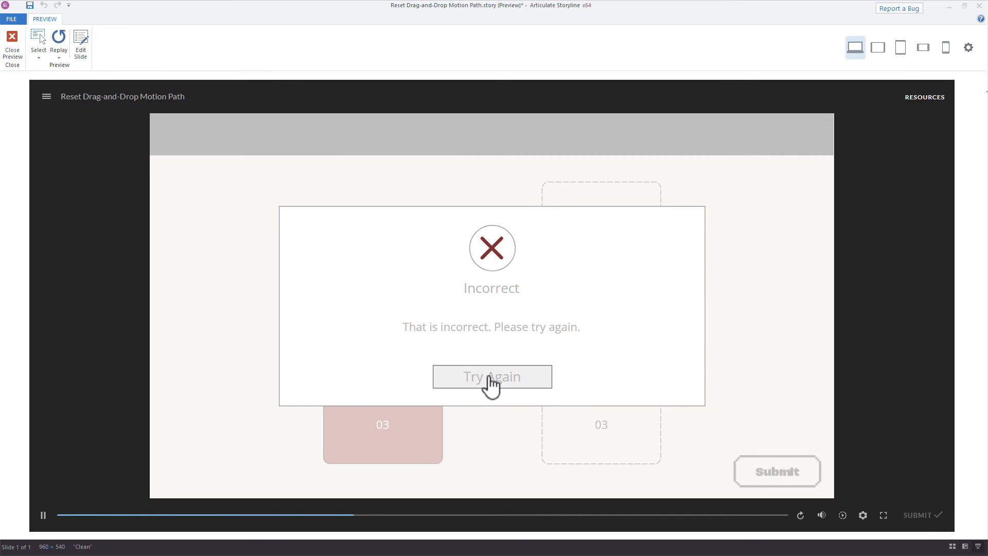
Click Try Again in the preview, watch Drag-01 slide along its path, then close the preview
left_click(492, 376)
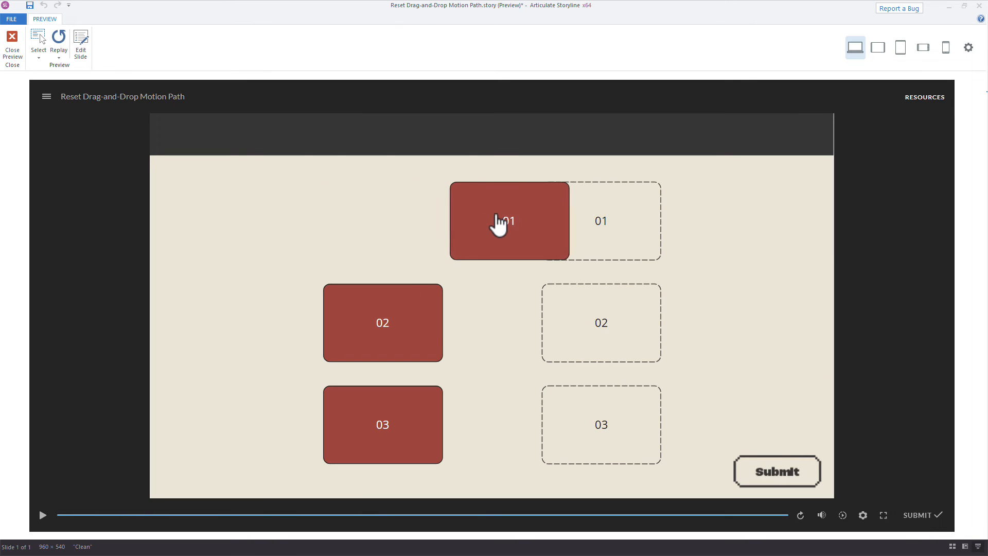
mouse_move(526, 228)
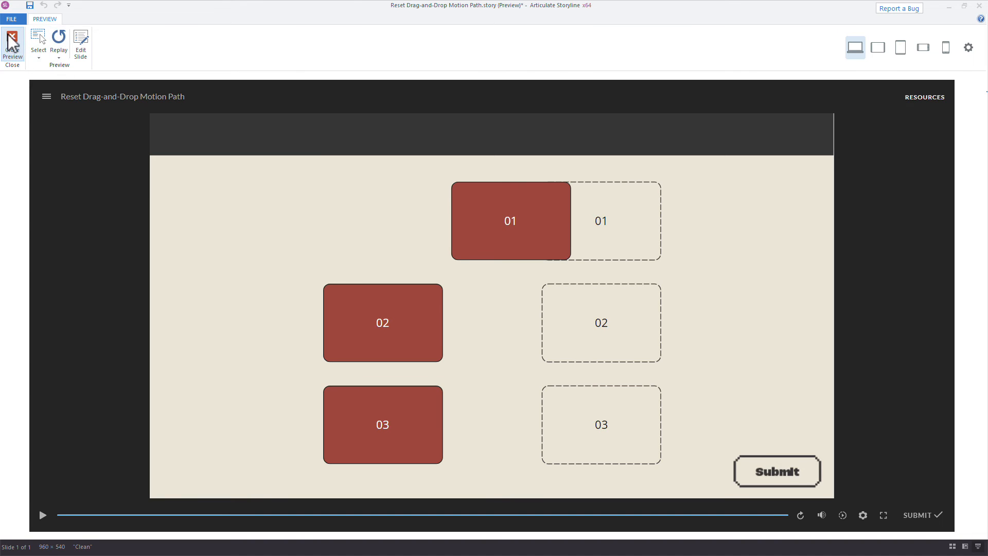
left_click(12, 46)
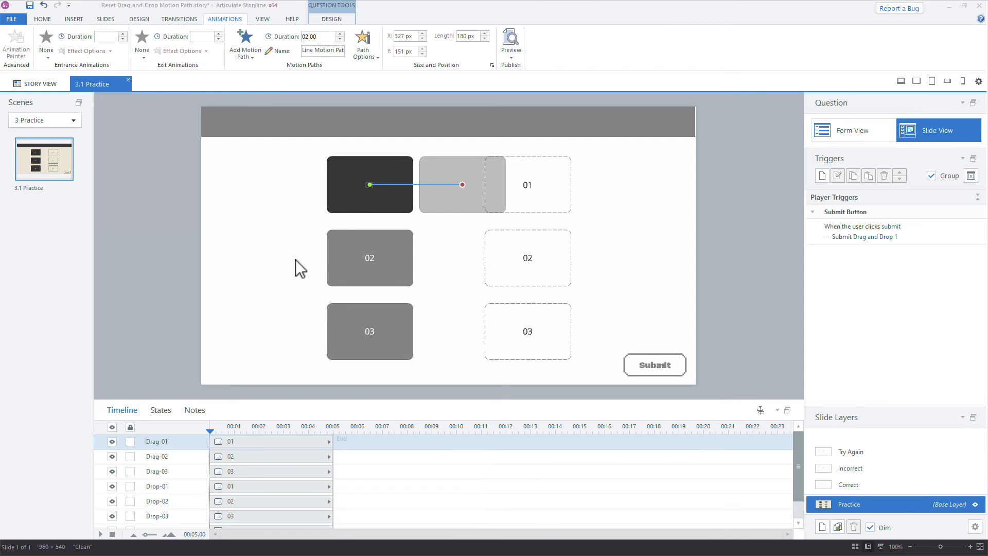
mouse_move(464, 192)
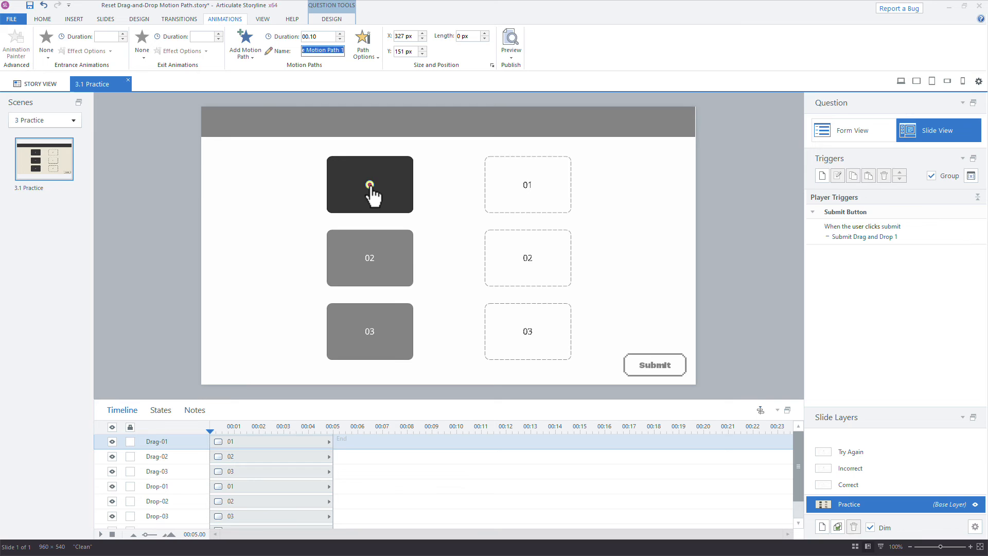
mouse_move(903, 92)
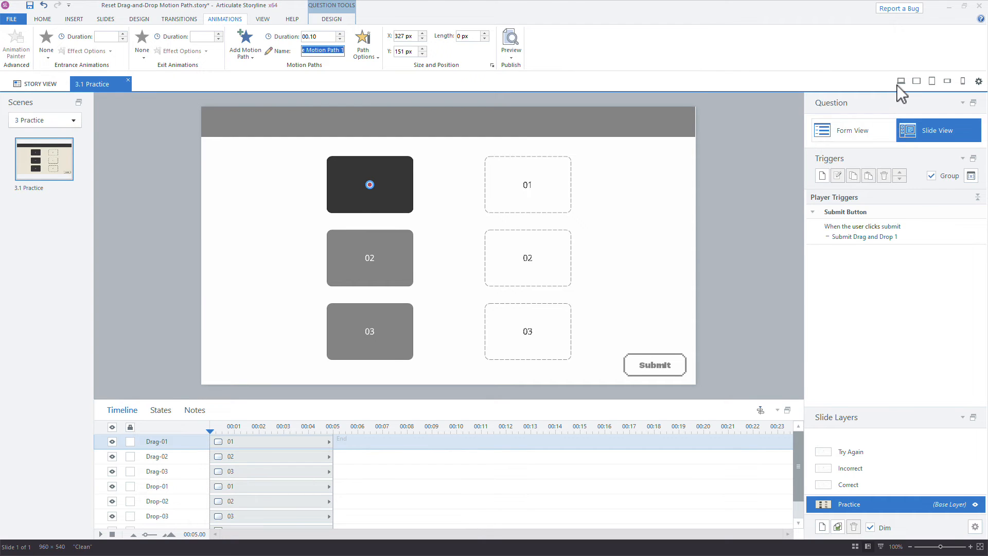
Preview the slide again to retest Drag-01's zero-length, 00.10-duration path
left_click(511, 46)
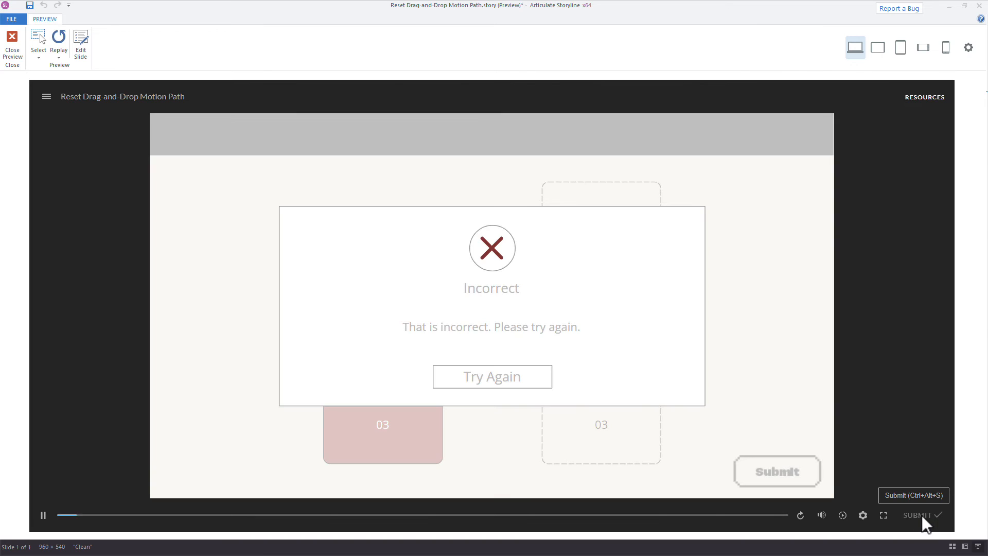
Use Try Again in the preview to confirm Drag-01 snaps back to its start
left_click(492, 376)
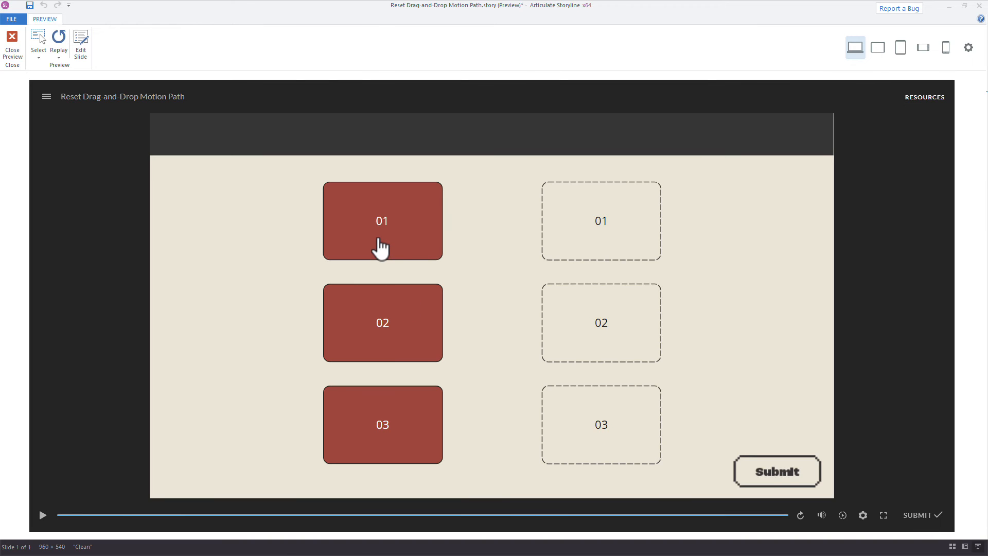
mouse_move(350, 253)
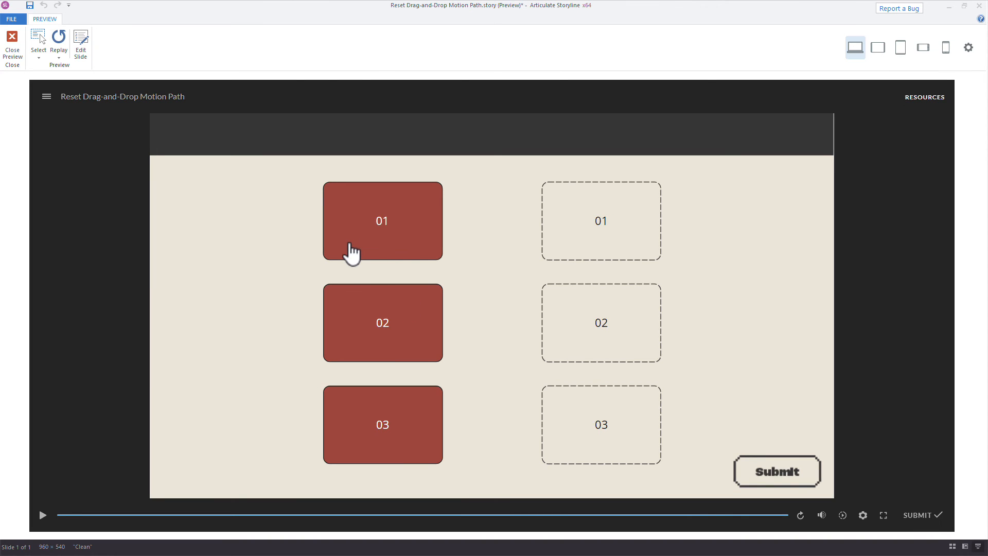
Close the preview and rename Drag-01's zero-length motion path to drag-1
left_click(12, 36)
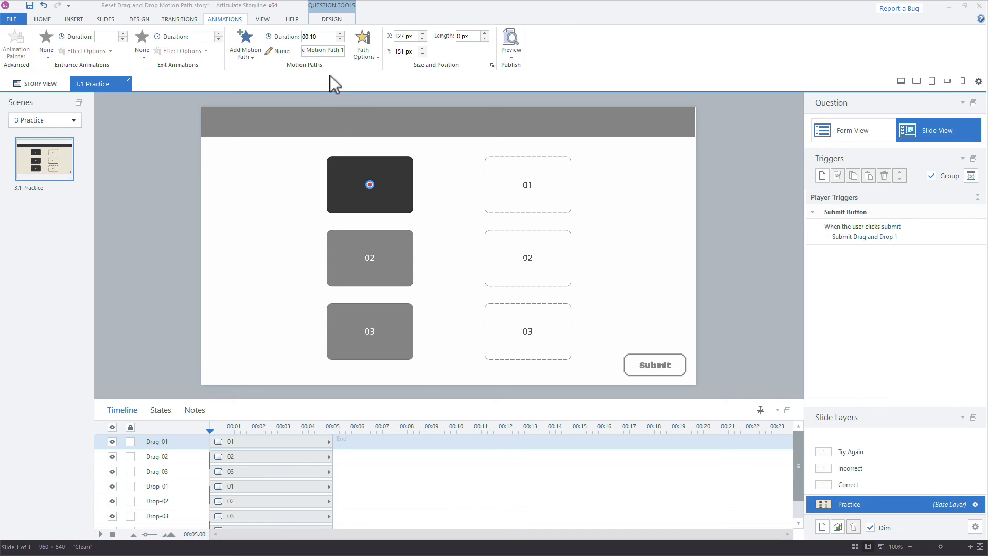
triple_click(323, 51)
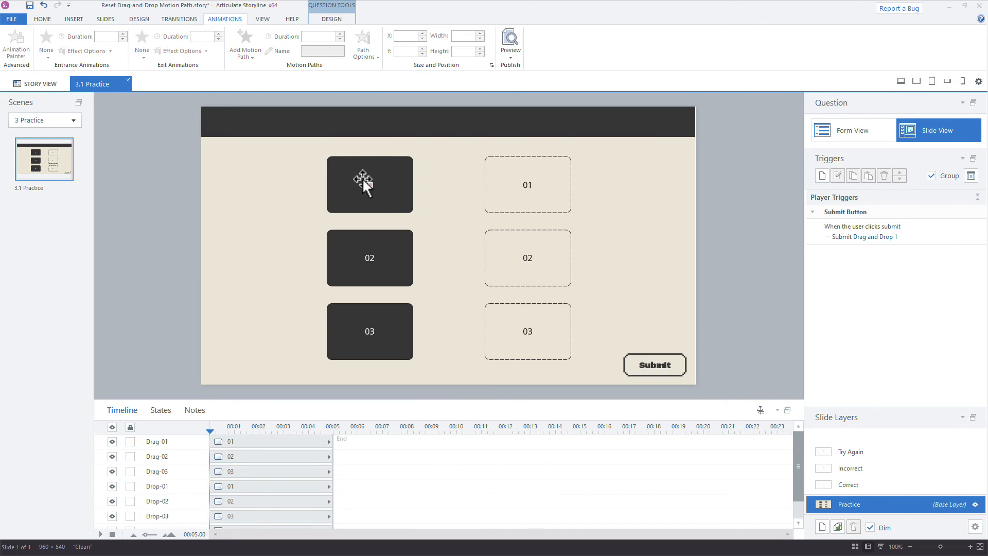
left_click(369, 185)
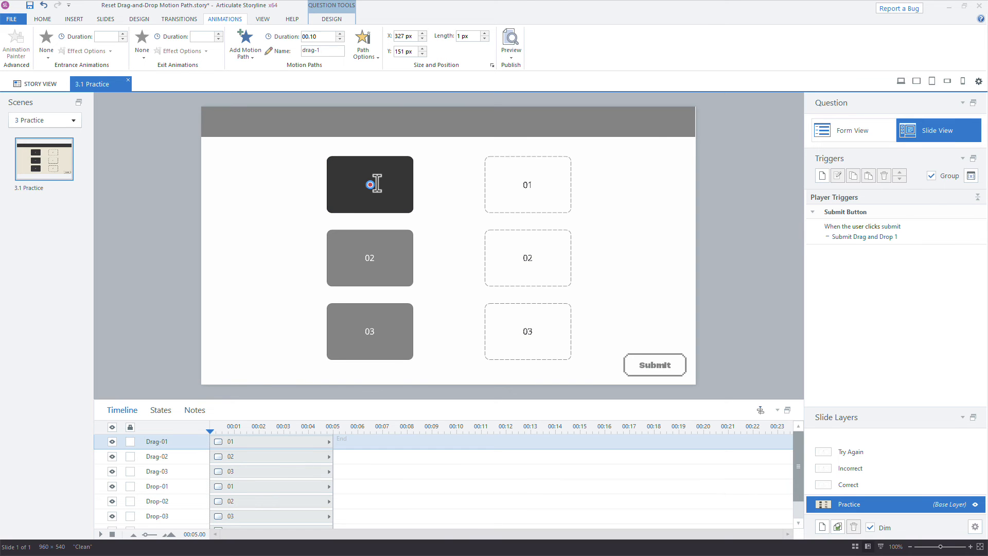
mouse_move(356, 275)
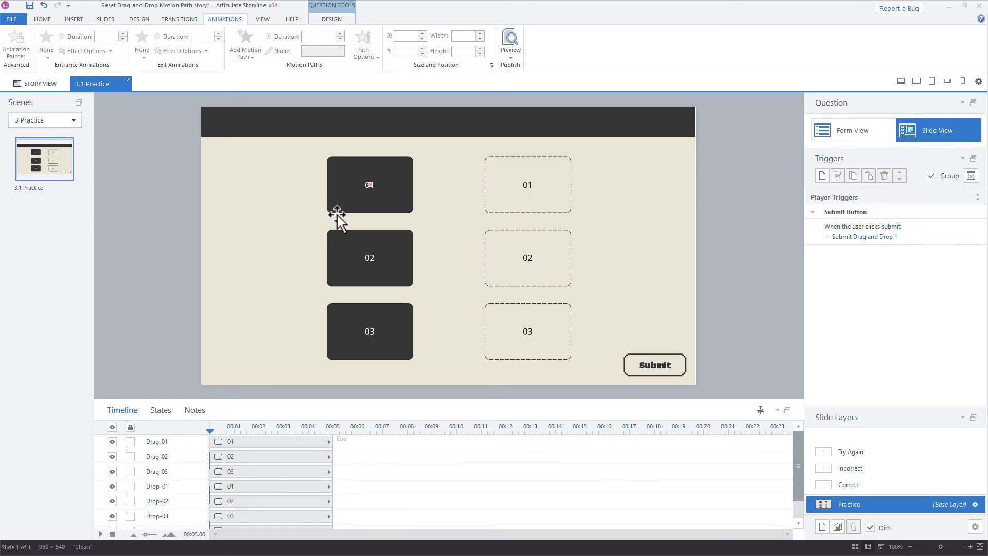
Copy drag-1's animation to Drag-02 and Drag-03 as paths drag-2 and drag-3
left_click(369, 185)
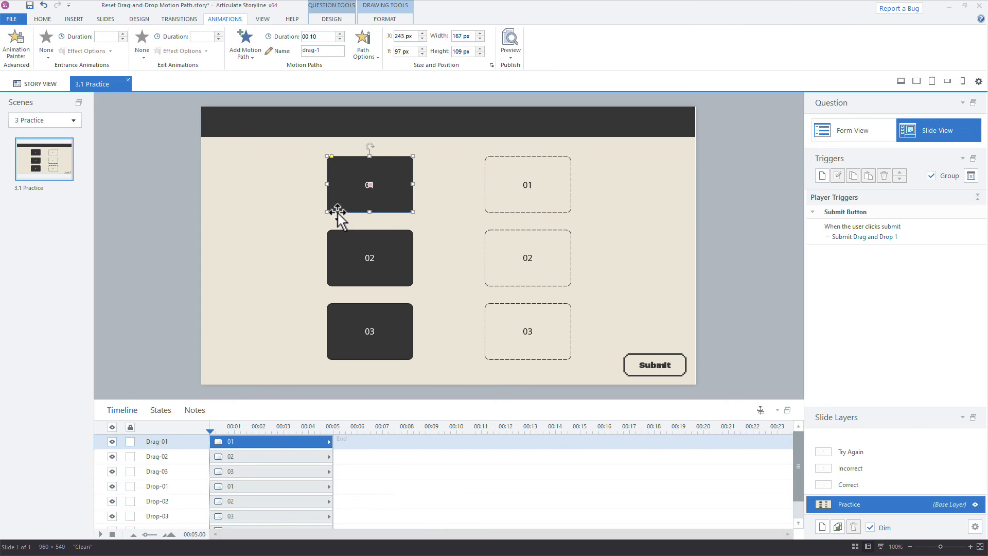
mouse_move(183, 59)
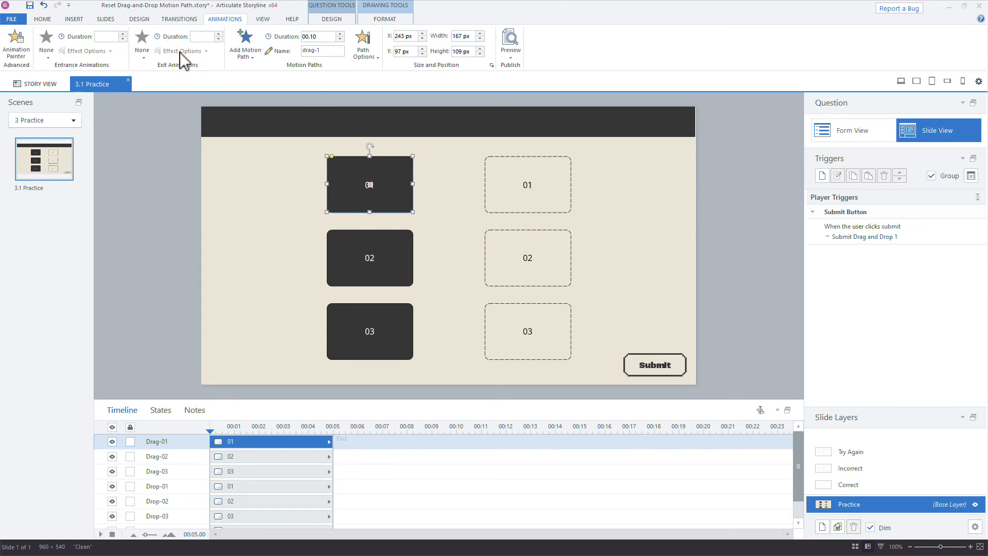
mouse_move(16, 44)
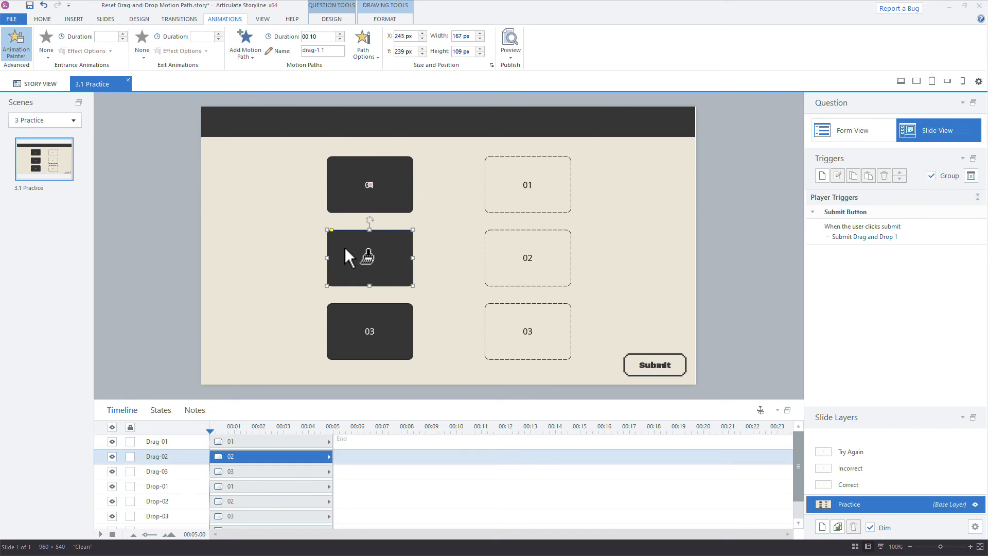
mouse_move(322, 68)
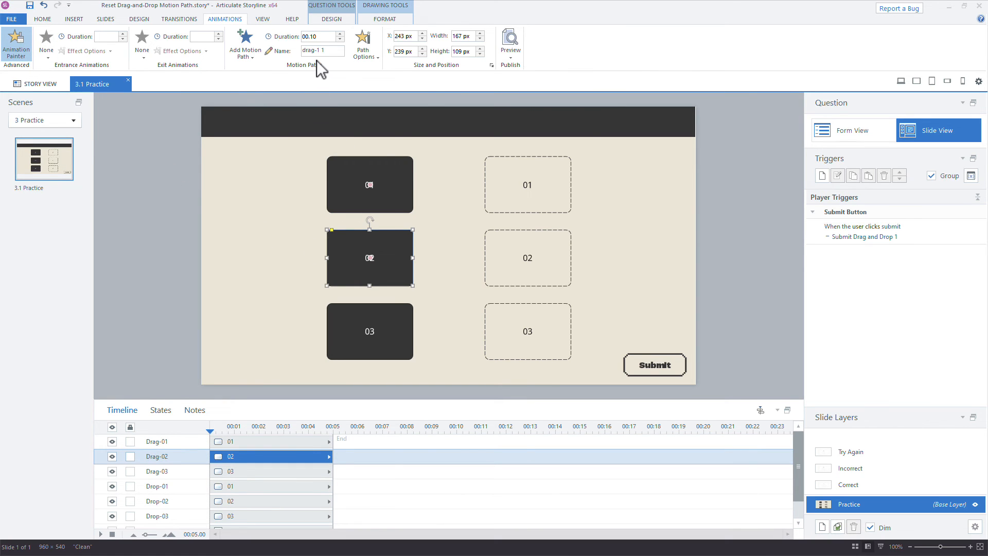
mouse_move(364, 314)
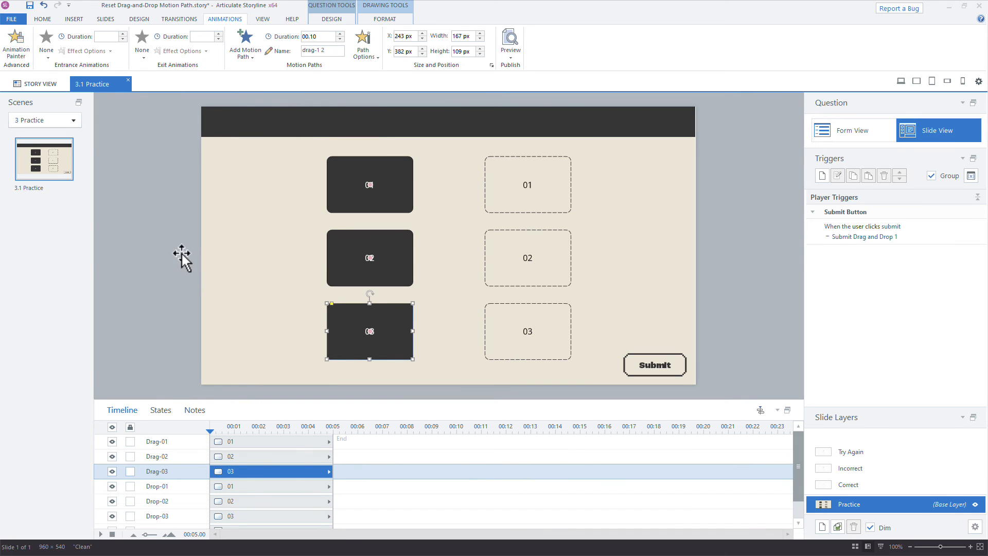
left_click(370, 258)
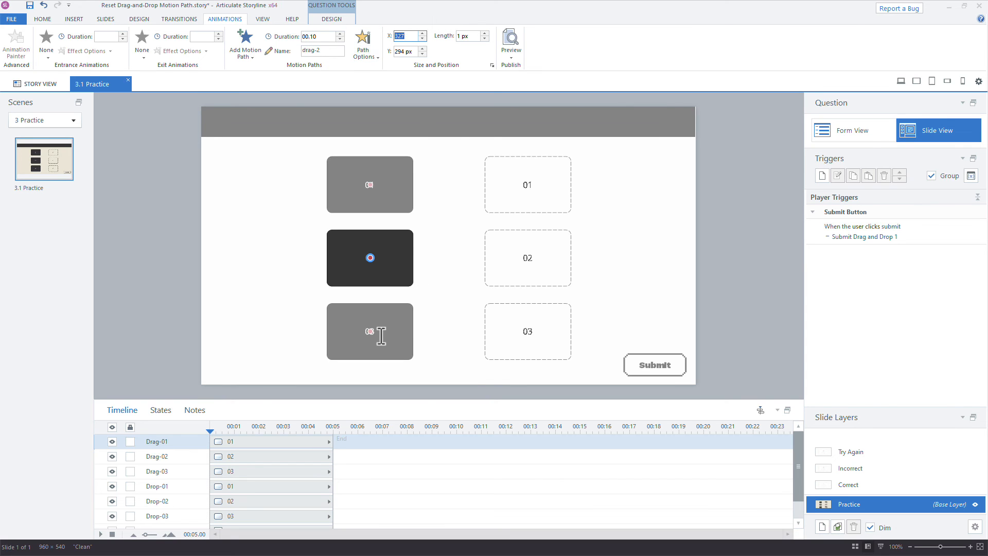
left_click(370, 257)
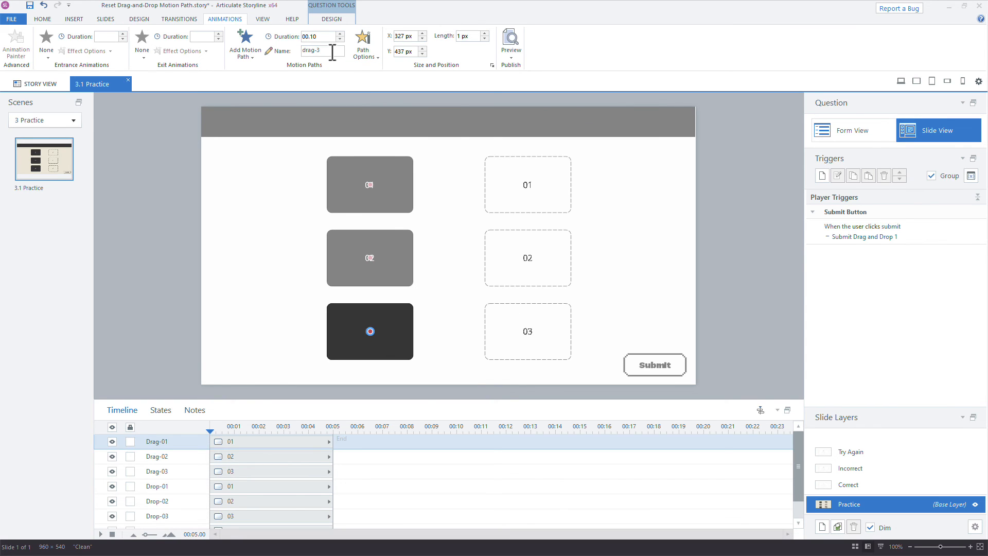
left_click(730, 225)
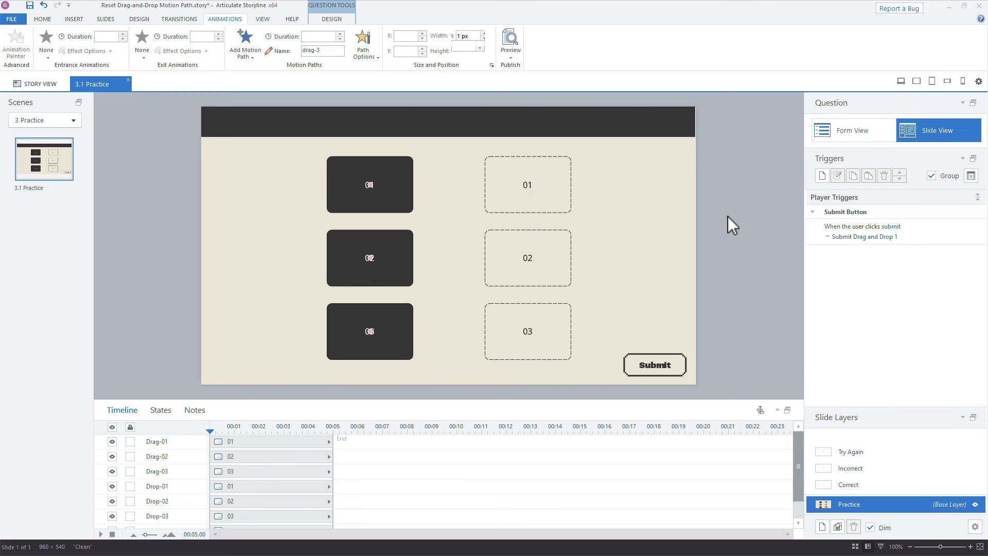
Duplicate the Drag-01 Try Again move trigger for Drag-02 and Drag-03 along drag-2 and drag-3
left_click(852, 451)
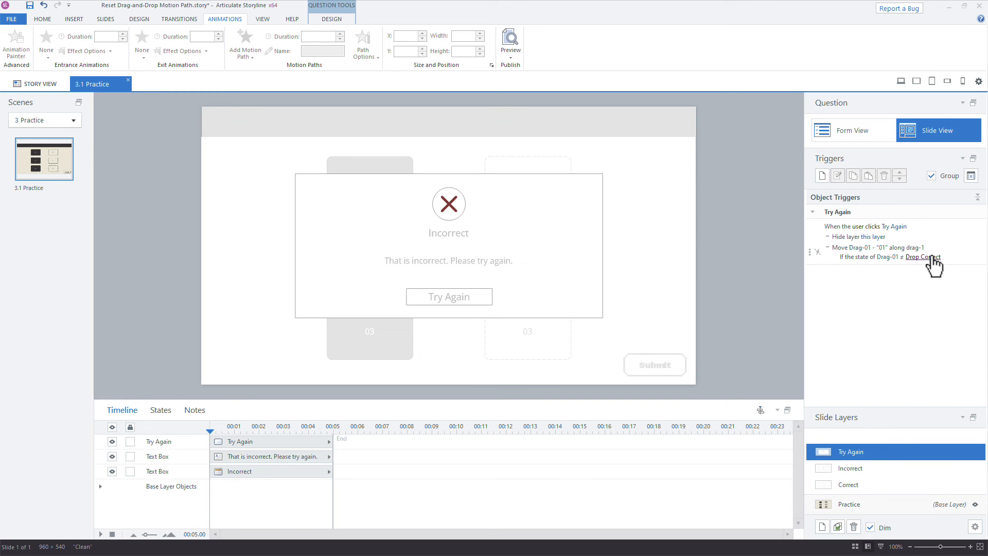
left_click(449, 297)
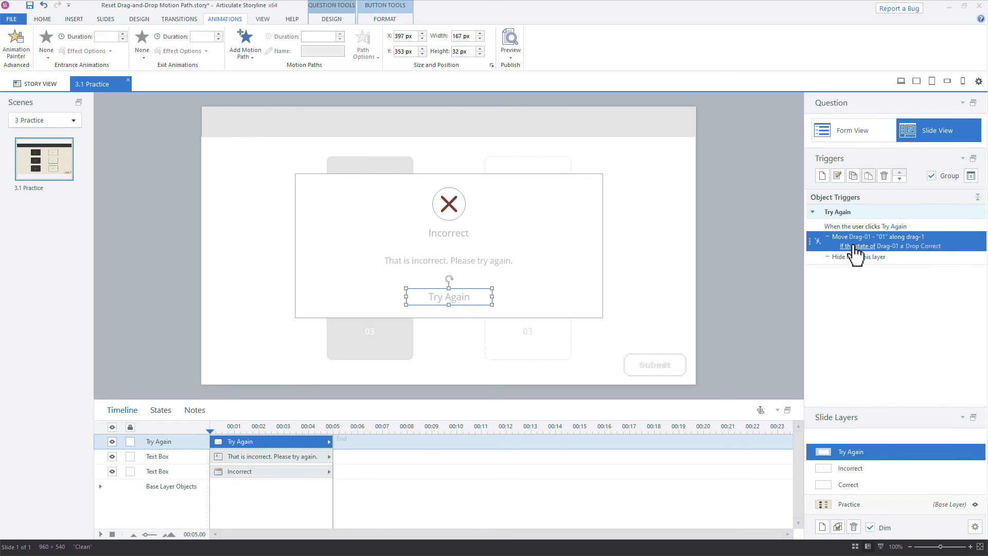
mouse_move(859, 252)
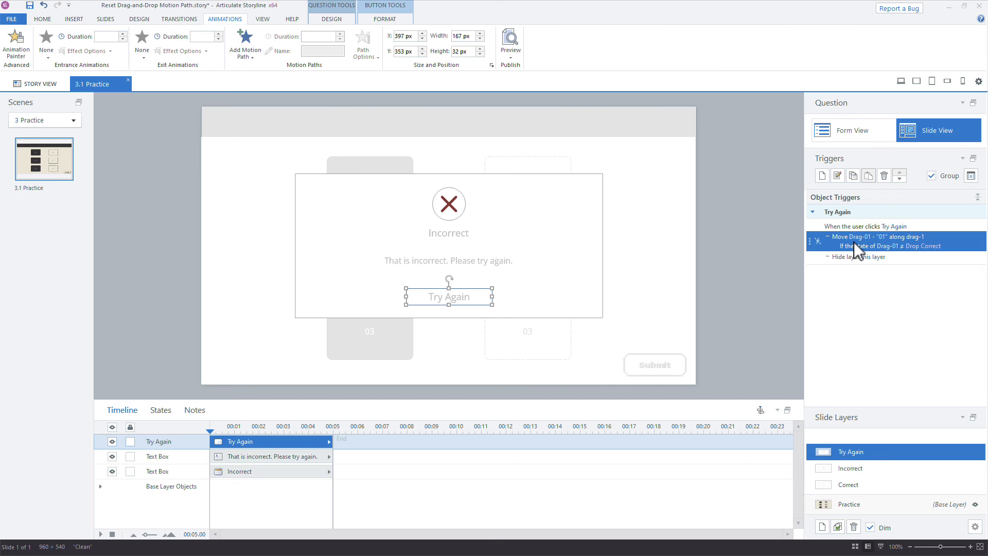
mouse_move(944, 253)
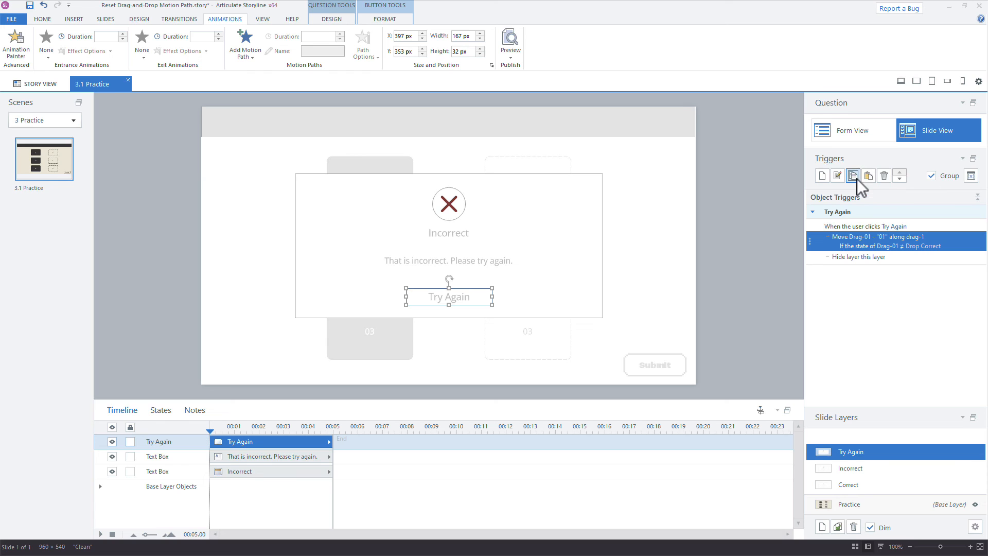
left_click(868, 175)
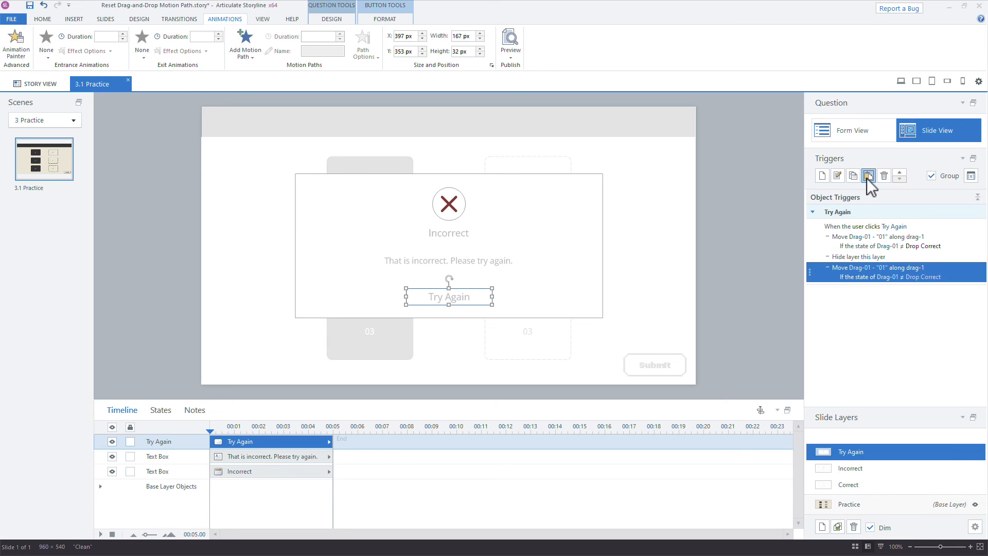
left_click(868, 175)
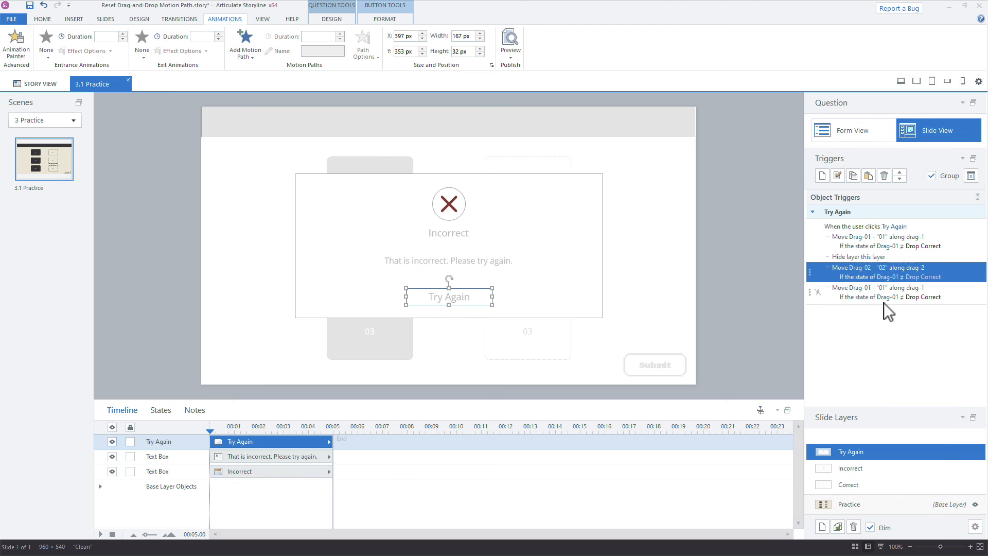
mouse_move(844, 283)
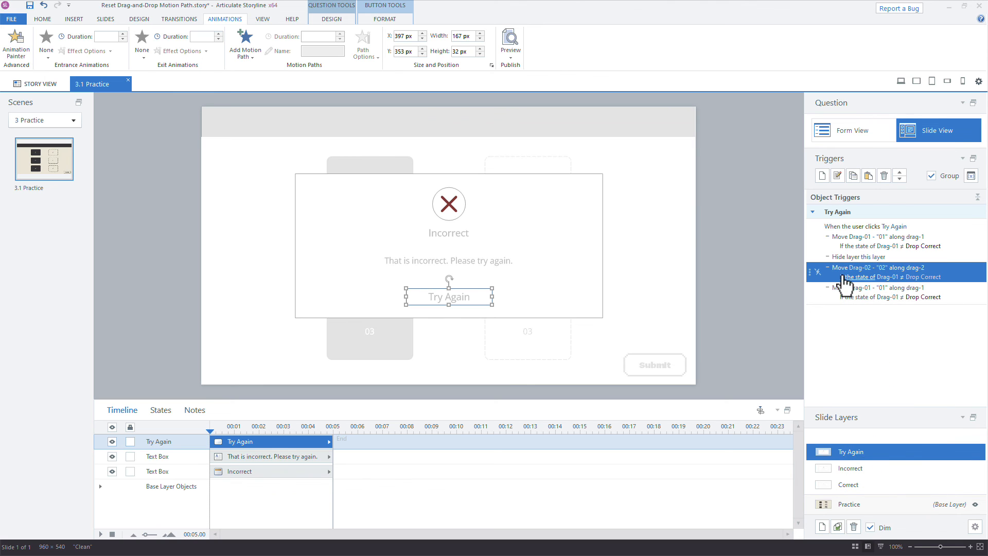
left_click(917, 277)
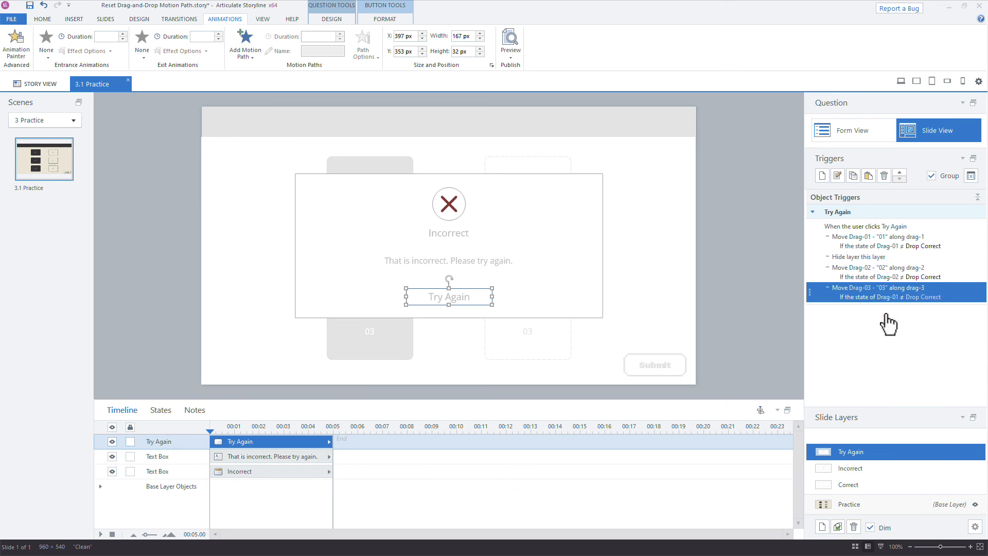
mouse_move(875, 309)
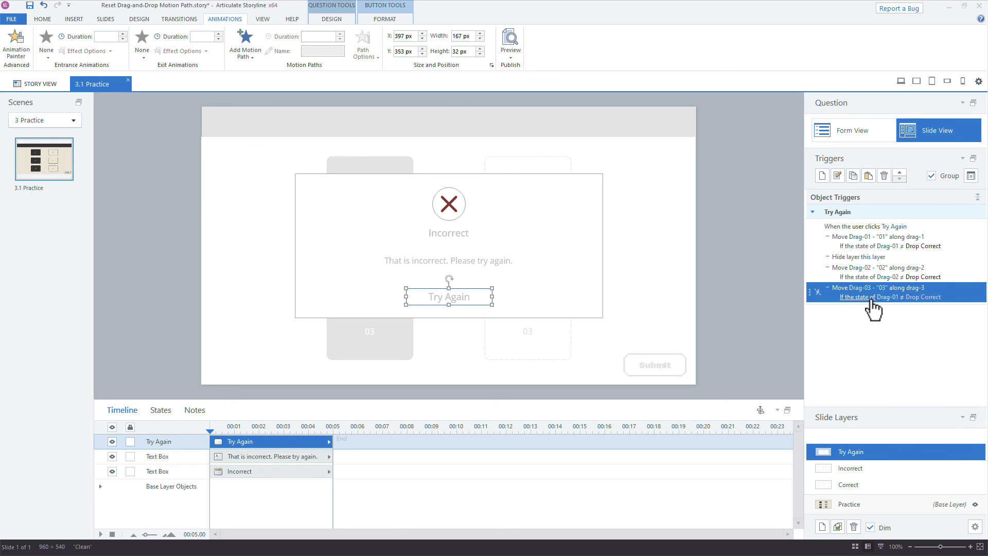
left_click(893, 297)
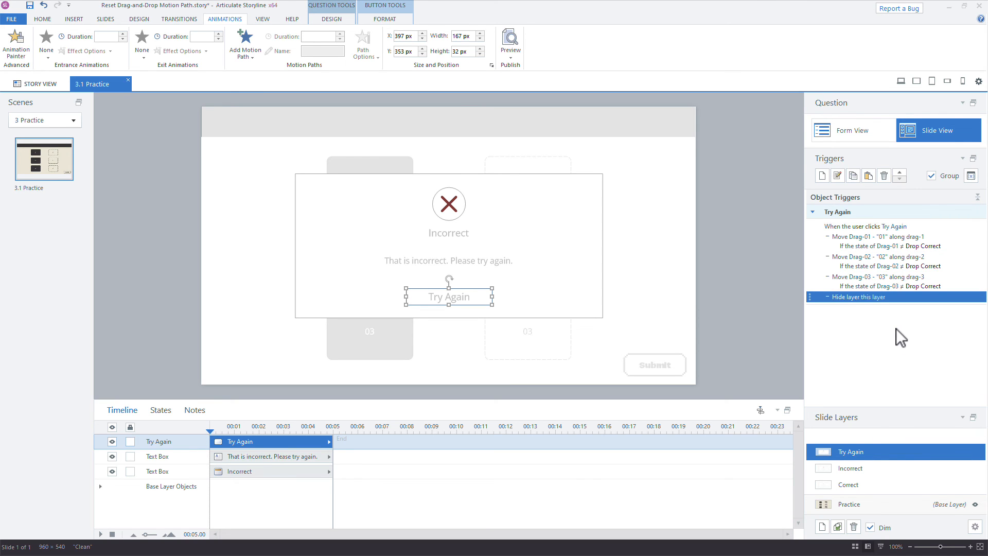
left_click(849, 505)
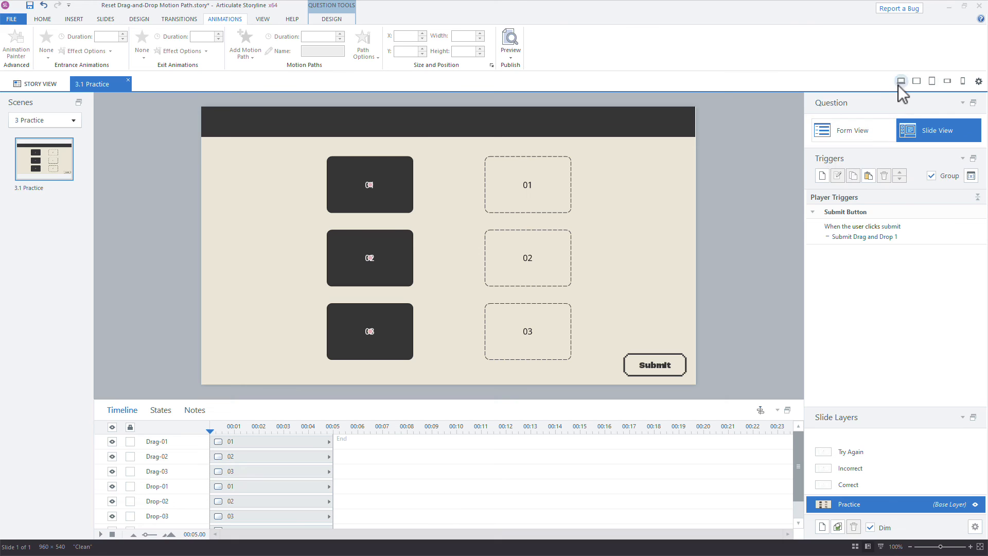
left_click(510, 44)
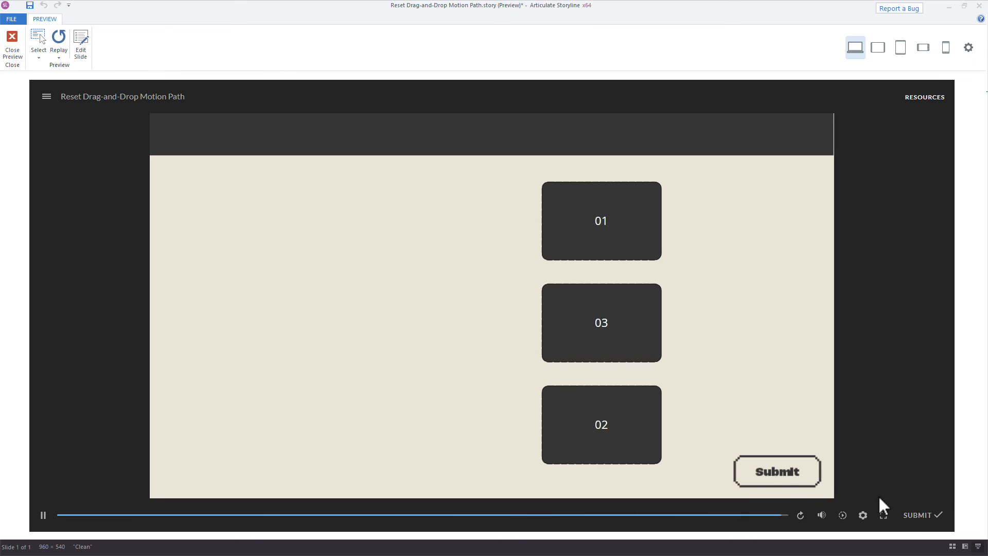
left_click(777, 471)
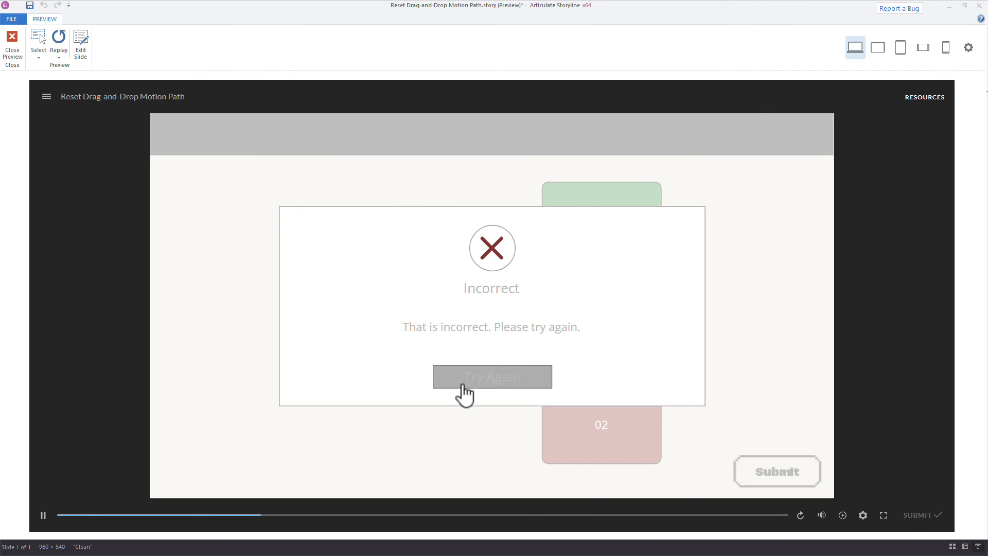
left_click(492, 376)
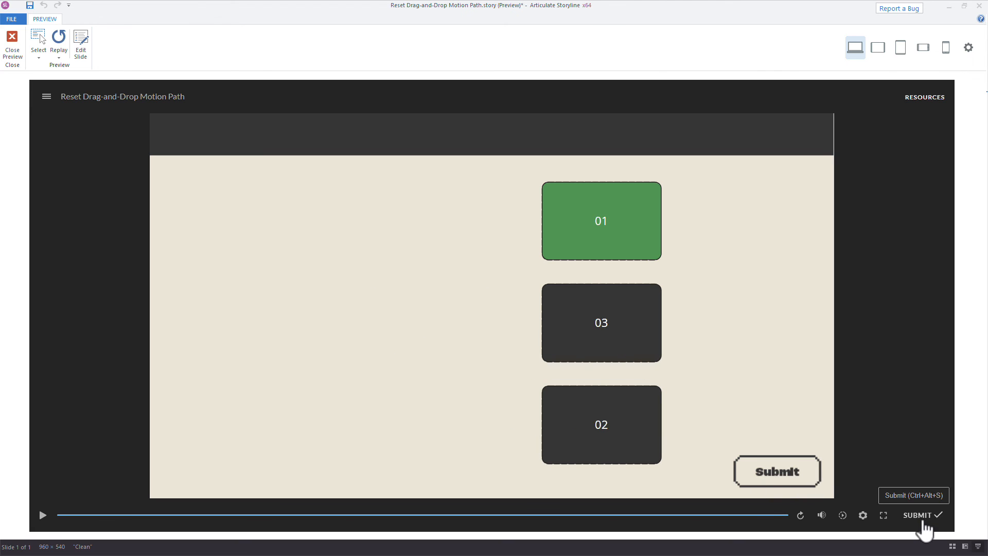
left_click(777, 470)
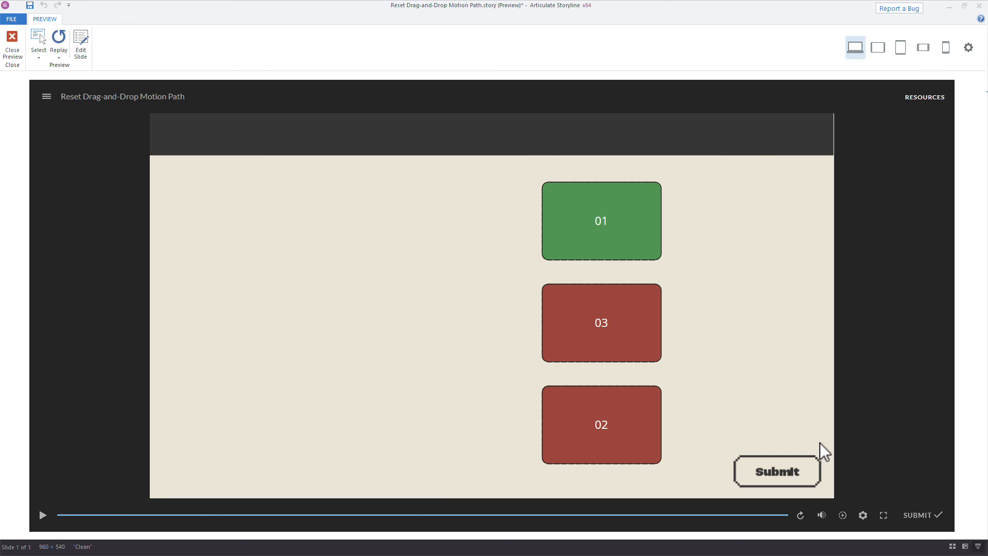
left_click(12, 38)
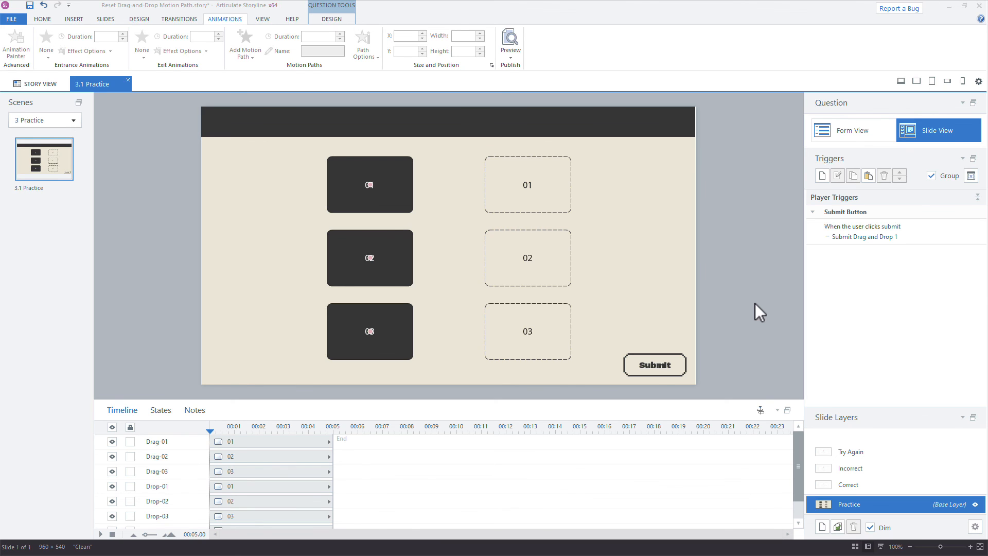
Inspect the Submit trigger and start a new trigger, cancelling both without changes
left_click(654, 364)
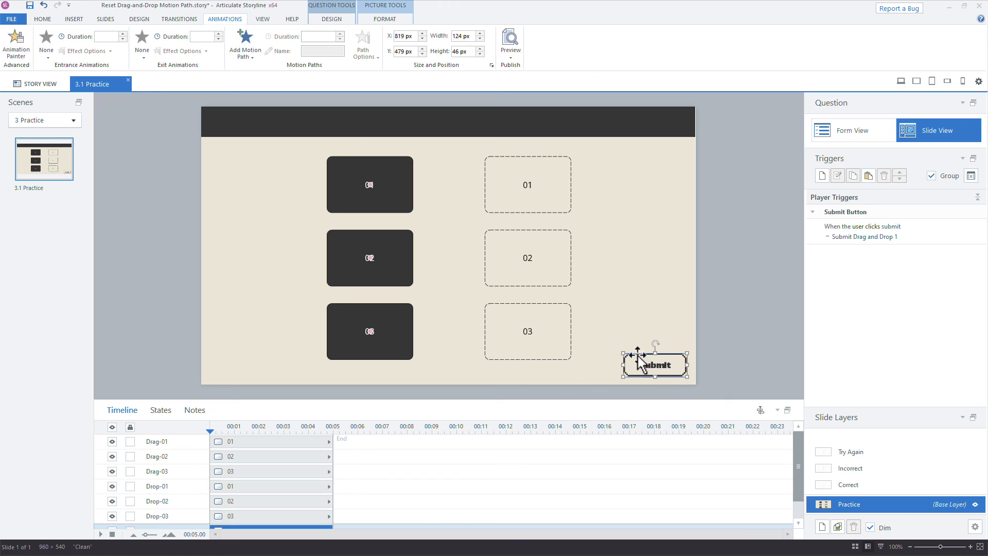
mouse_move(657, 381)
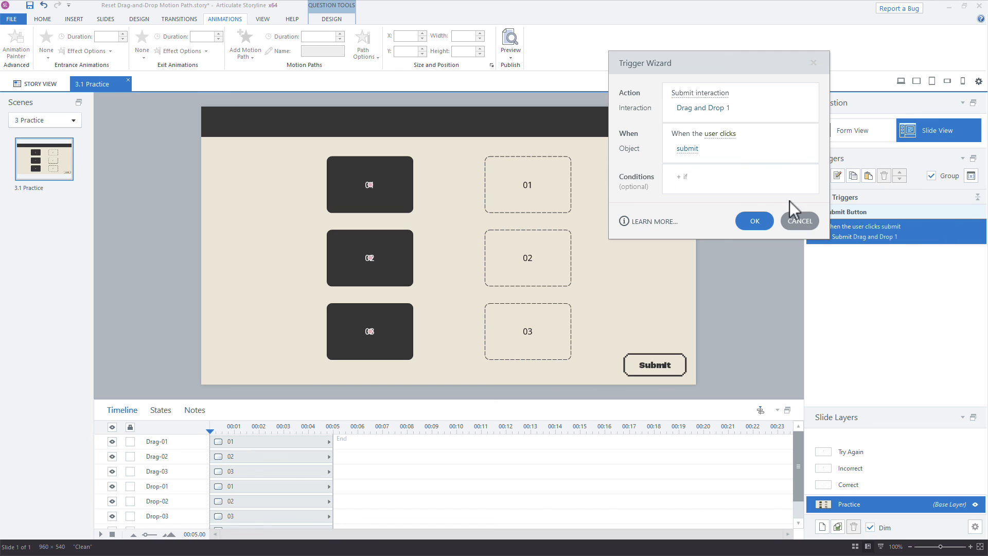
mouse_move(719, 146)
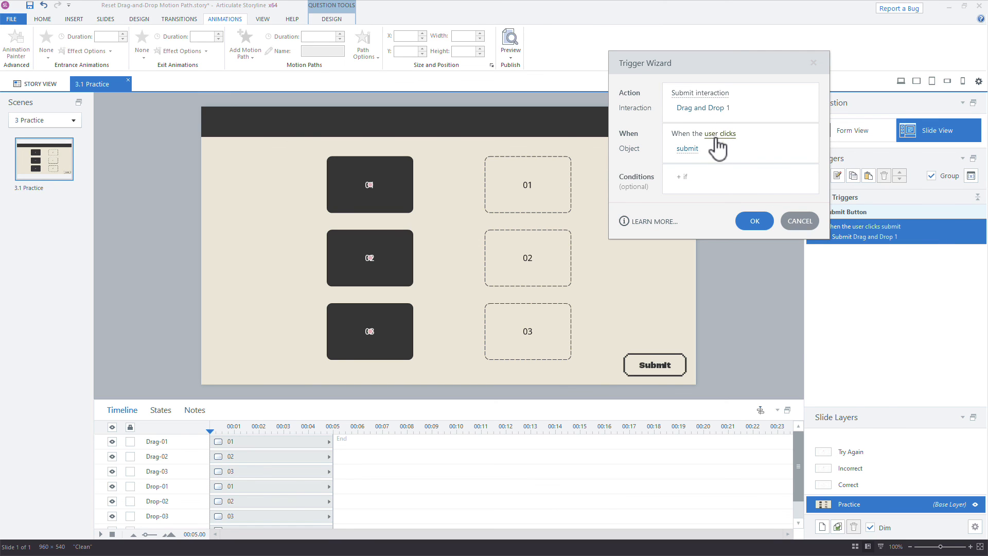
left_click(687, 149)
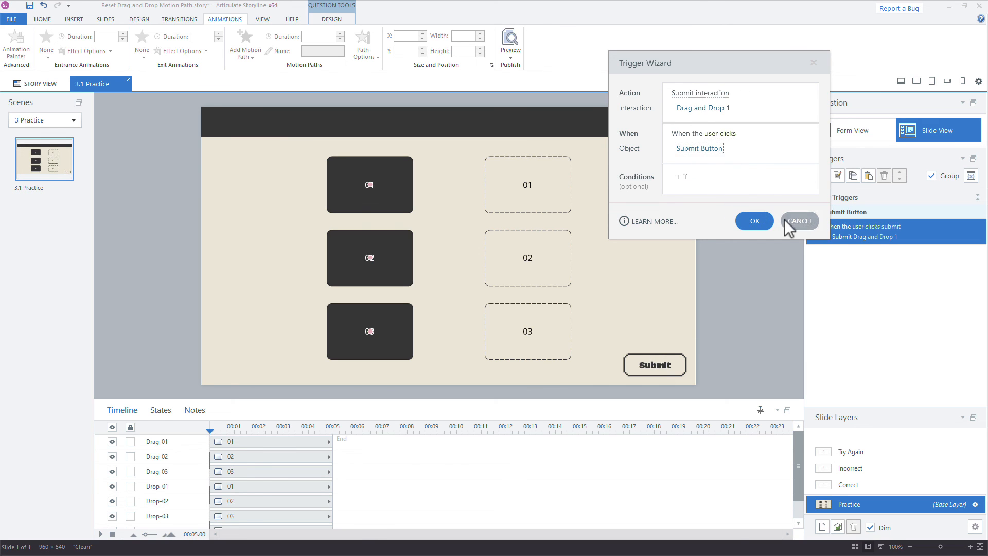
left_click(799, 221)
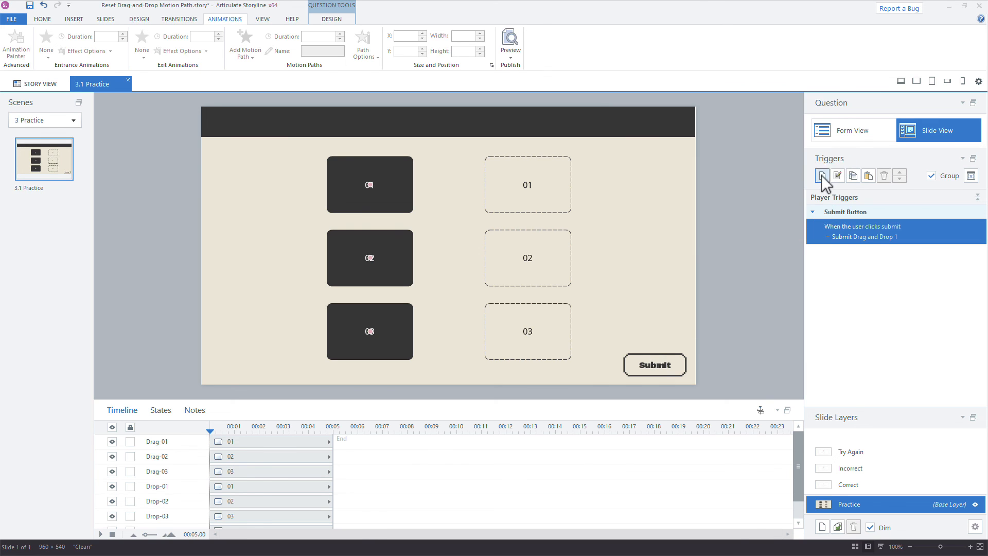
left_click(822, 176)
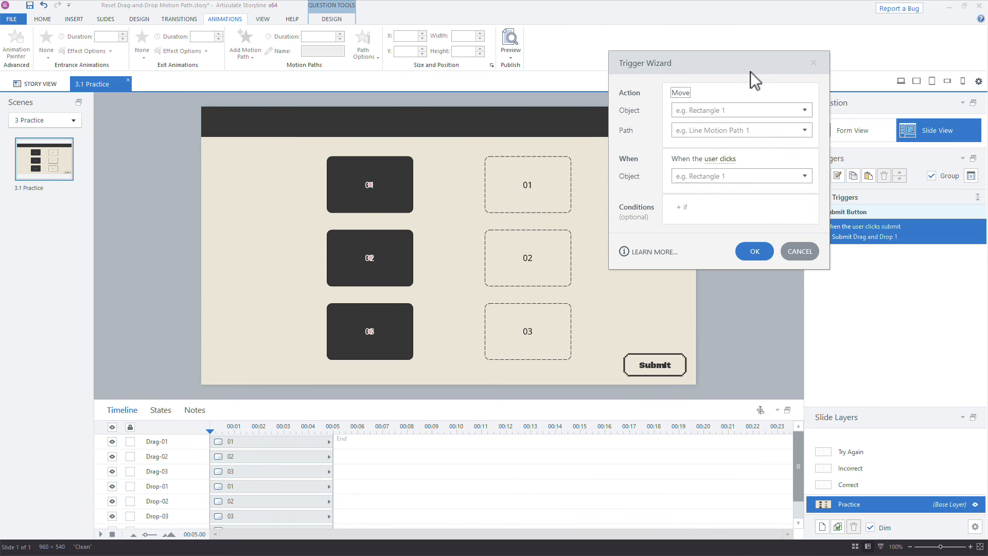
left_click(799, 251)
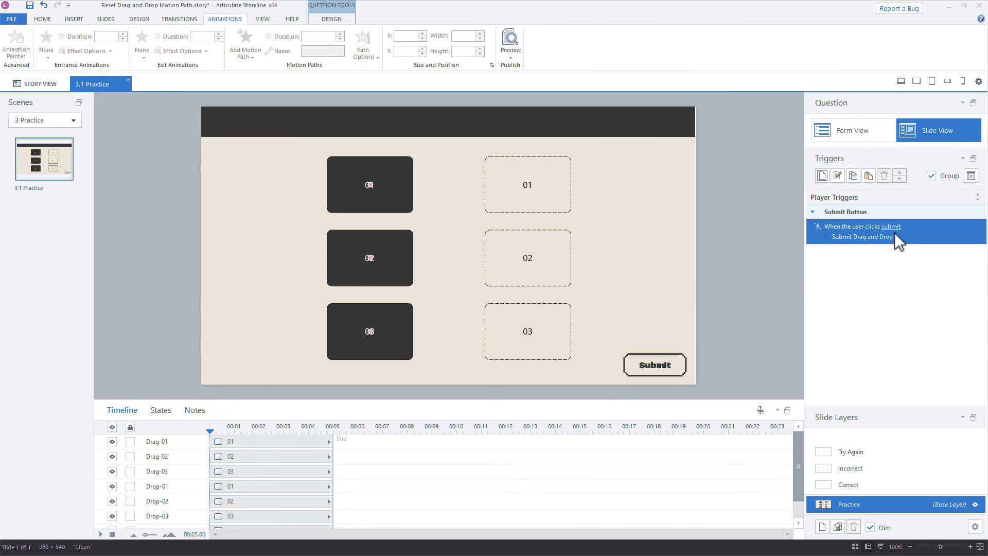
Change the Submit Drag and Drop 1 trigger's object to the custom Submit Button
double_click(863, 226)
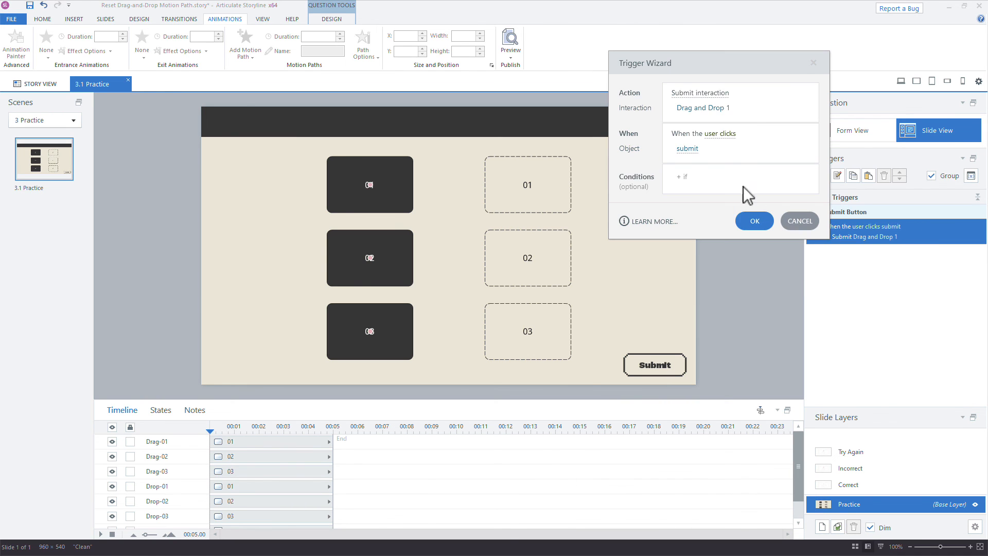
left_click(687, 148)
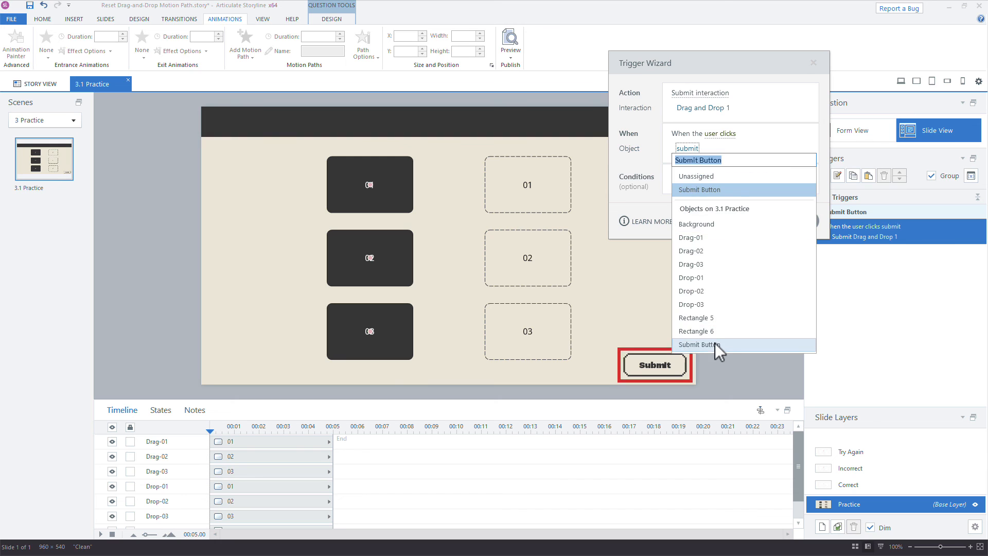
left_click(697, 344)
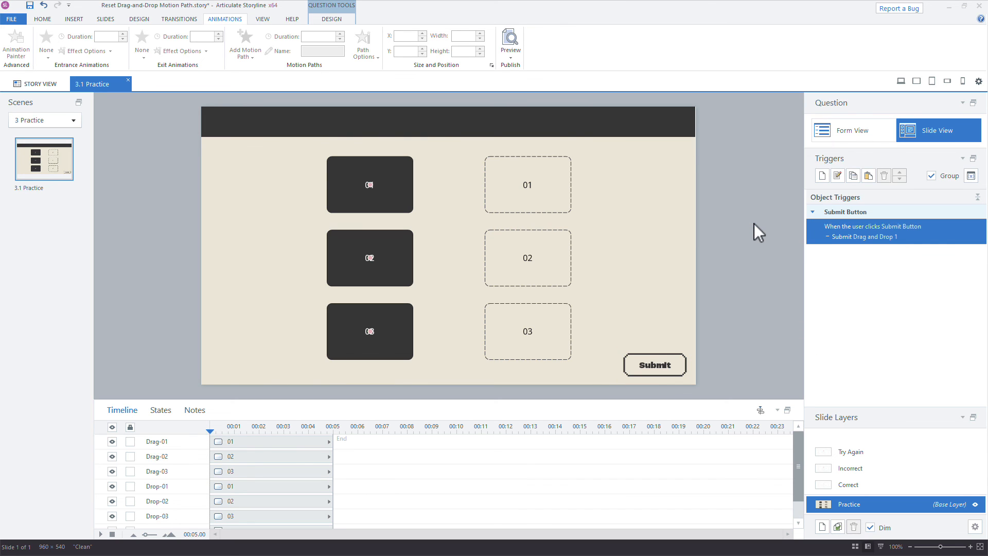
mouse_move(659, 287)
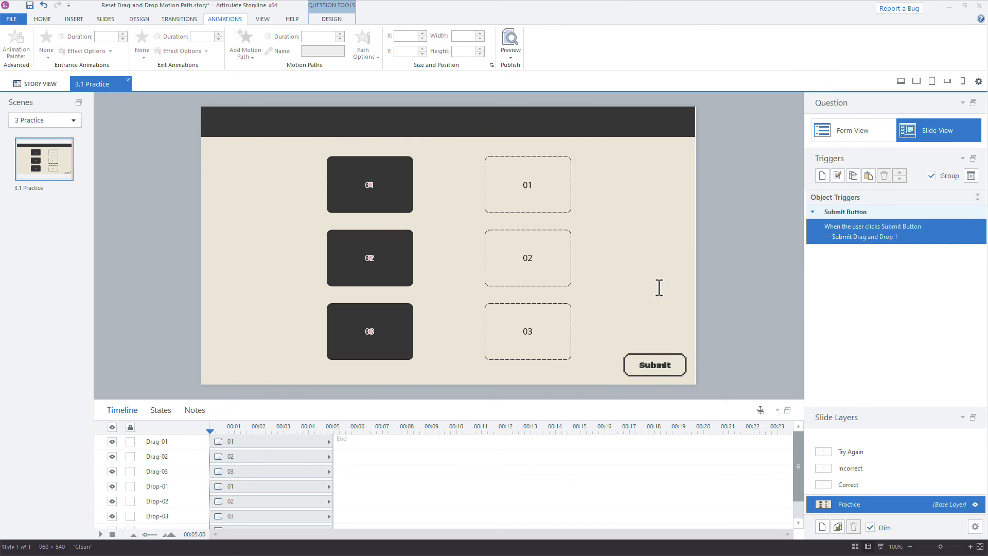